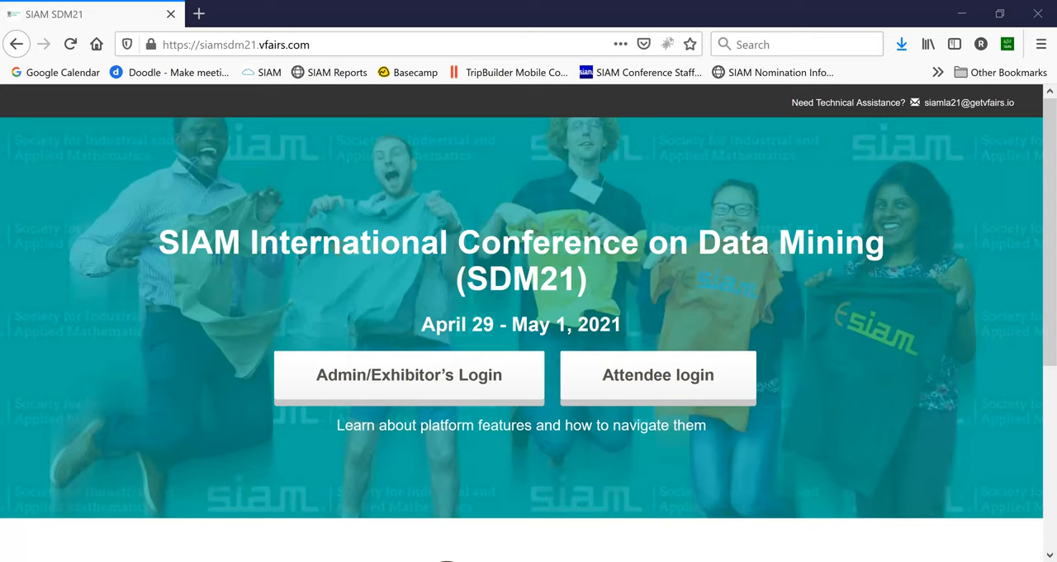
pyautogui.moveTo(872, 133)
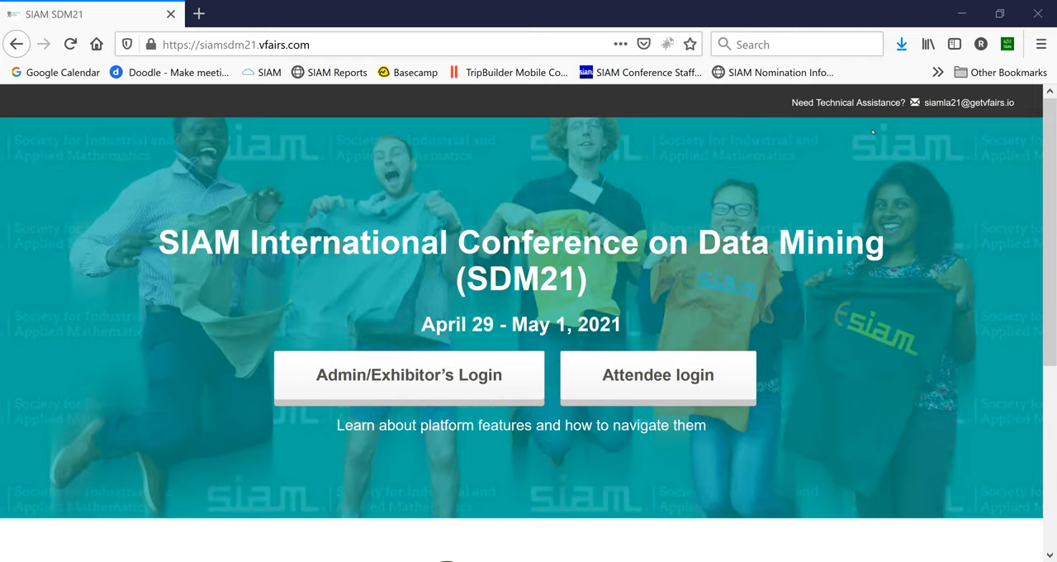
pyautogui.moveTo(890, 253)
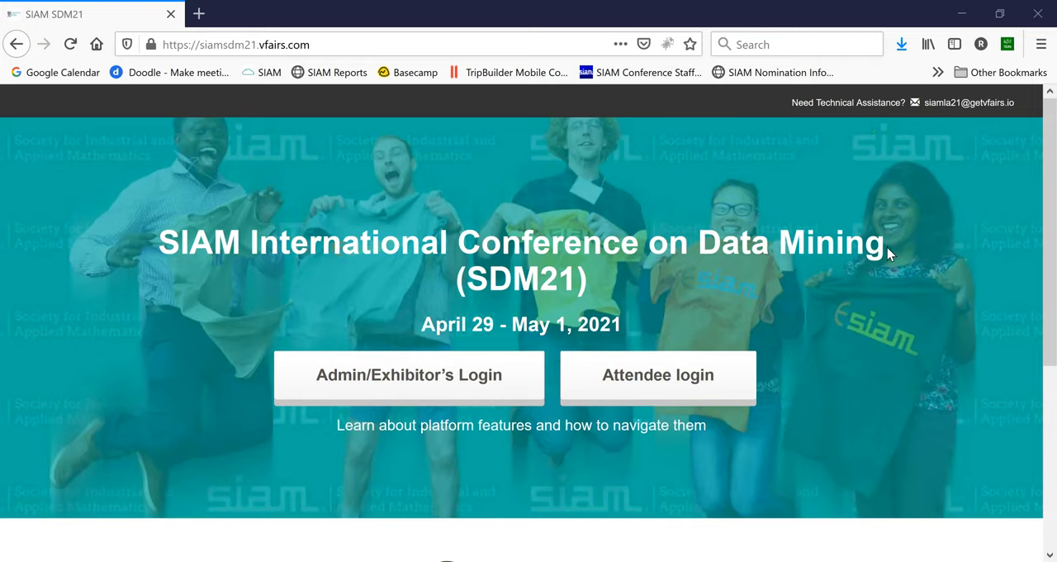
pyautogui.moveTo(823, 364)
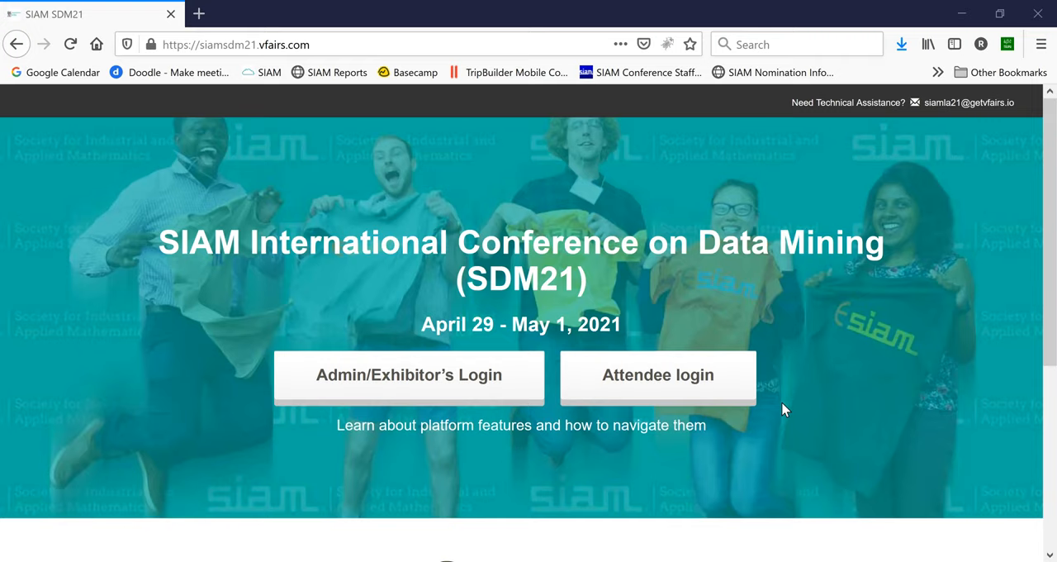
pyautogui.moveTo(405, 407)
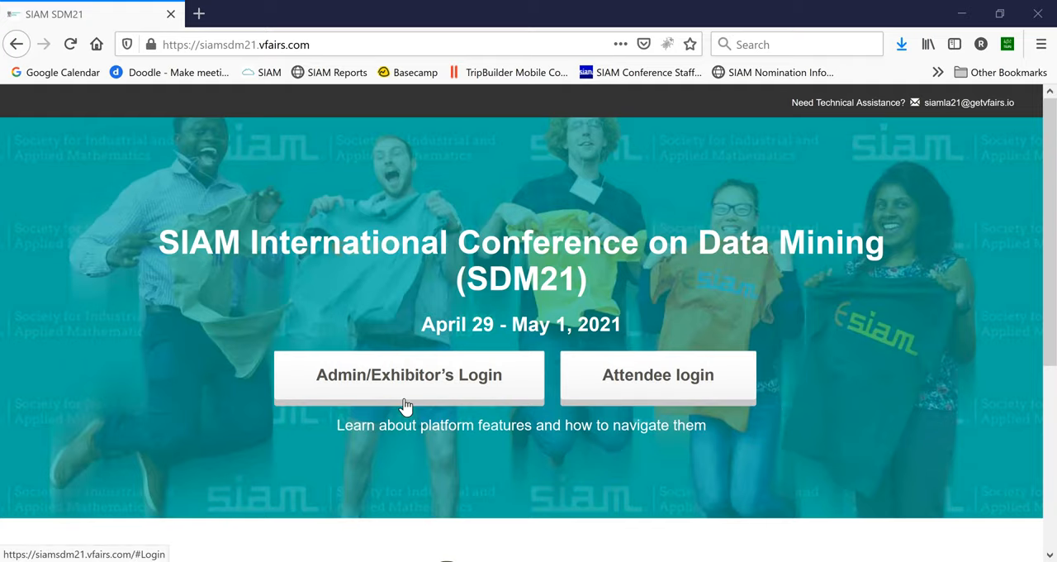
pyautogui.click(409, 375)
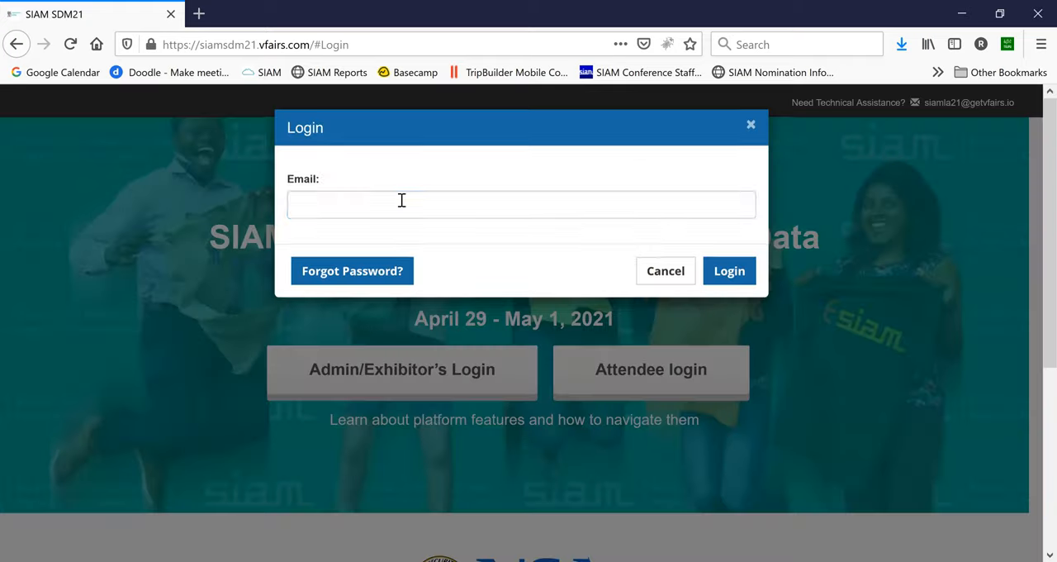
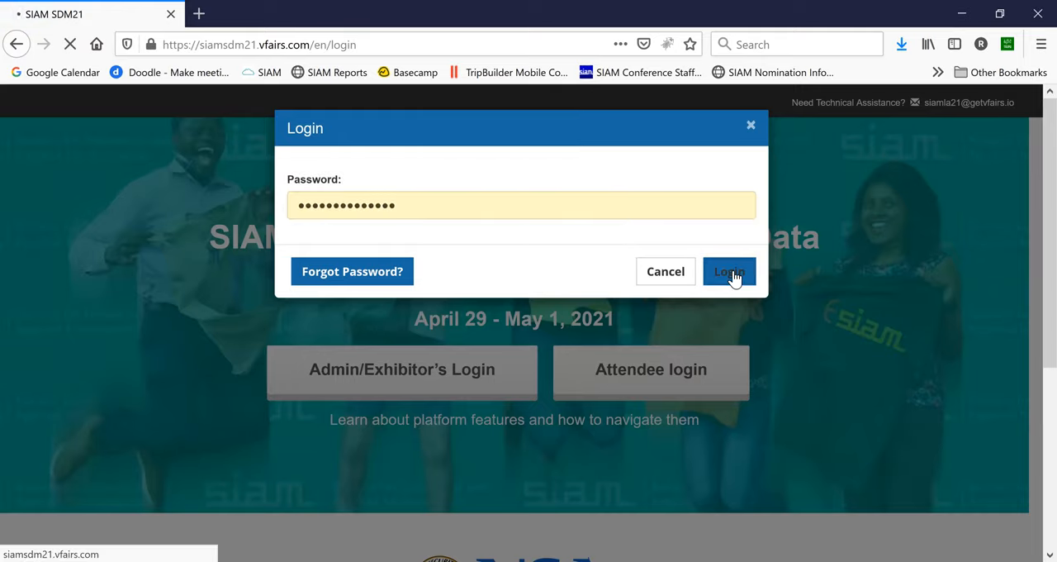
pyautogui.click(730, 271)
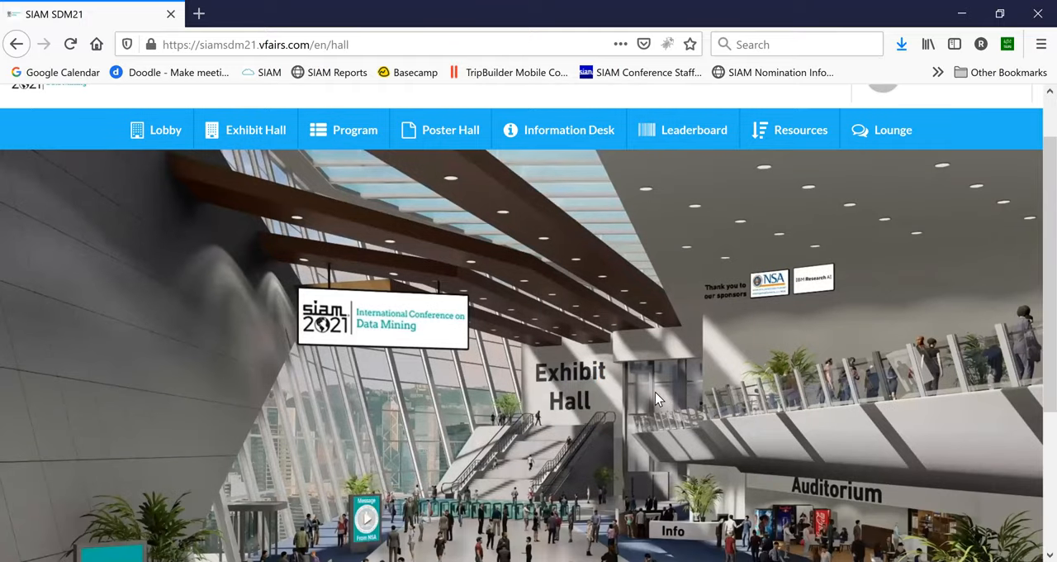
pyautogui.scroll(-3)
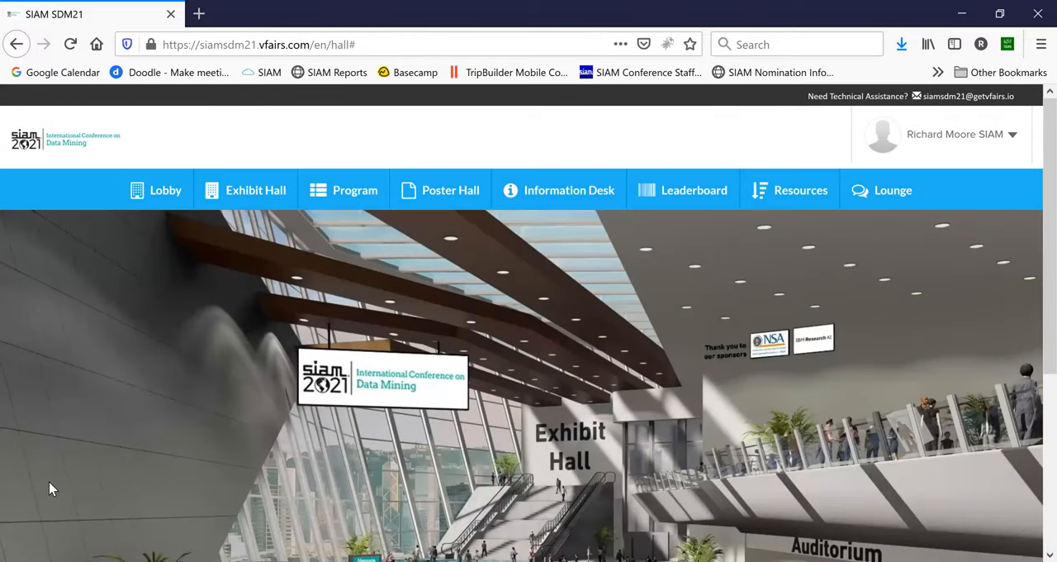
pyautogui.scroll(-3)
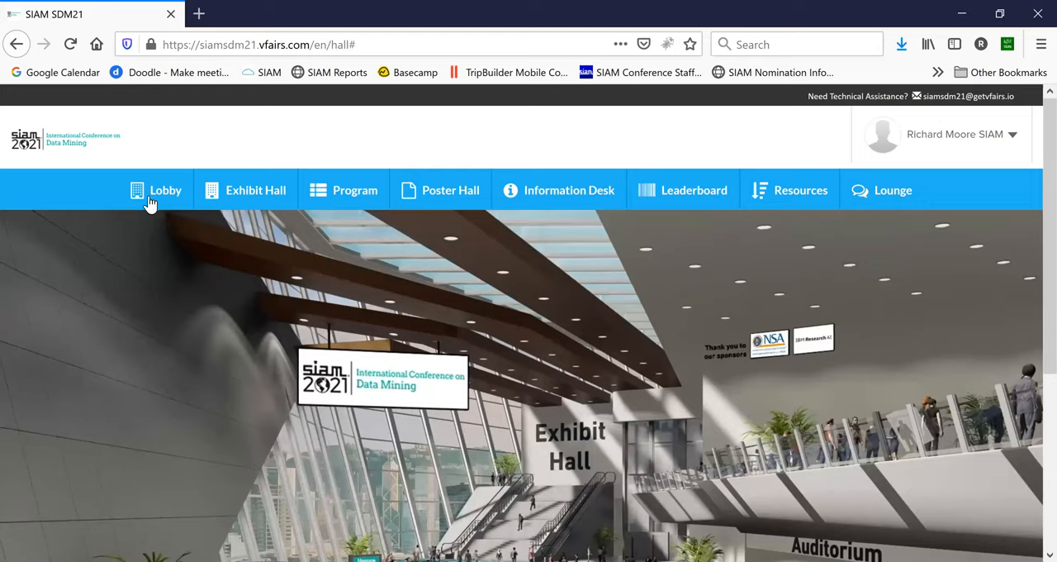
pyautogui.moveTo(121, 228)
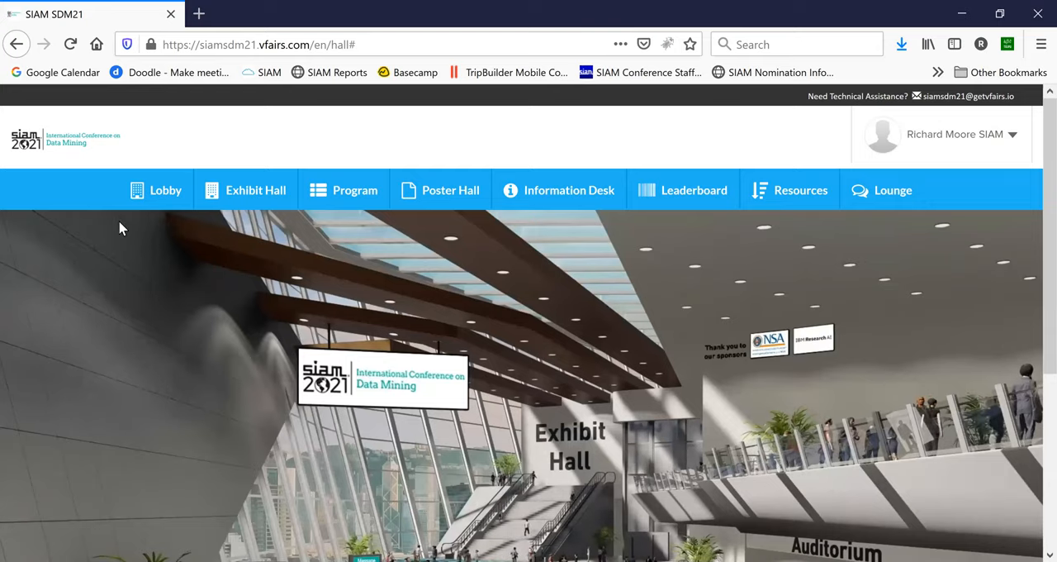
# - Enter the Two Sigma booth, browse Documents and Videos, and add Community to the swag bag
pyautogui.click(255, 190)
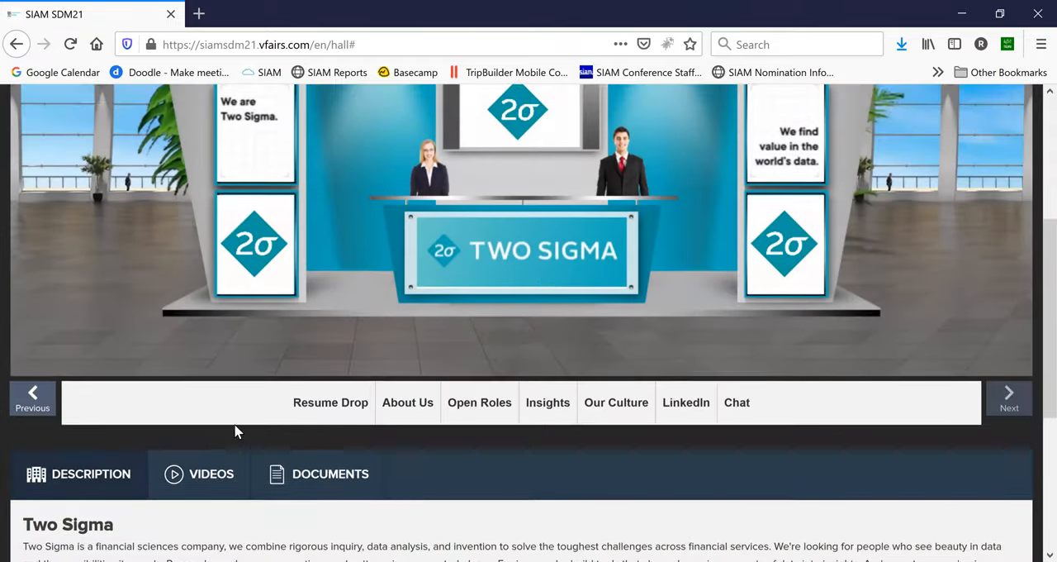
pyautogui.click(330, 473)
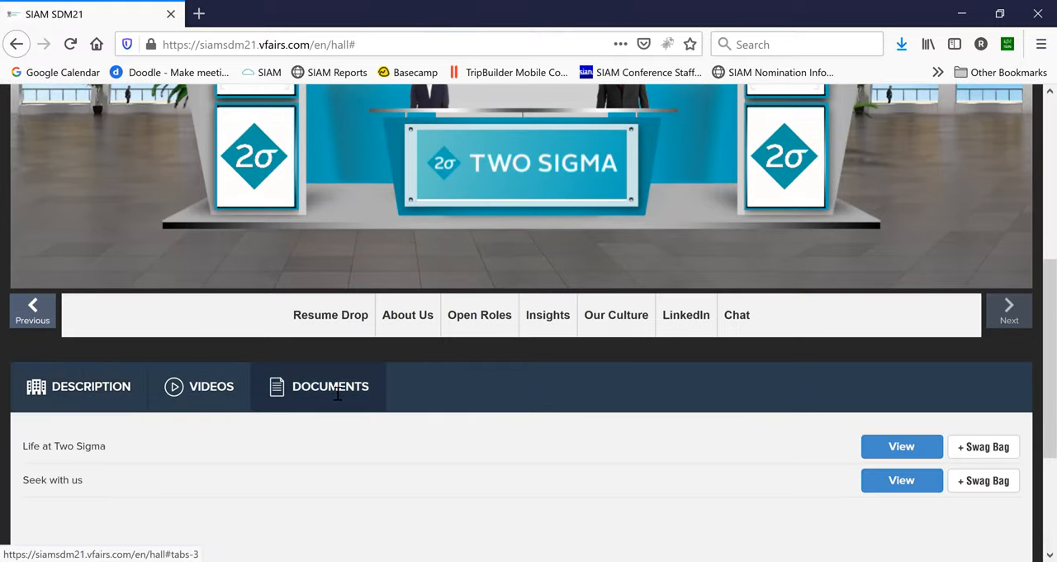
pyautogui.click(211, 386)
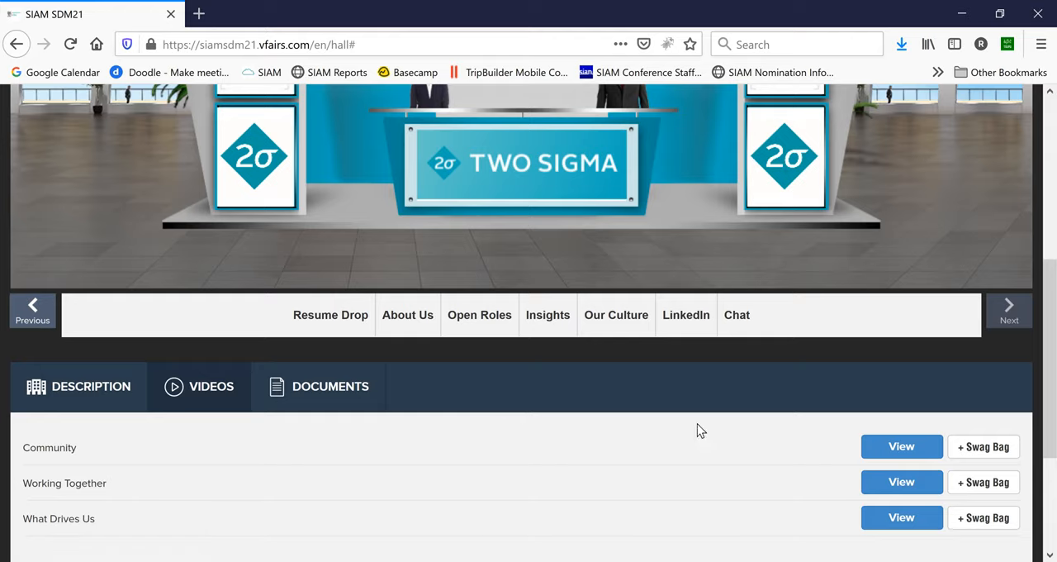
pyautogui.click(984, 446)
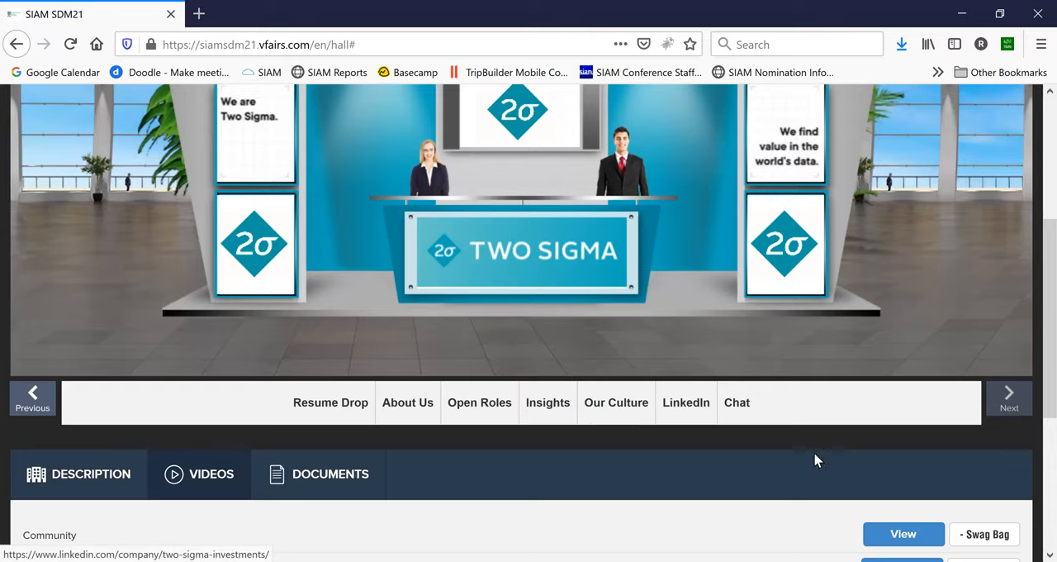
pyautogui.moveTo(739, 409)
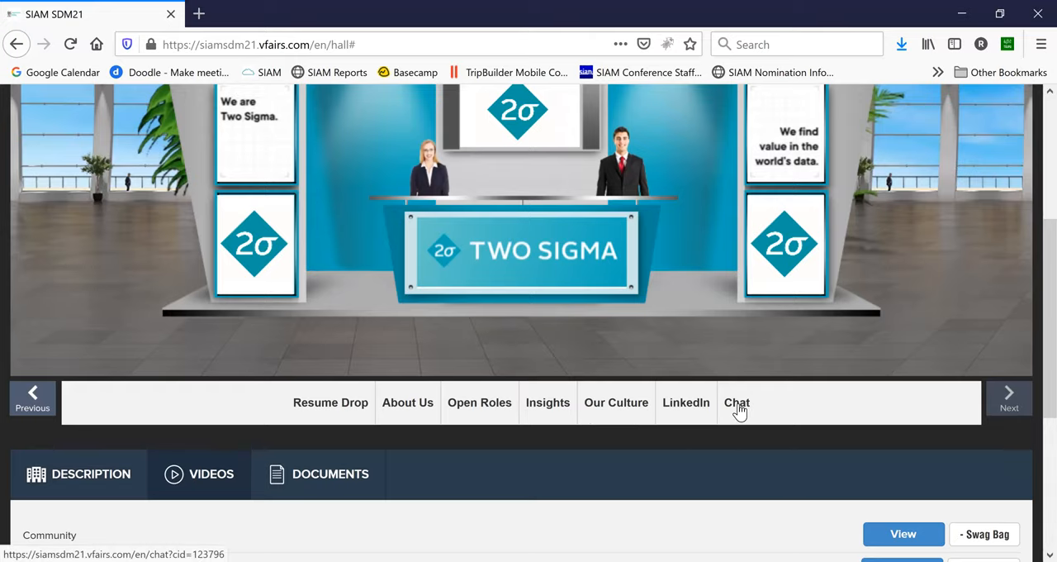
pyautogui.click(737, 402)
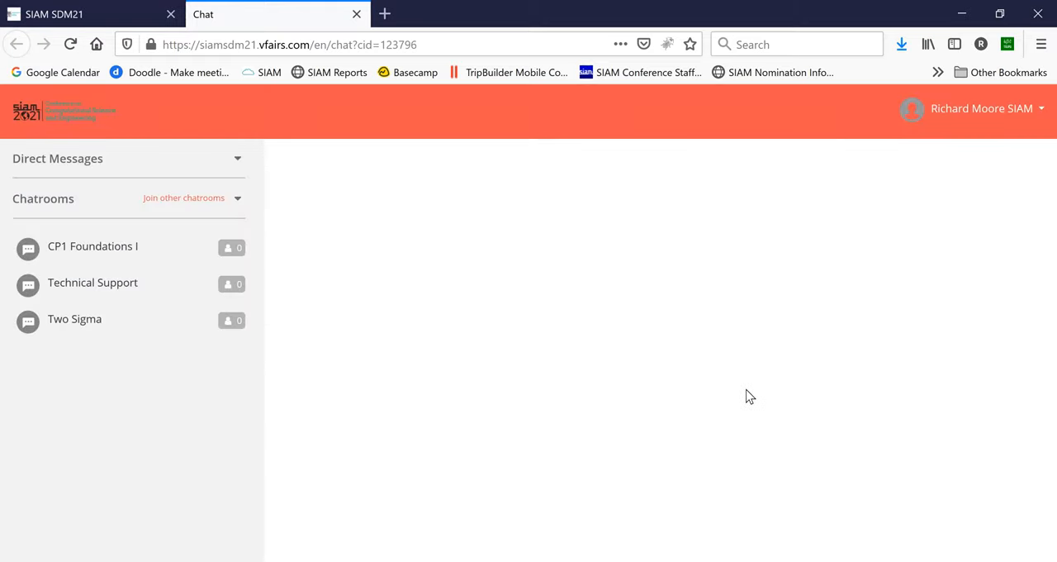
pyautogui.click(74, 319)
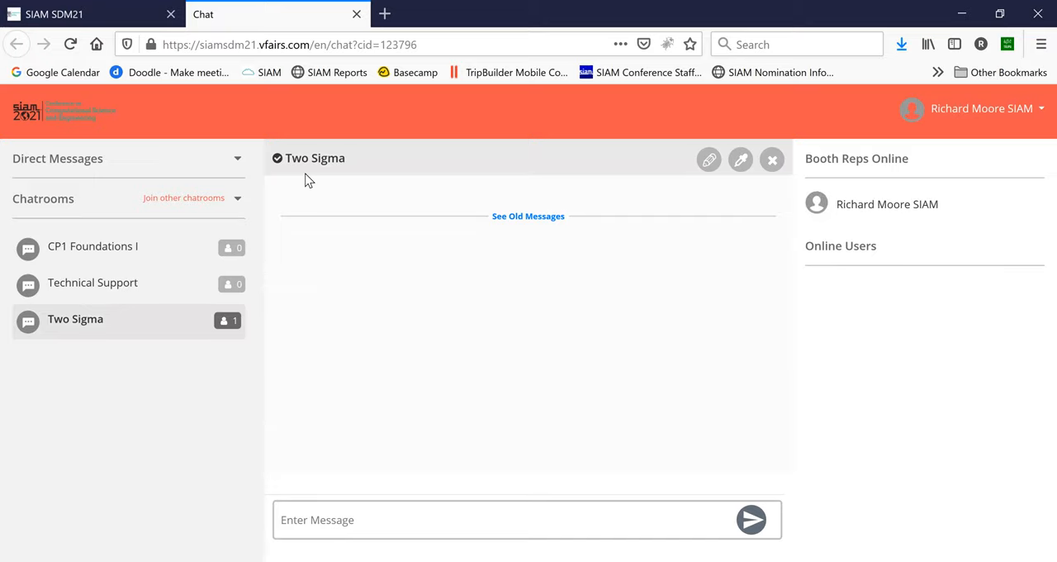
pyautogui.moveTo(359, 14)
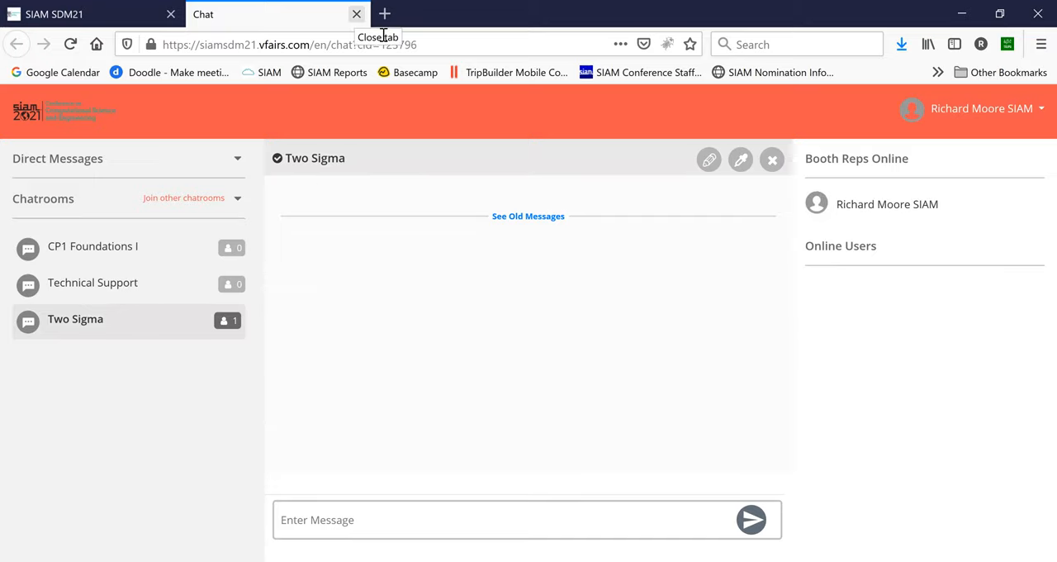
pyautogui.click(357, 14)
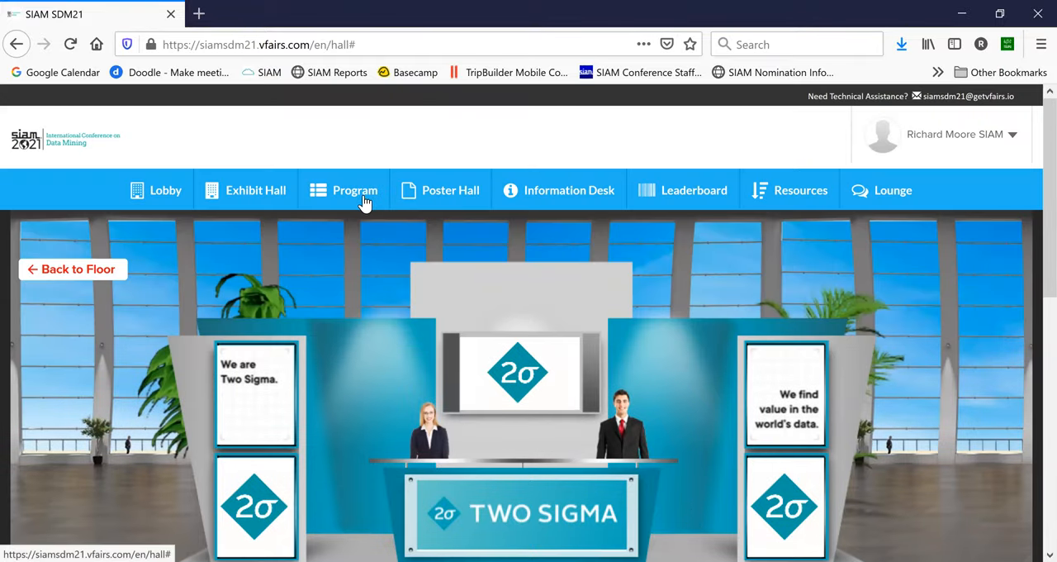
# - Show the Program schedule and scroll the Thursday April 29th sessions
pyautogui.click(356, 190)
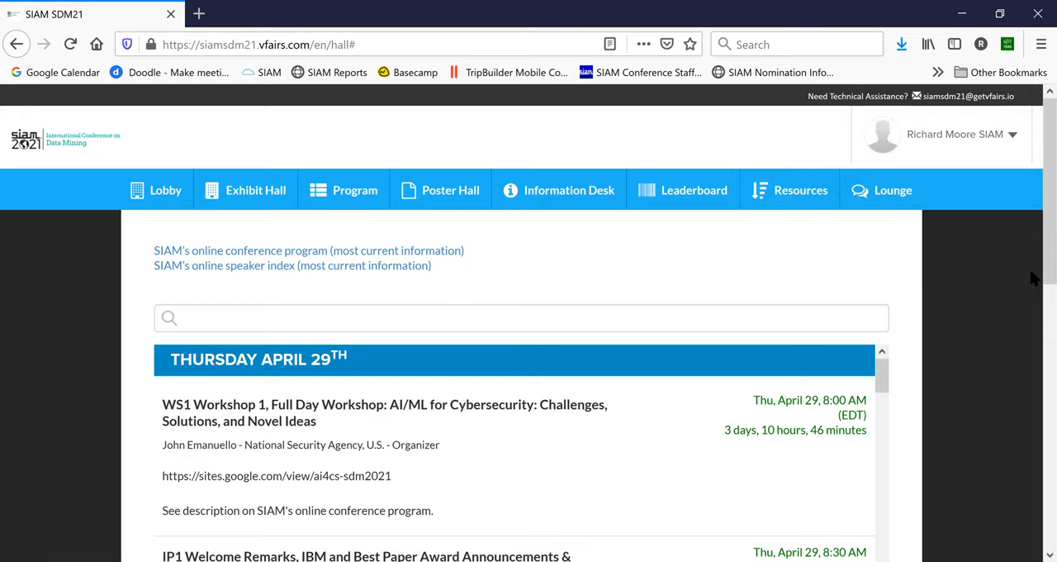
pyautogui.scroll(-3)
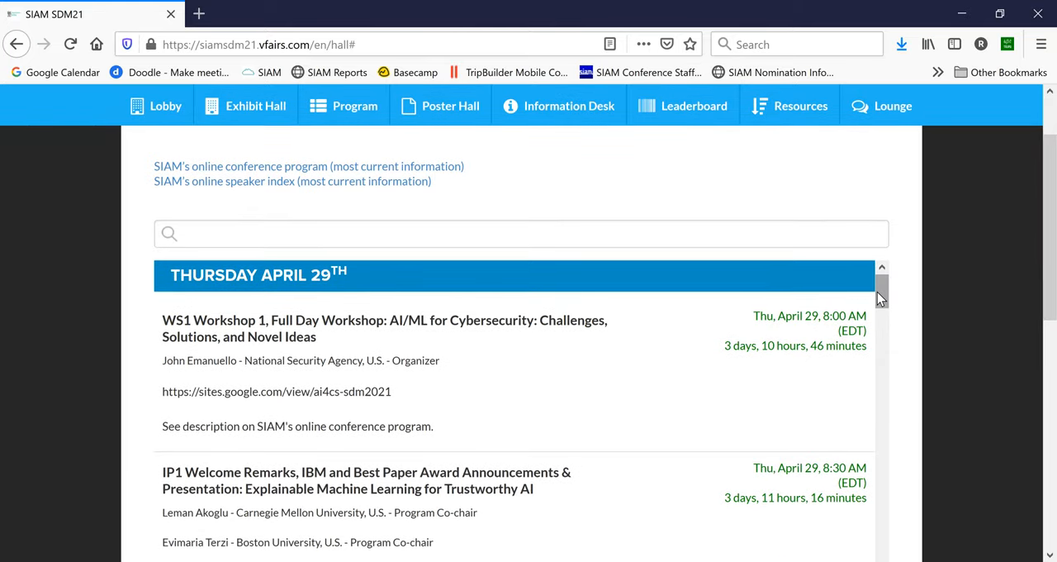
pyautogui.moveTo(888, 306)
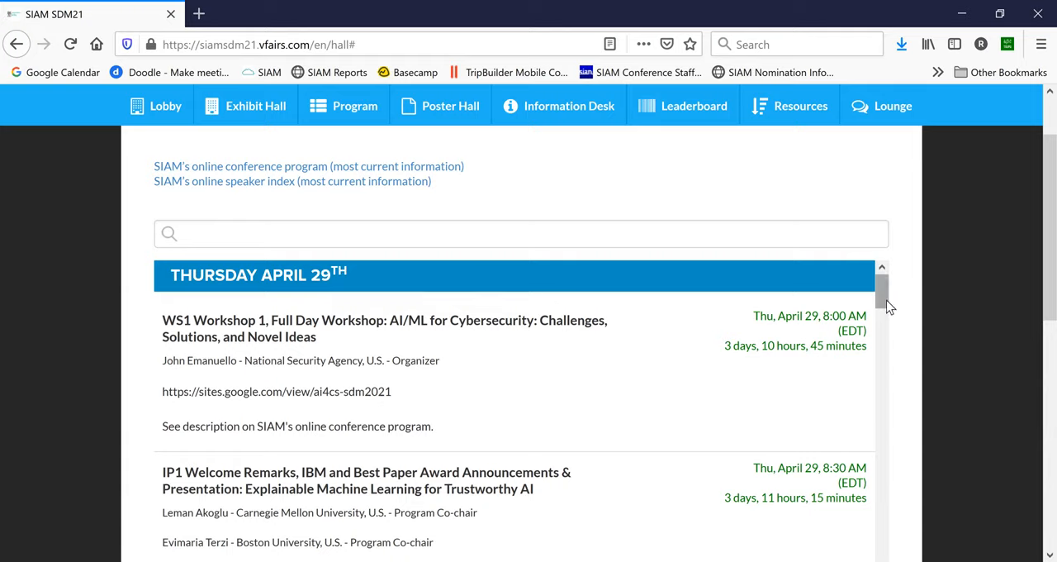
pyautogui.moveTo(890, 304)
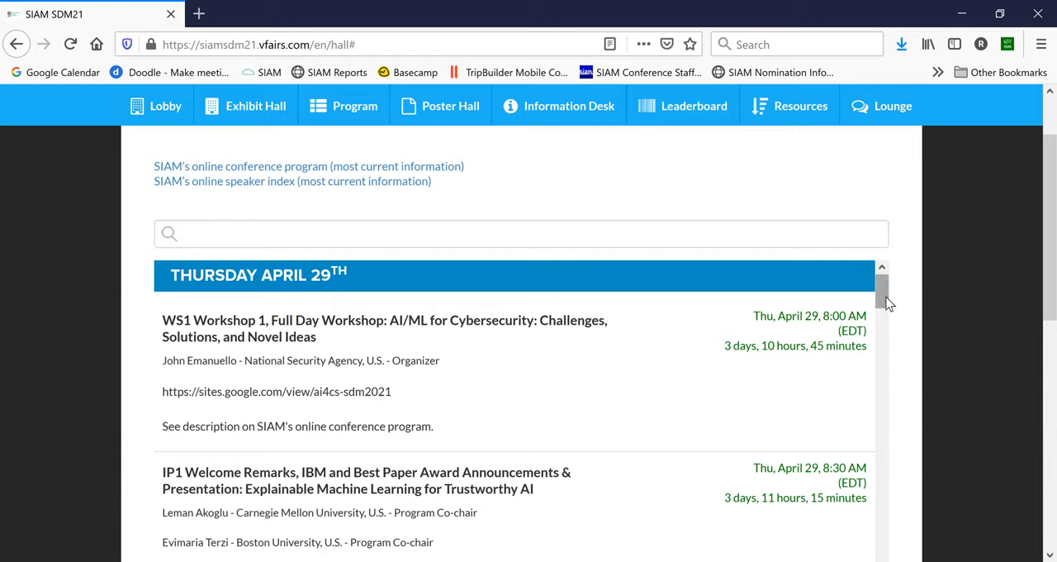
pyautogui.moveTo(470, 486)
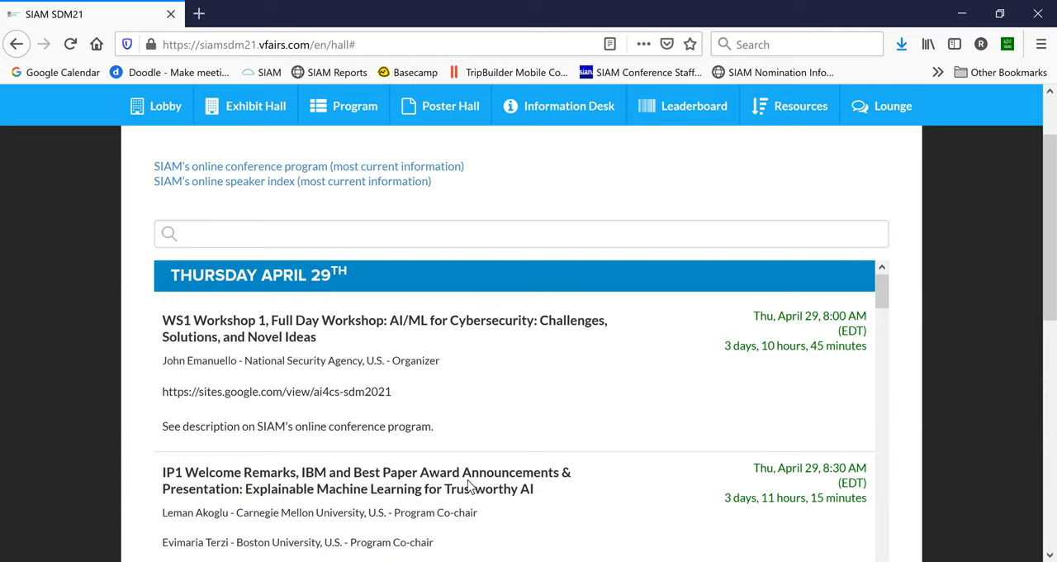
pyautogui.moveTo(557, 193)
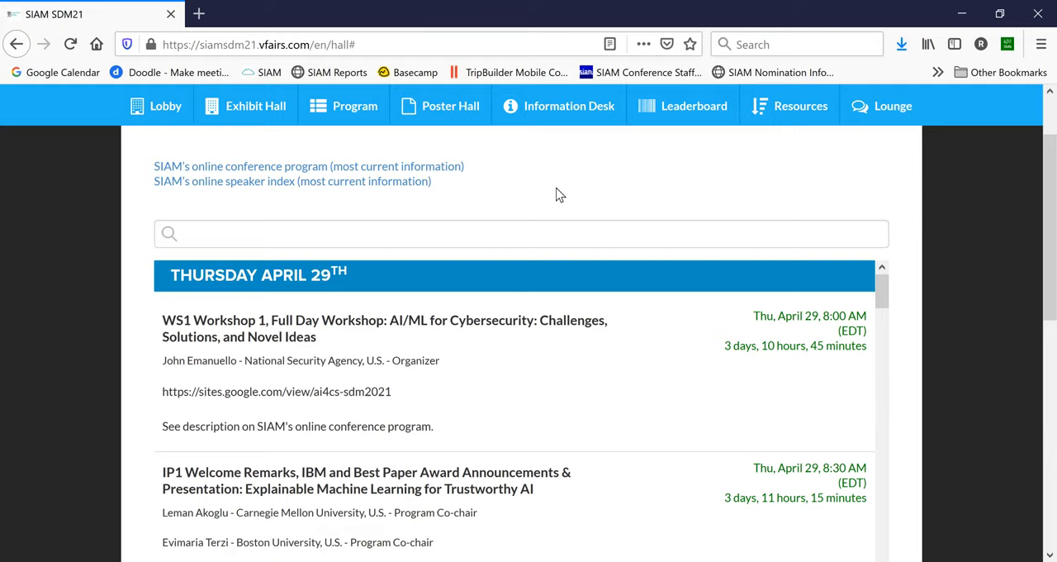
pyautogui.moveTo(276, 171)
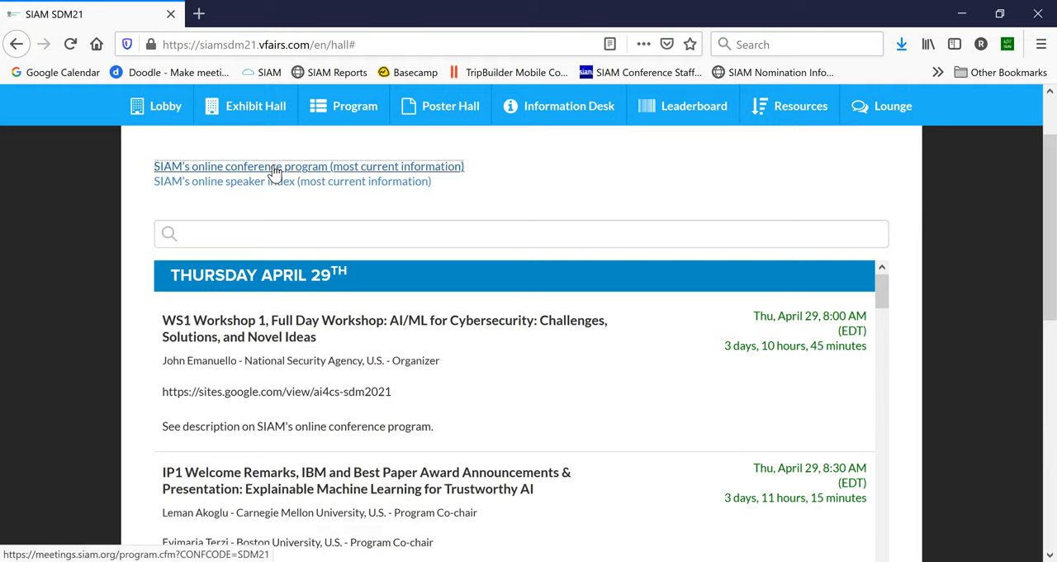
# - Open SIAM's conference program and speaker index in new tabs, browse the index, then return
pyautogui.click(275, 166)
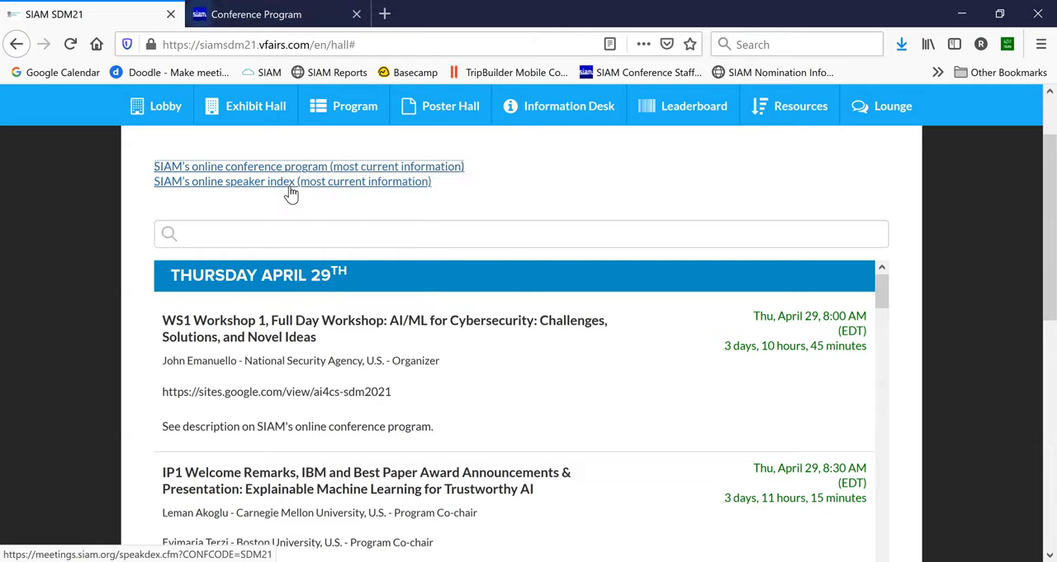
pyautogui.click(292, 181)
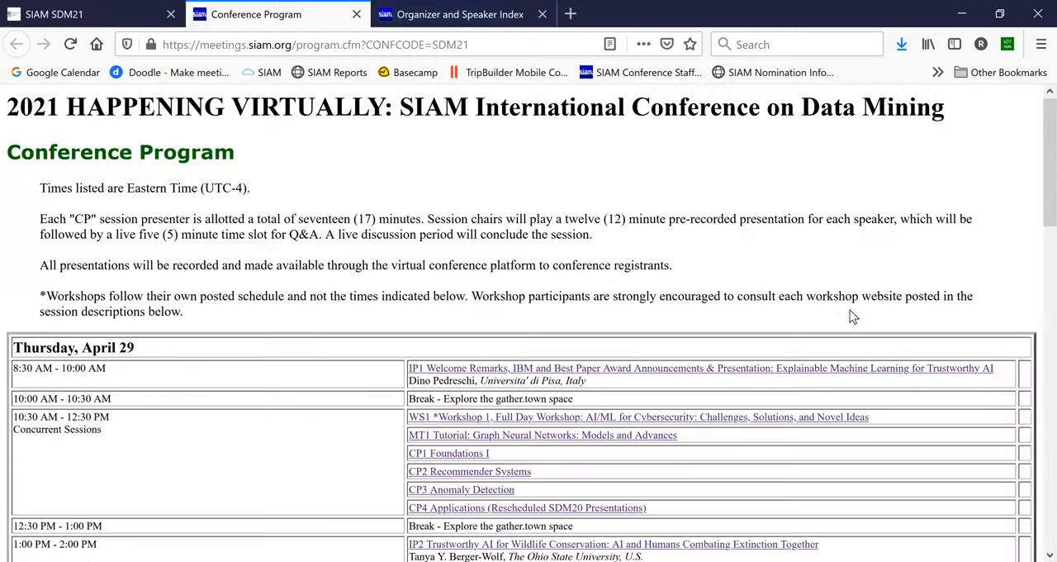
pyautogui.click(459, 15)
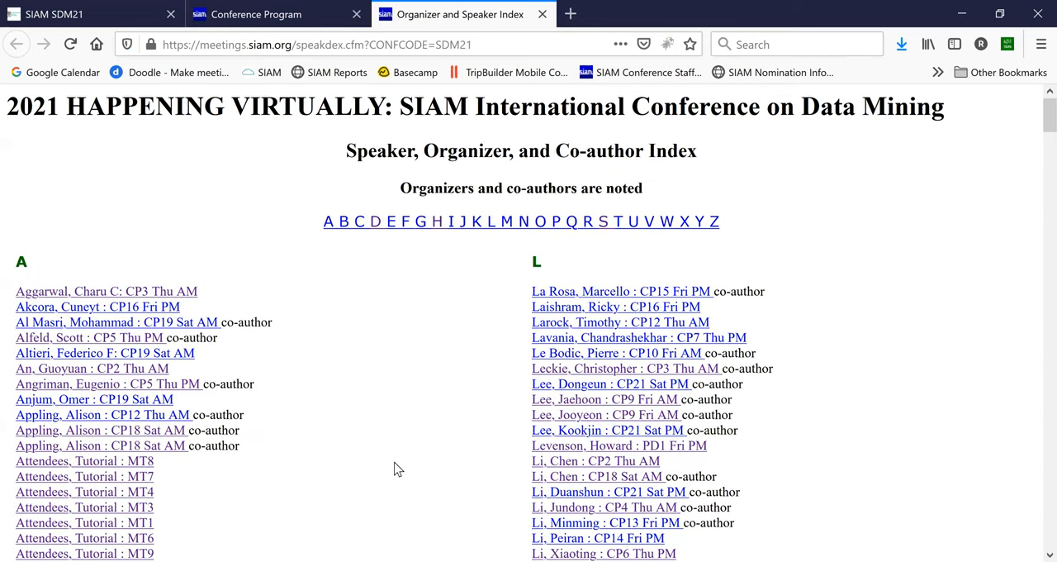
pyautogui.scroll(-3)
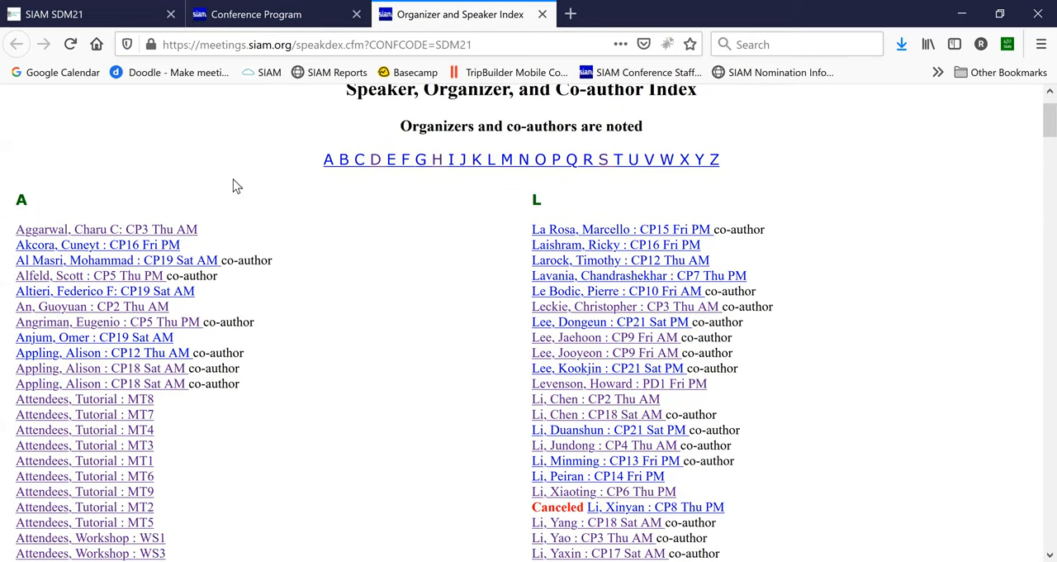
pyautogui.scroll(-3)
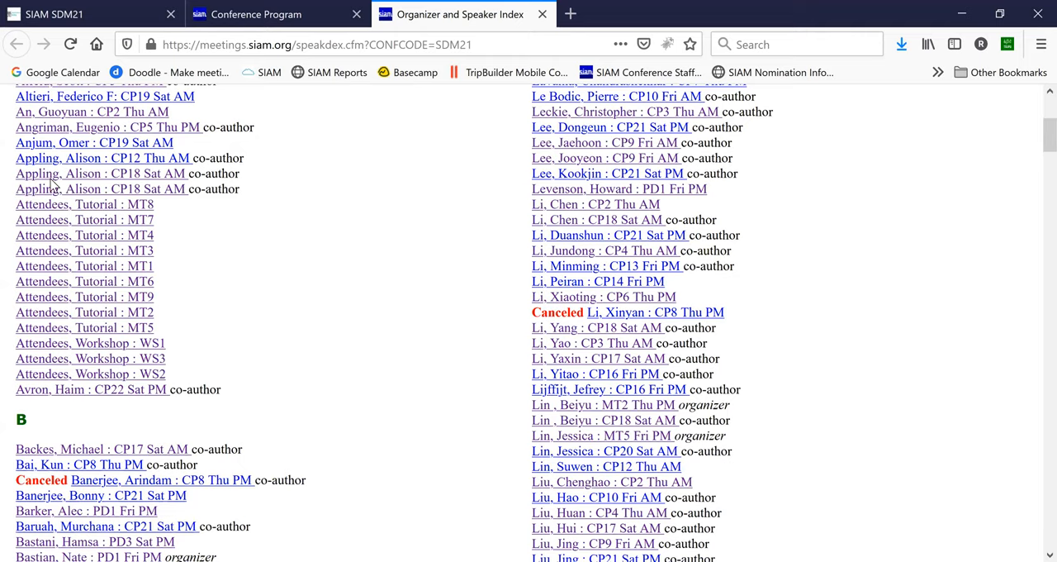
pyautogui.click(265, 14)
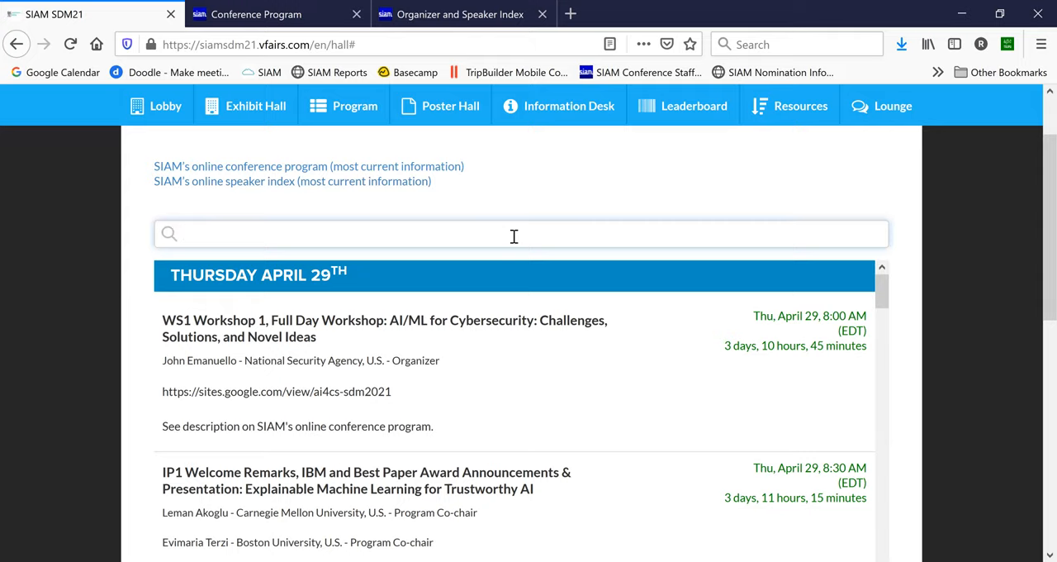
pyautogui.write('terzi')
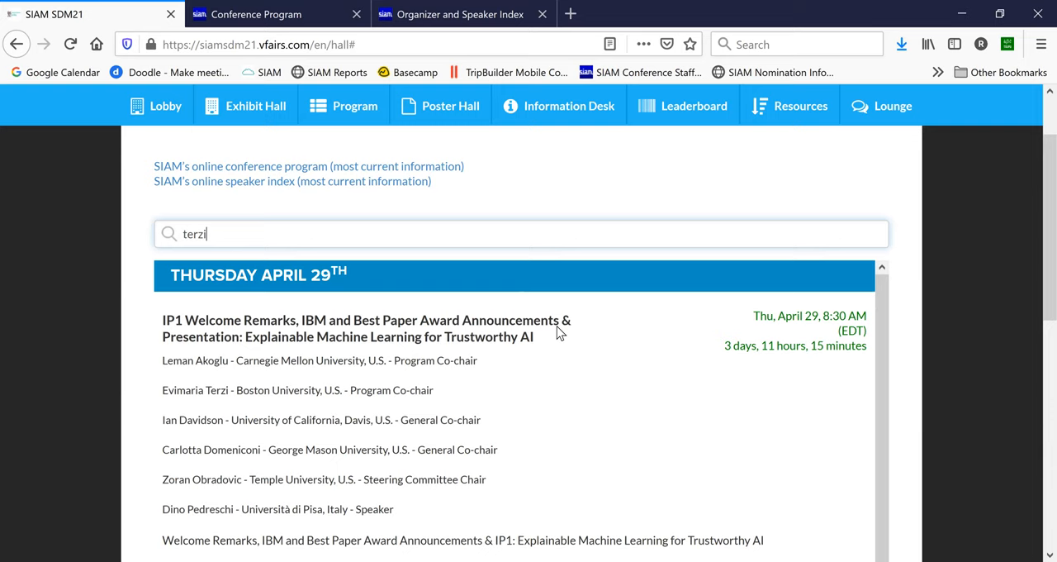
pyautogui.scroll(-3)
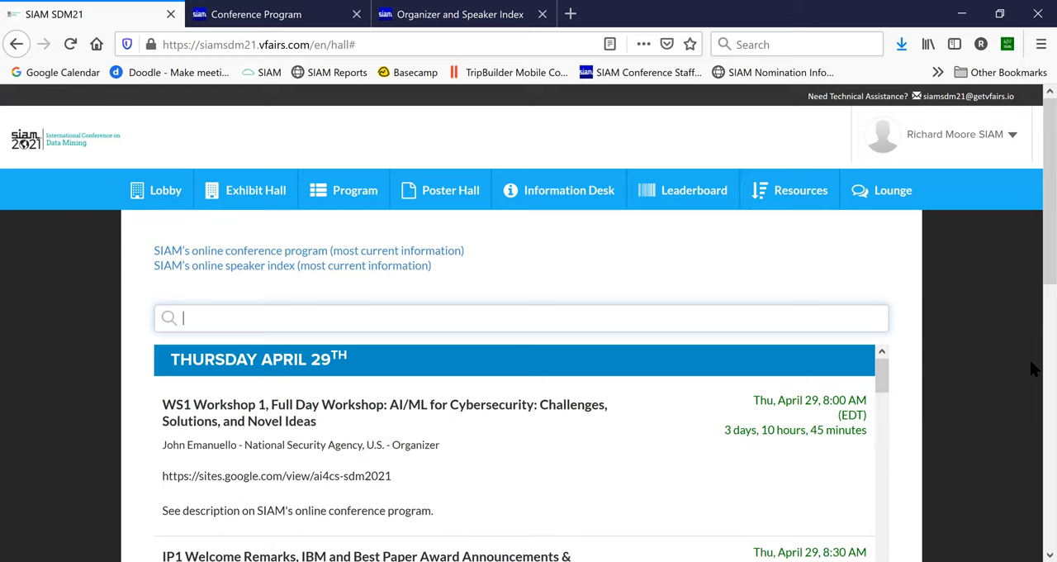
pyautogui.scroll(-3)
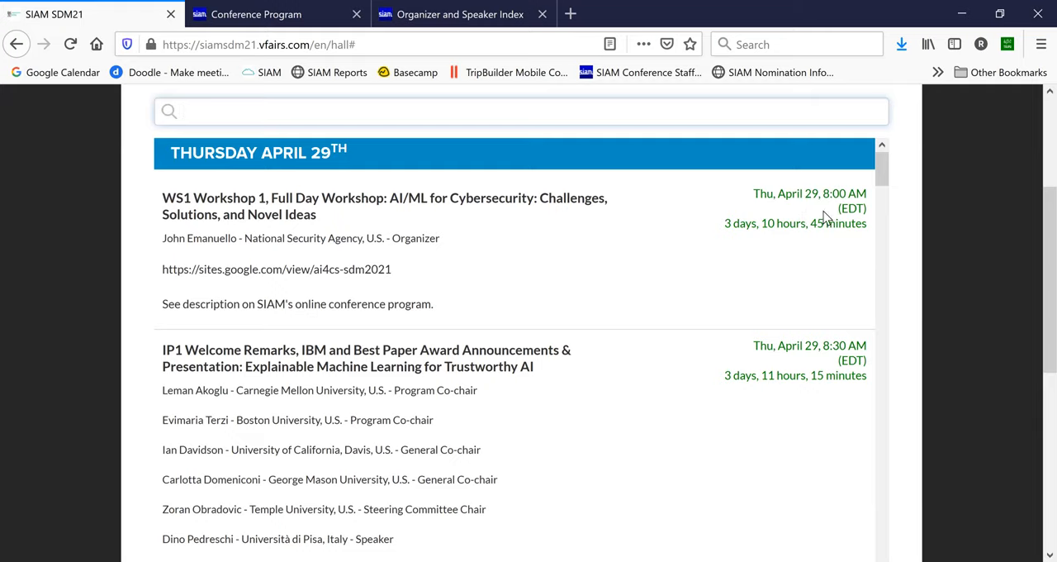
pyautogui.moveTo(810, 229)
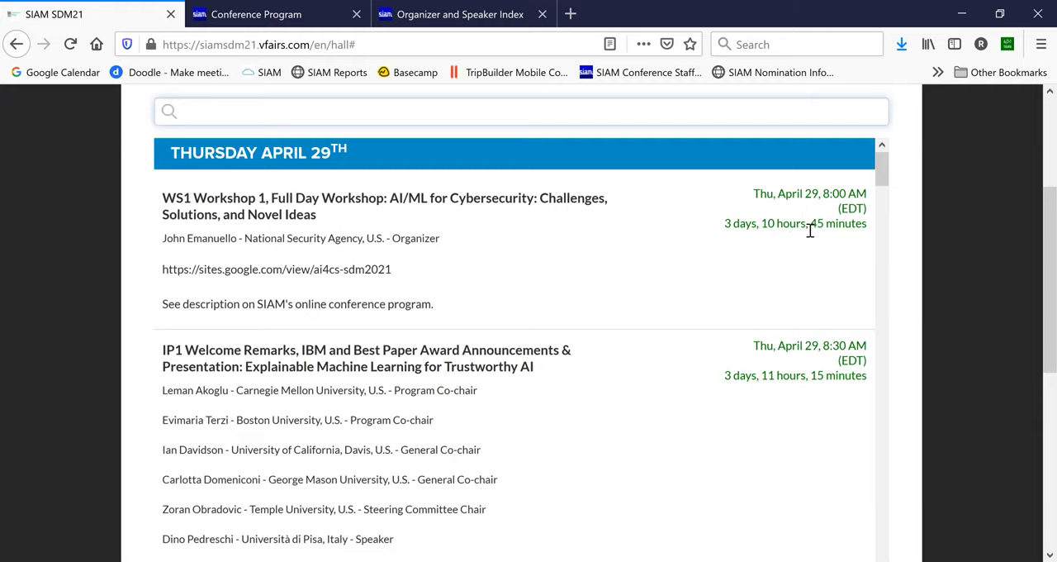
pyautogui.moveTo(798, 242)
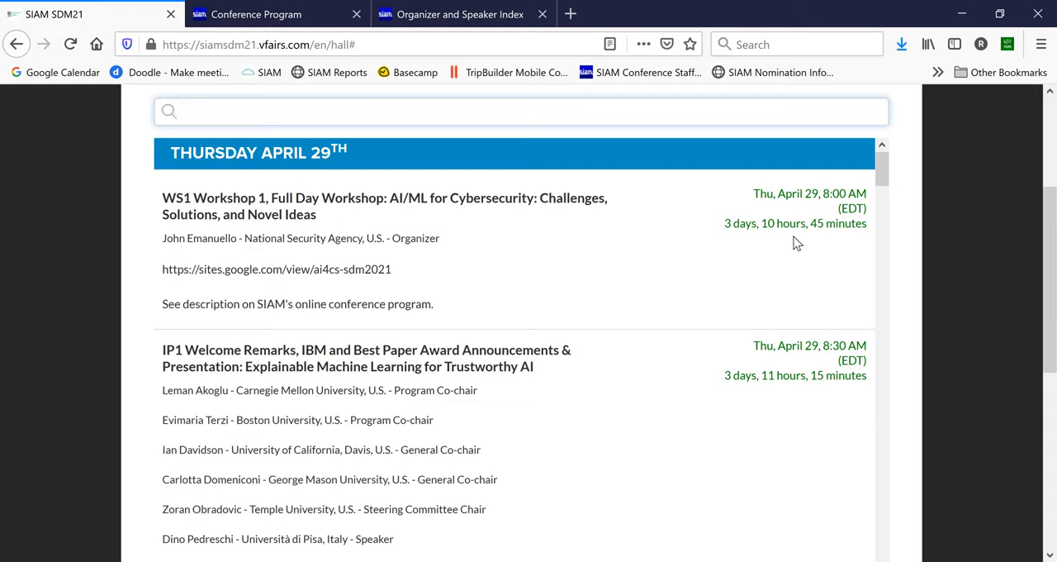
pyautogui.moveTo(816, 192)
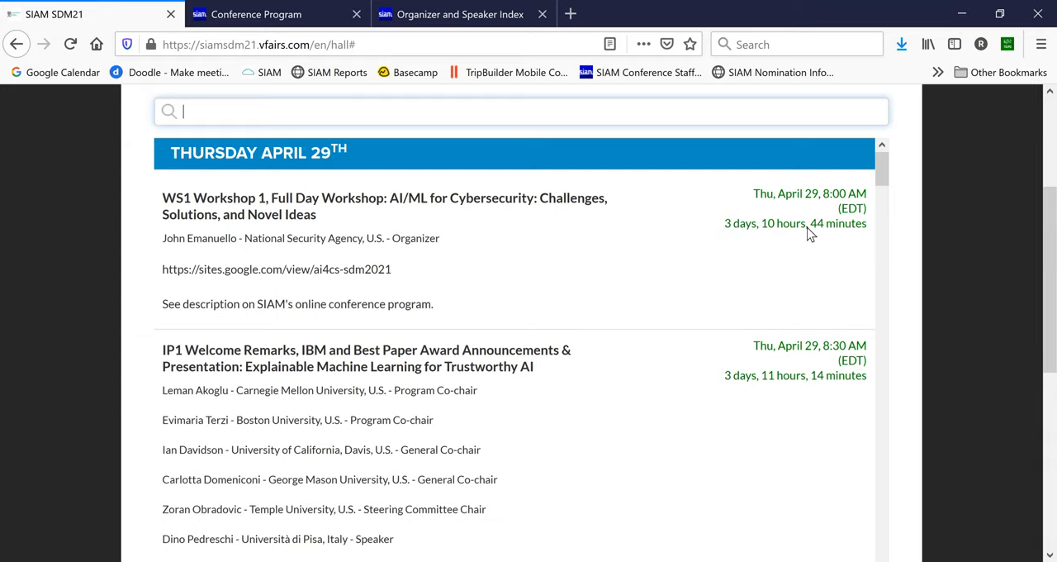
pyautogui.moveTo(839, 208)
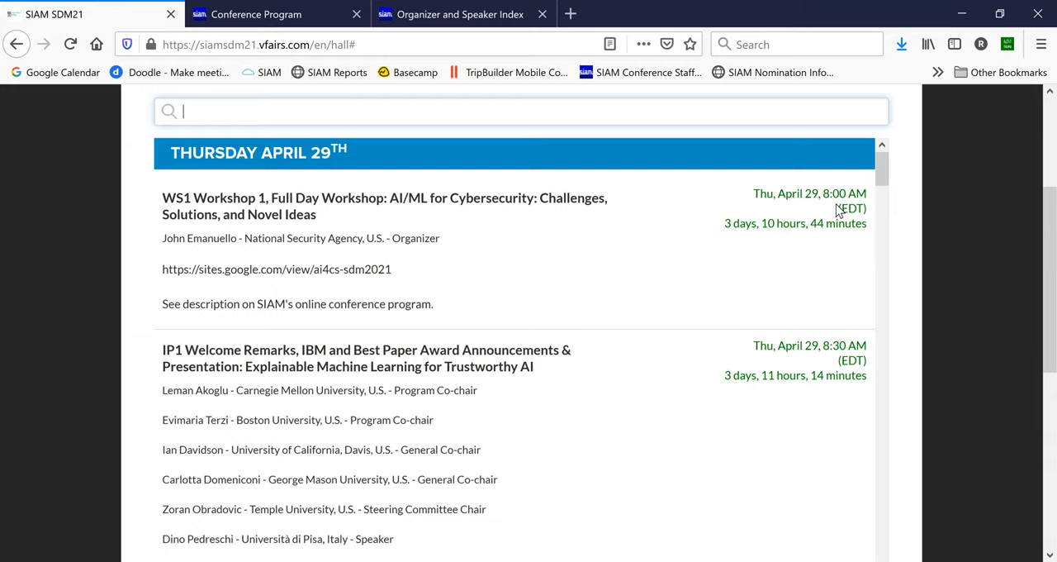
pyautogui.moveTo(800, 213)
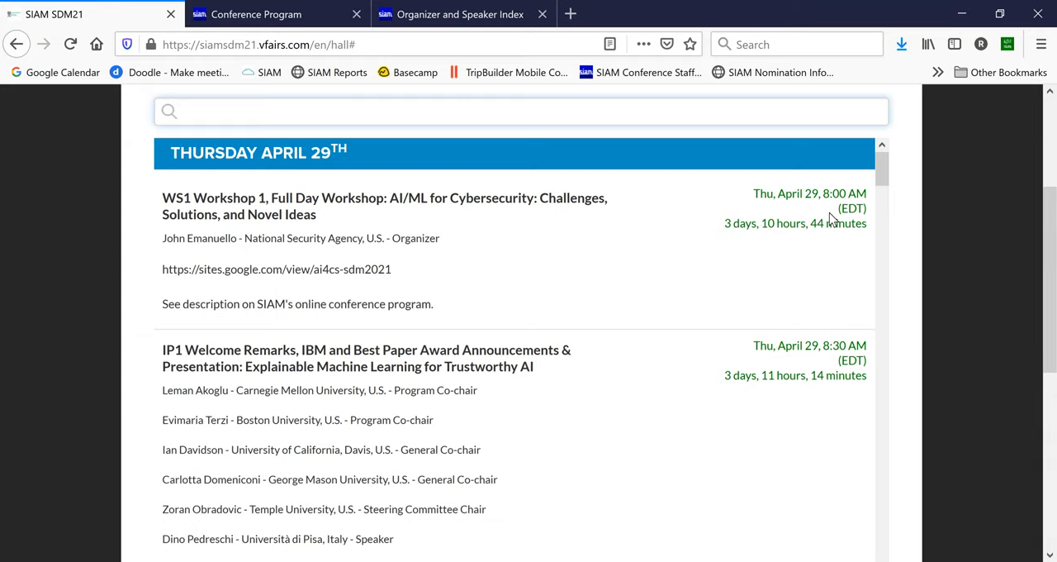
pyautogui.moveTo(758, 220)
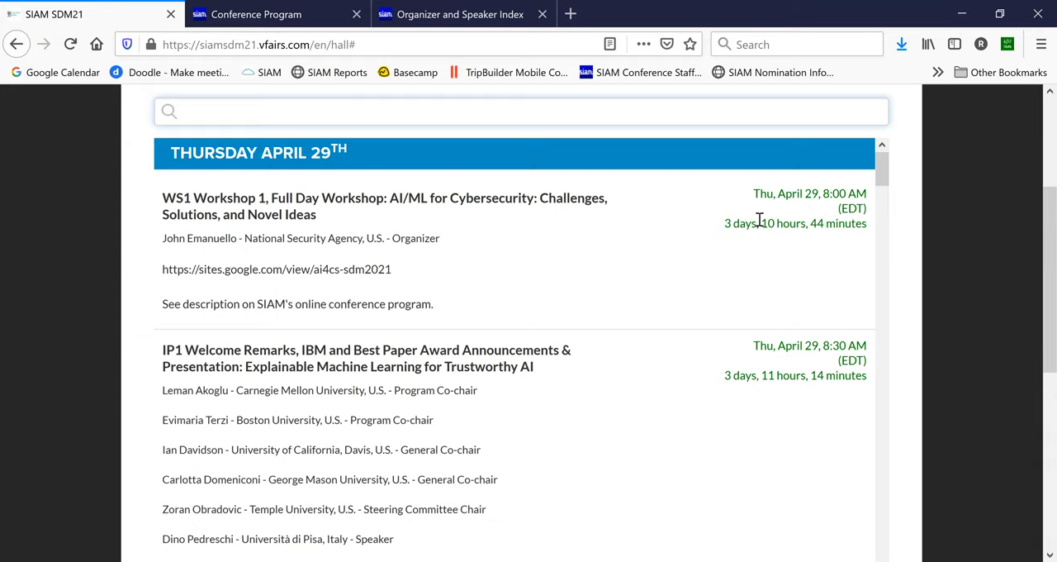
pyautogui.moveTo(847, 210)
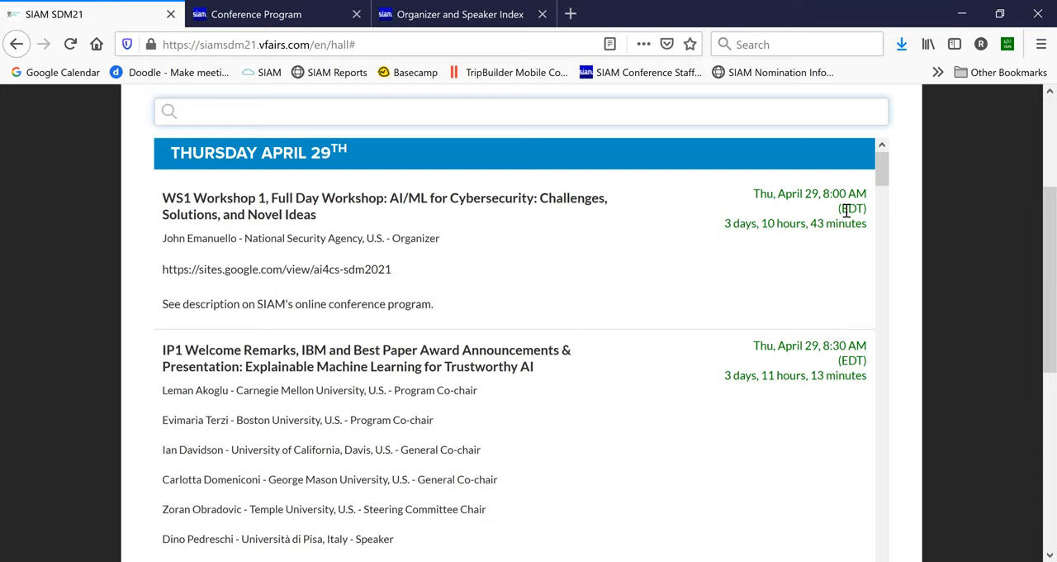
pyautogui.click(520, 107)
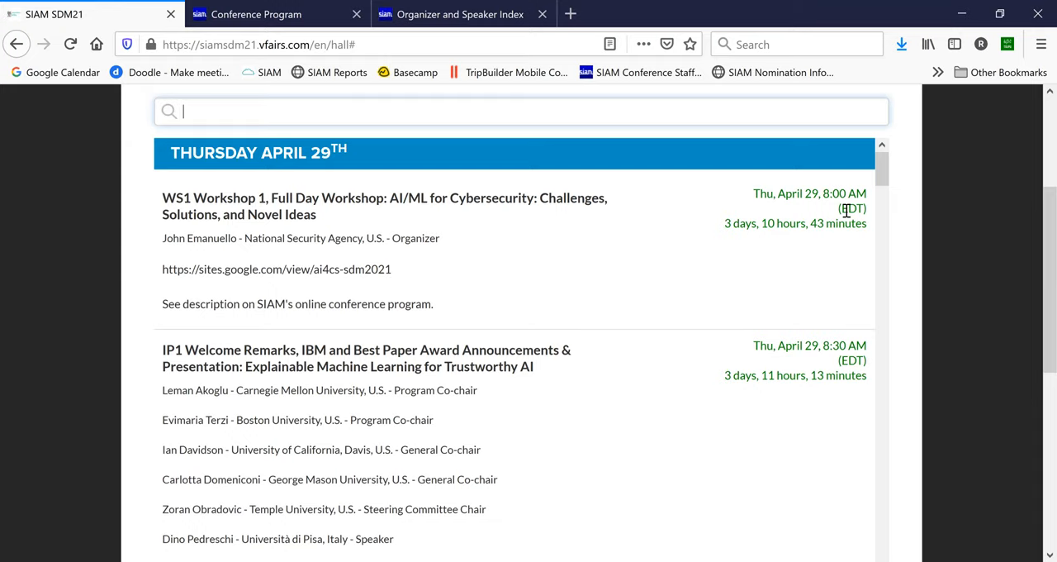
pyautogui.moveTo(822, 225)
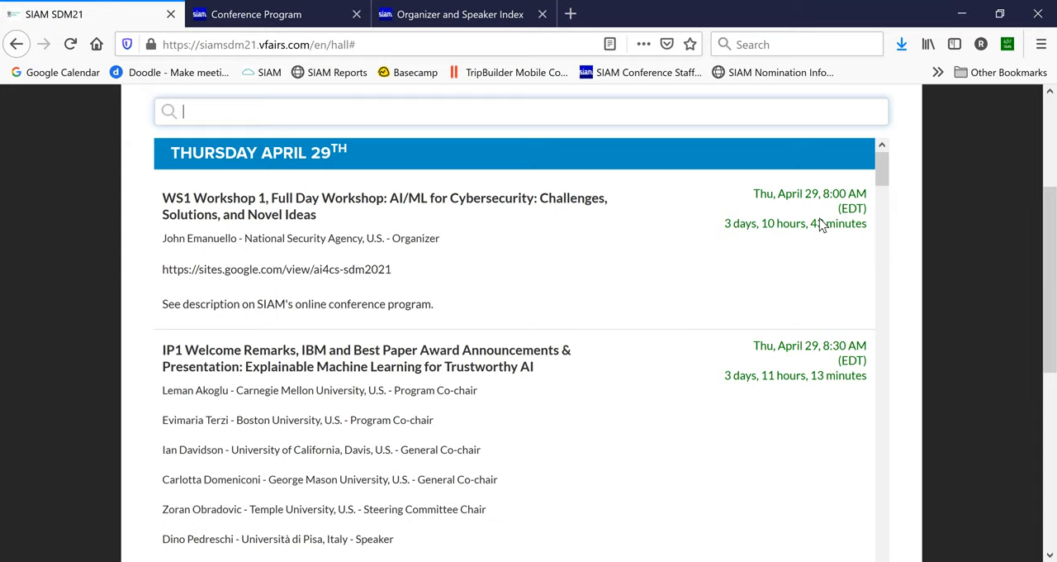
pyautogui.moveTo(829, 219)
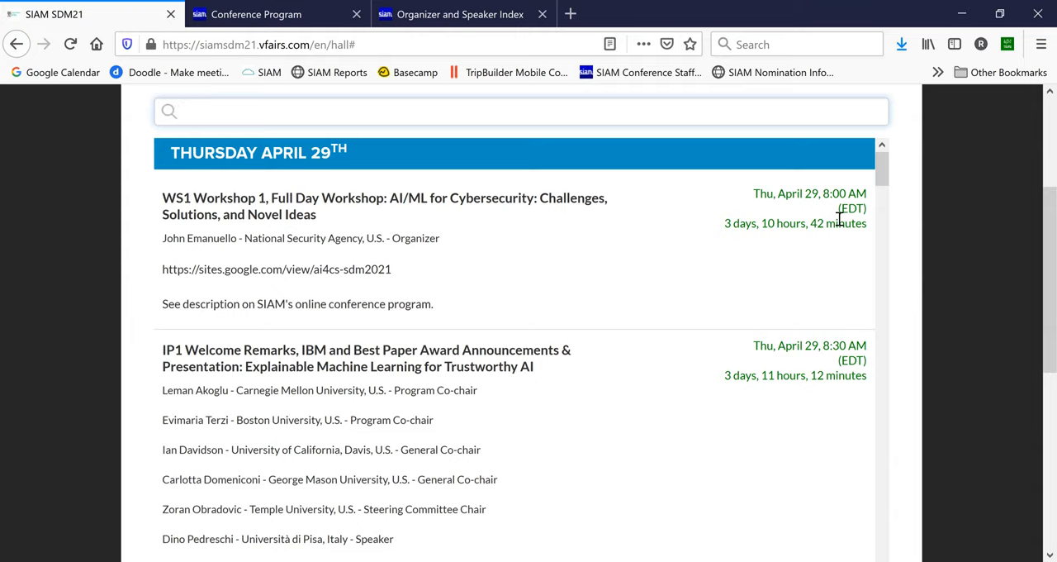
pyautogui.moveTo(629, 313)
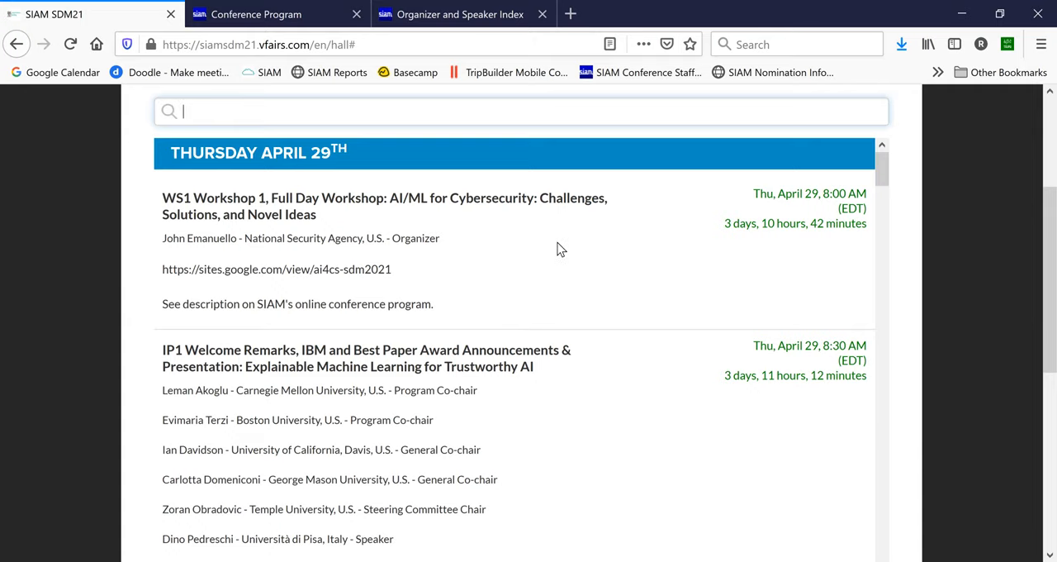
pyautogui.scroll(-3)
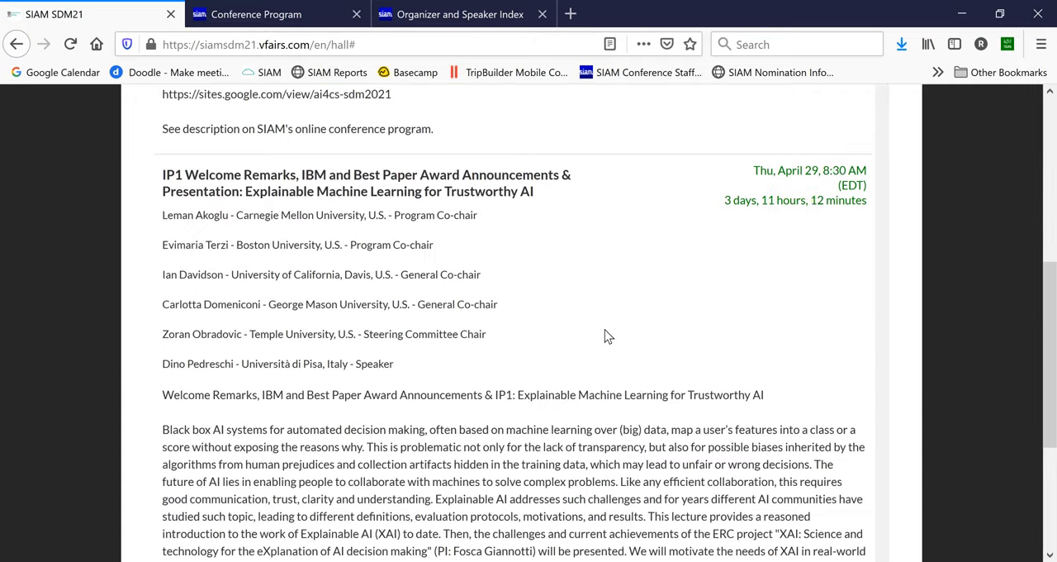
pyautogui.scroll(-3)
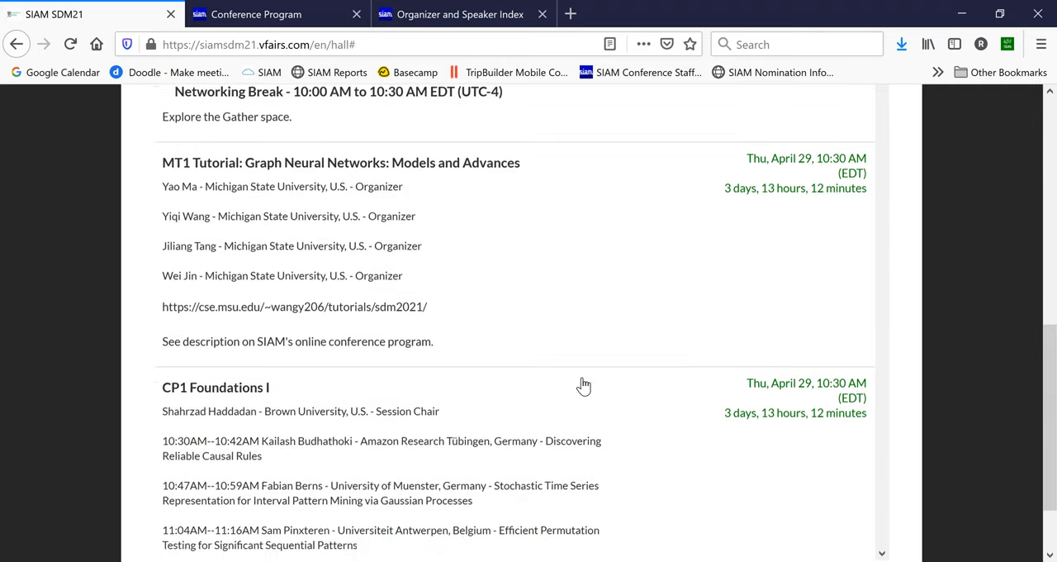
pyautogui.scroll(-3)
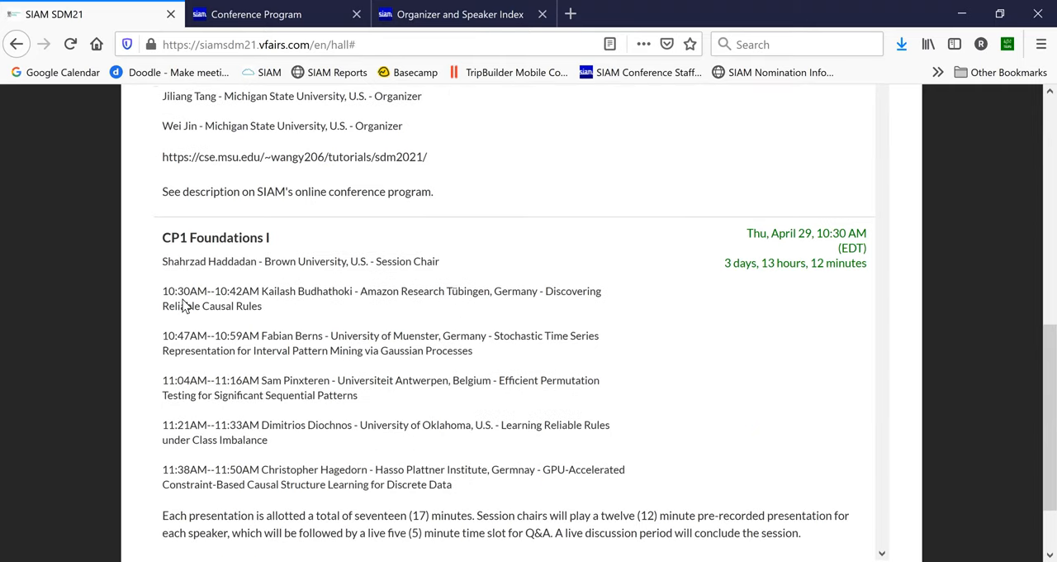
pyautogui.moveTo(325, 317)
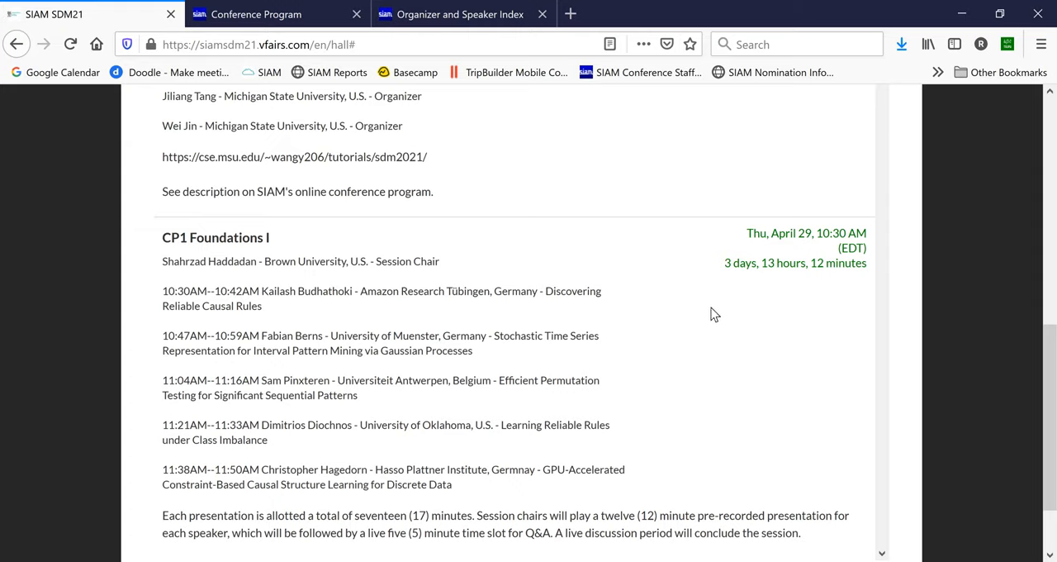
pyautogui.moveTo(320, 297)
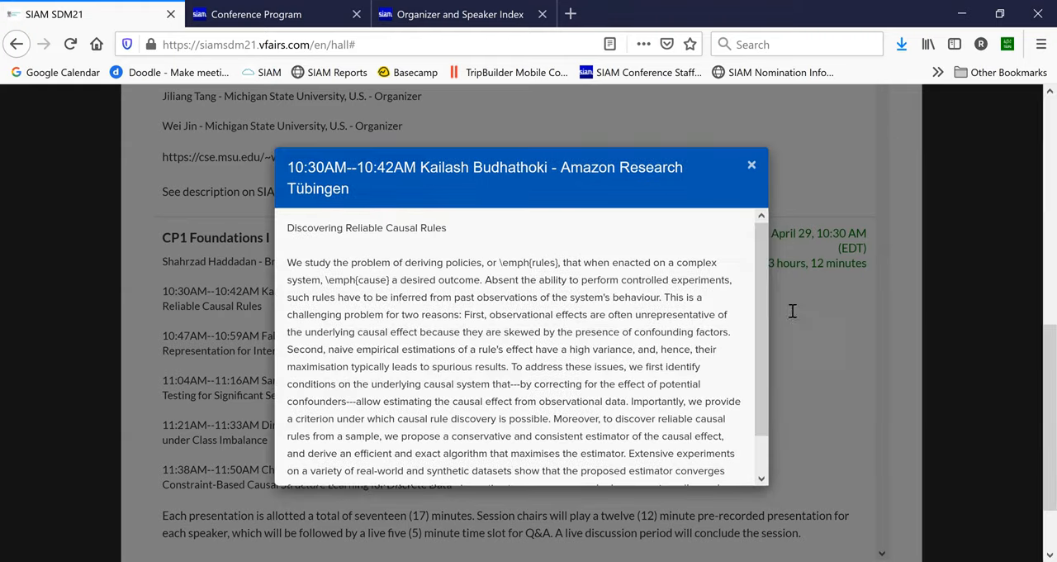
pyautogui.click(752, 165)
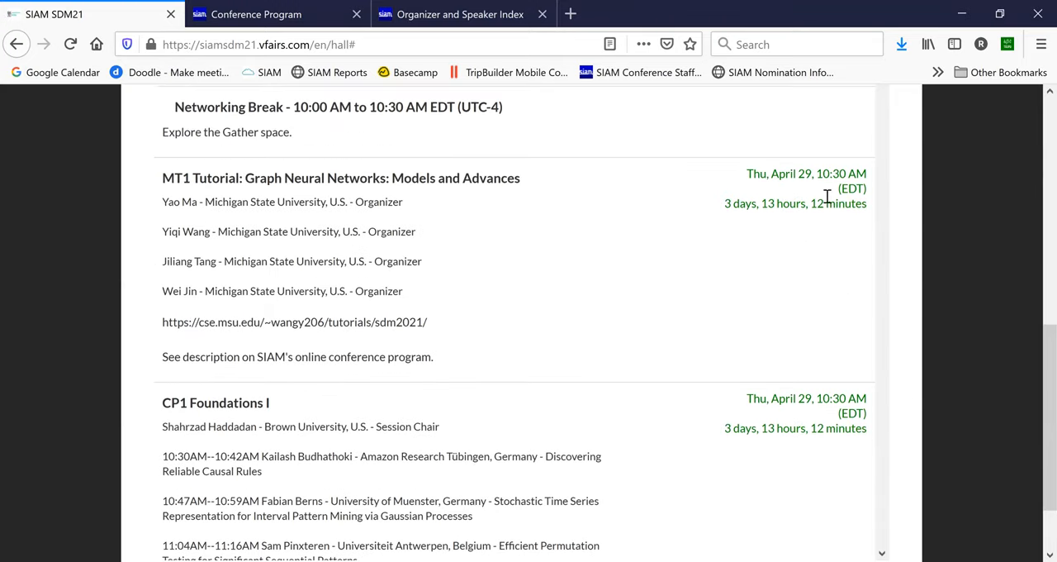
pyautogui.moveTo(833, 192)
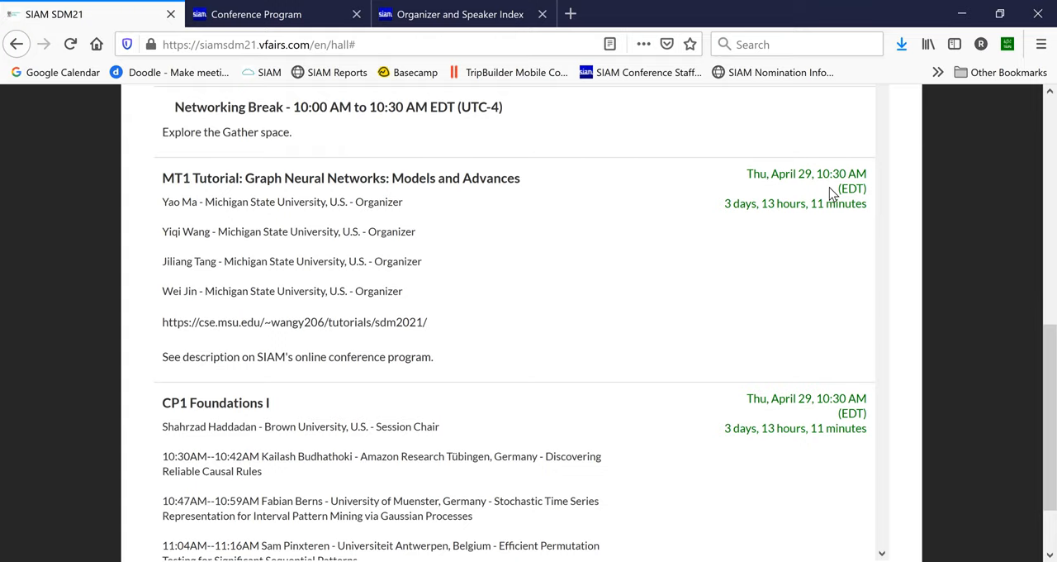
pyautogui.moveTo(710, 286)
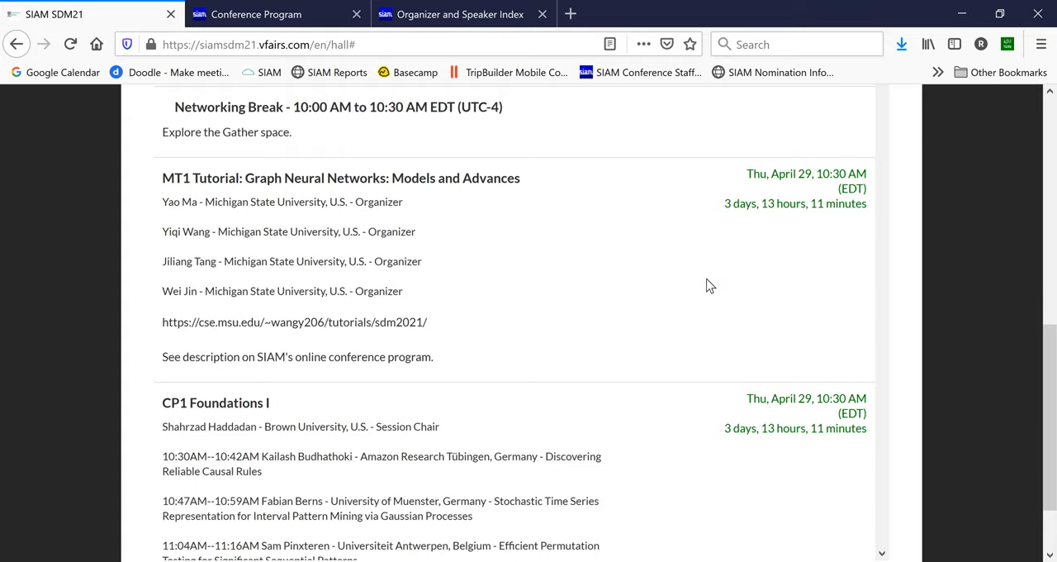
pyautogui.moveTo(557, 311)
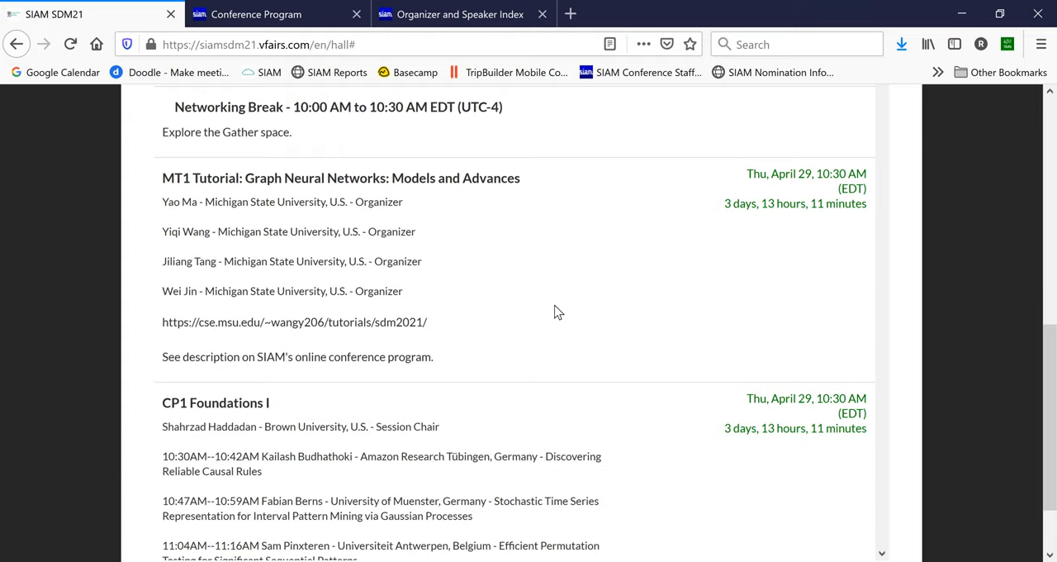
pyautogui.moveTo(556, 288)
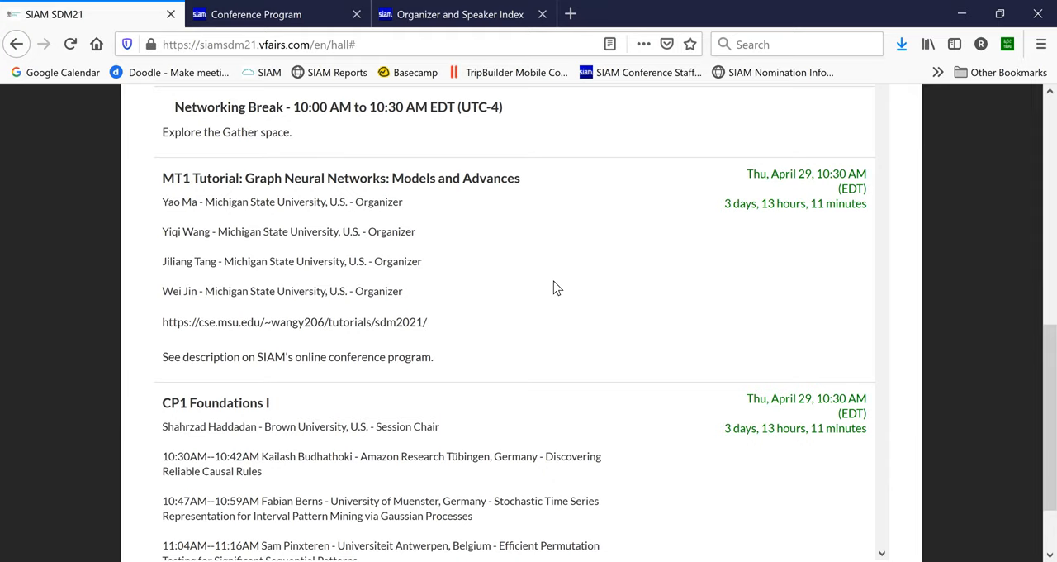
pyautogui.scroll(3)
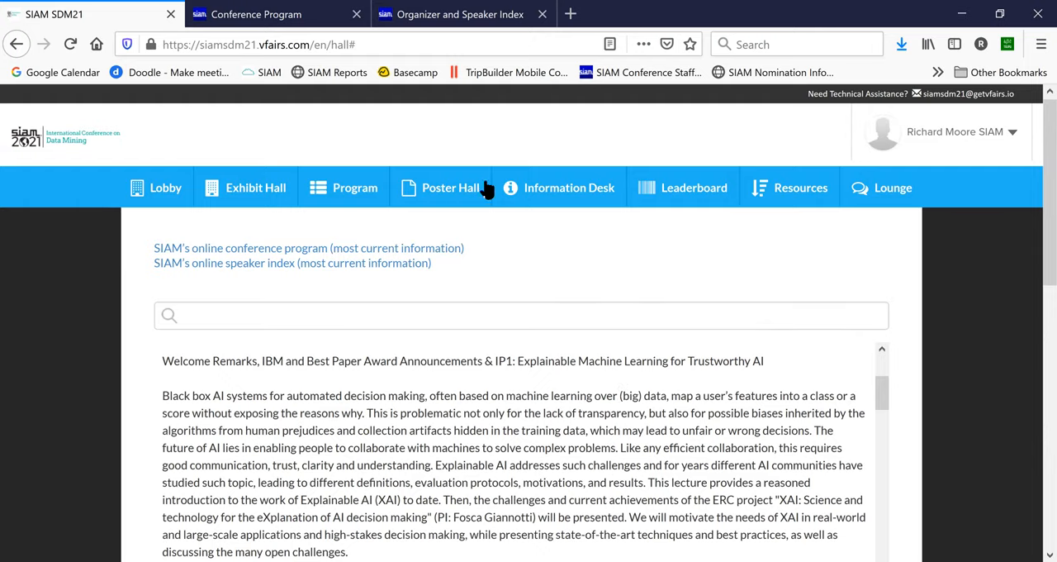
# - Go to the Poster Hall and view the Influence Representation Learning for Social Network Analysis poster
pyautogui.click(451, 188)
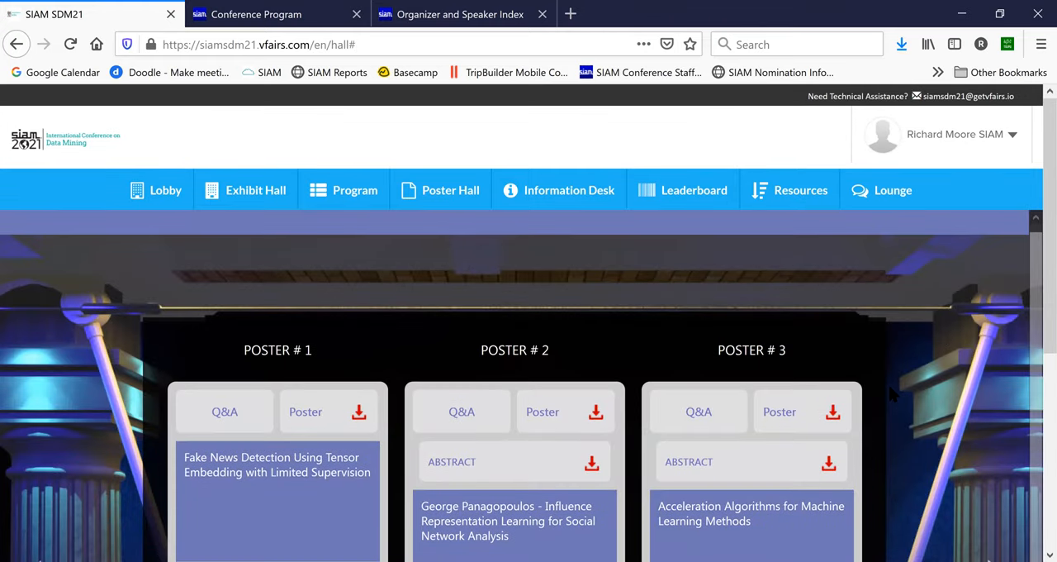
pyautogui.scroll(-3)
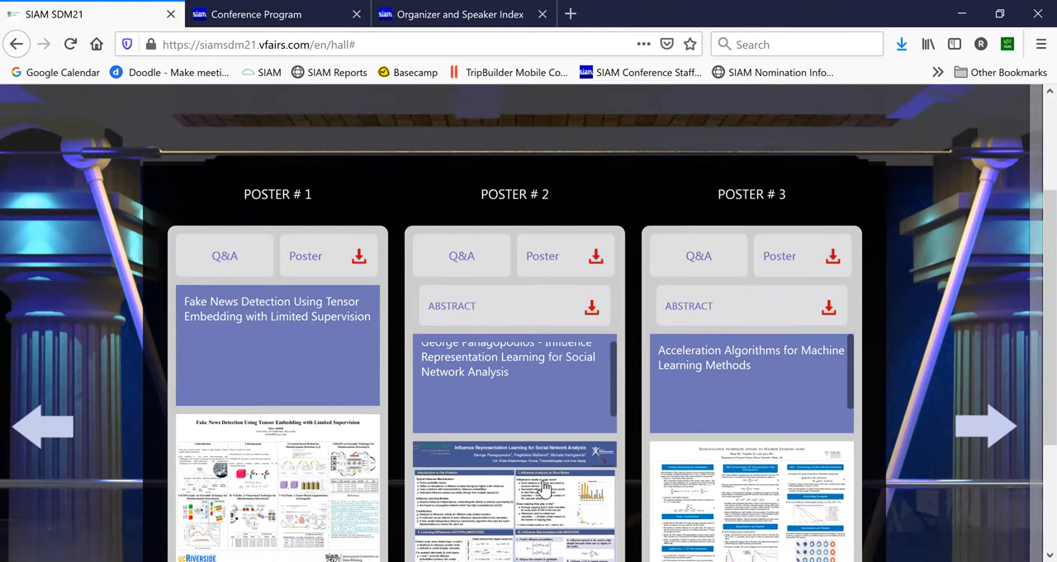
pyautogui.scroll(-3)
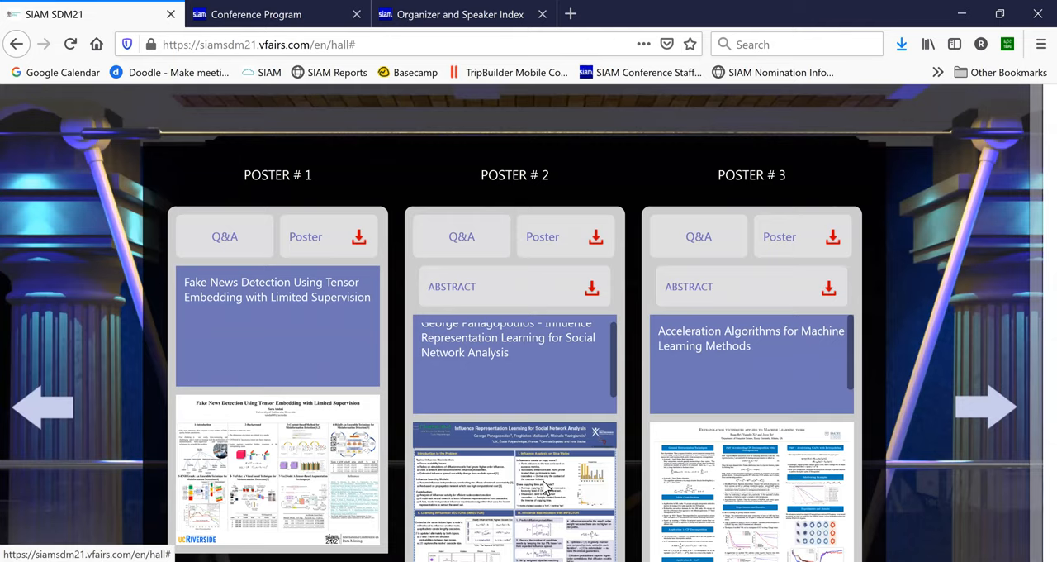
pyautogui.click(514, 471)
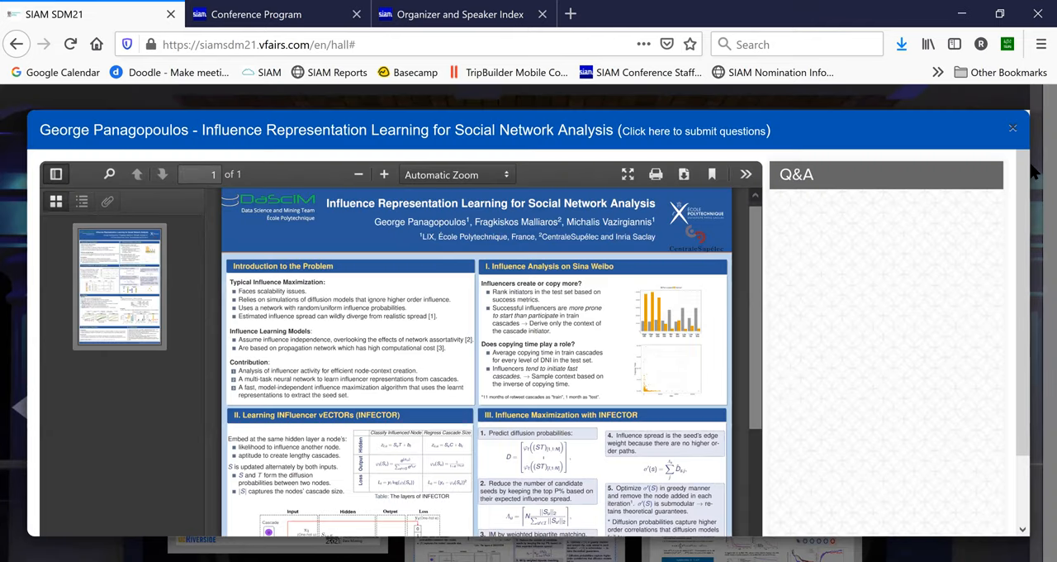
pyautogui.moveTo(669, 440)
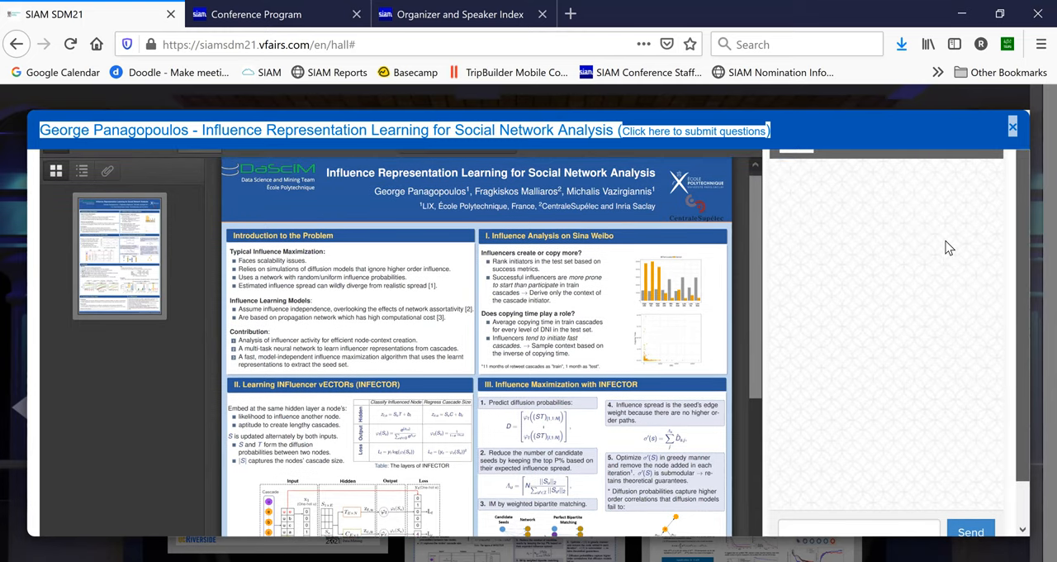
pyautogui.moveTo(844, 308)
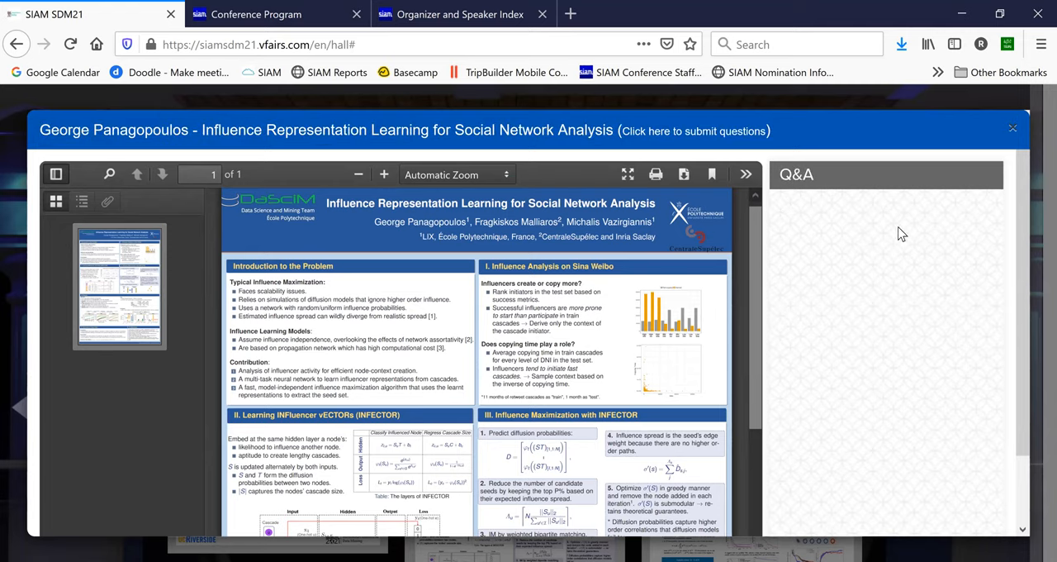
pyautogui.moveTo(831, 208)
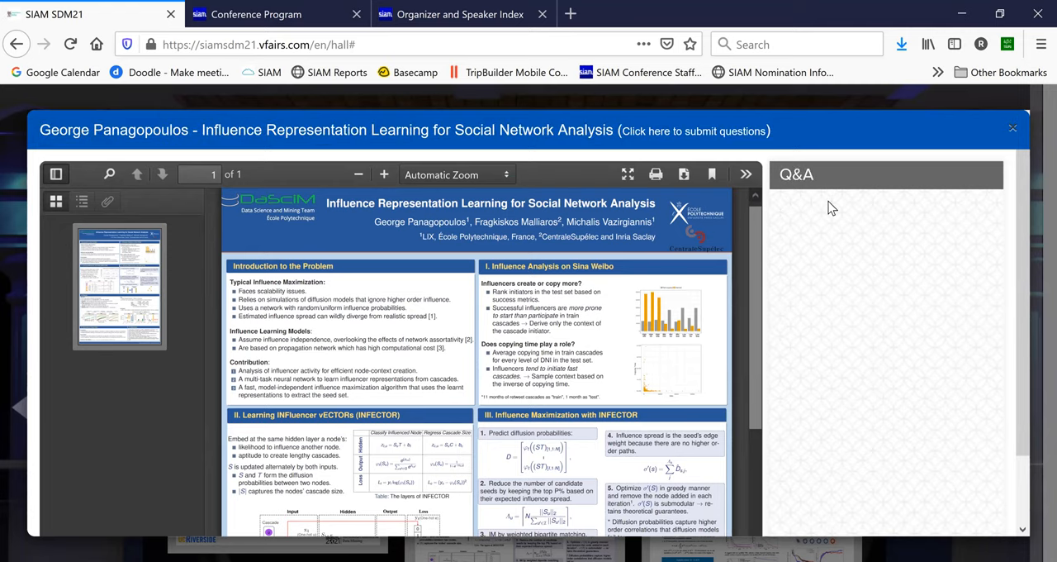
pyautogui.moveTo(896, 254)
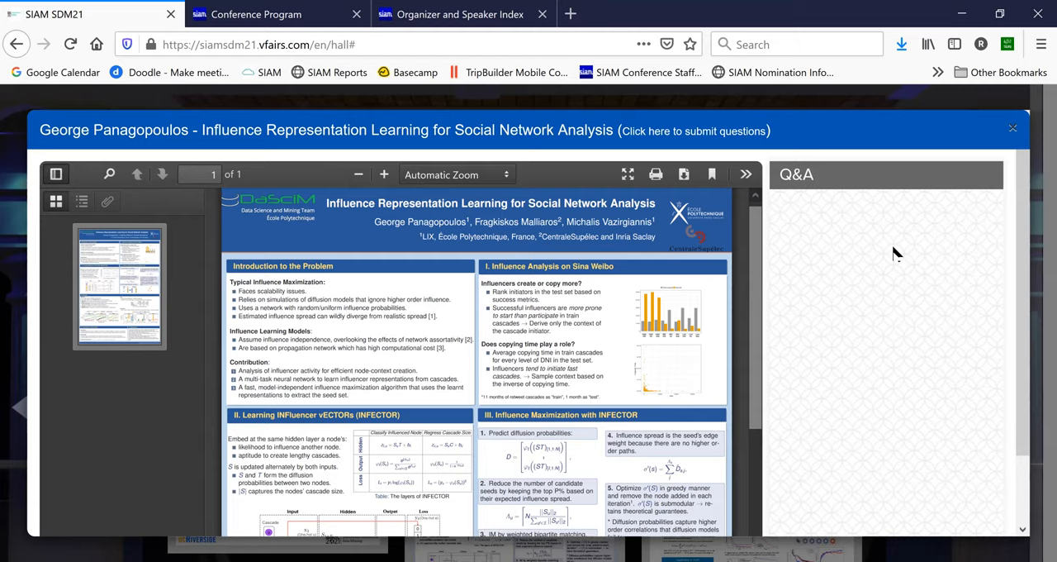
pyautogui.moveTo(1013, 130)
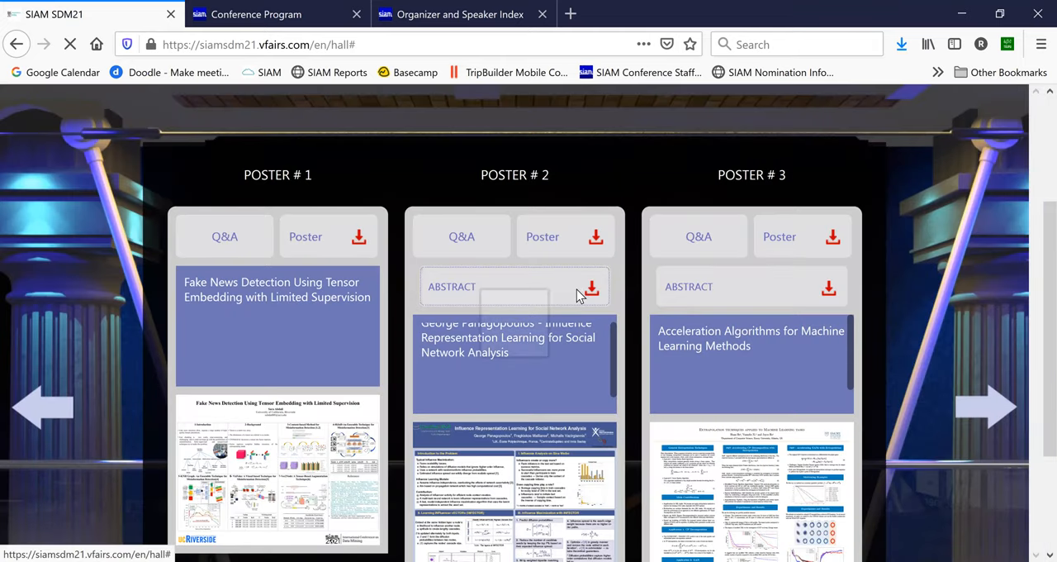
# - Read the influence poster's abstract PDF, then close it
pyautogui.click(589, 286)
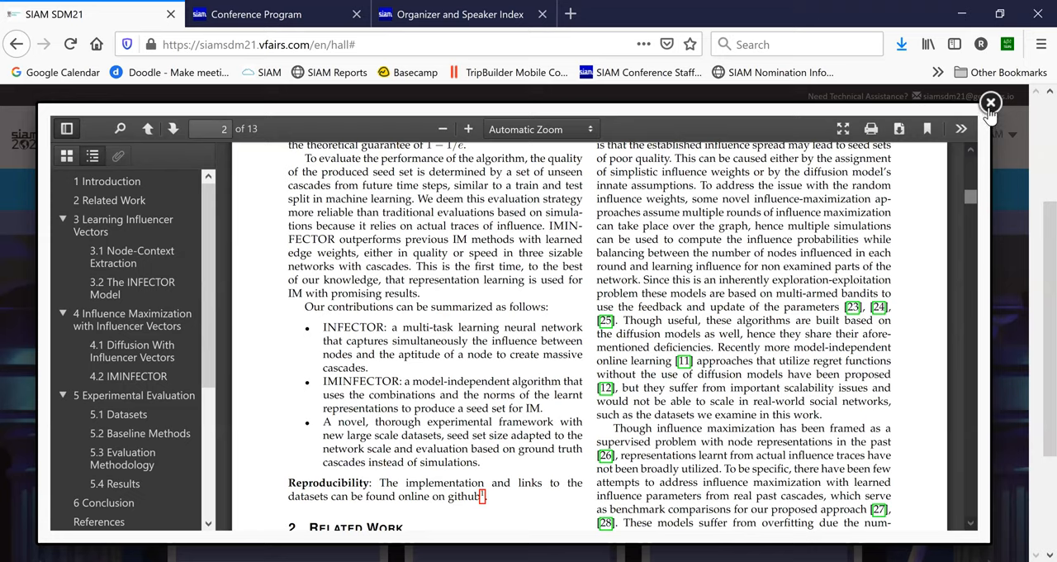
pyautogui.scroll(-3)
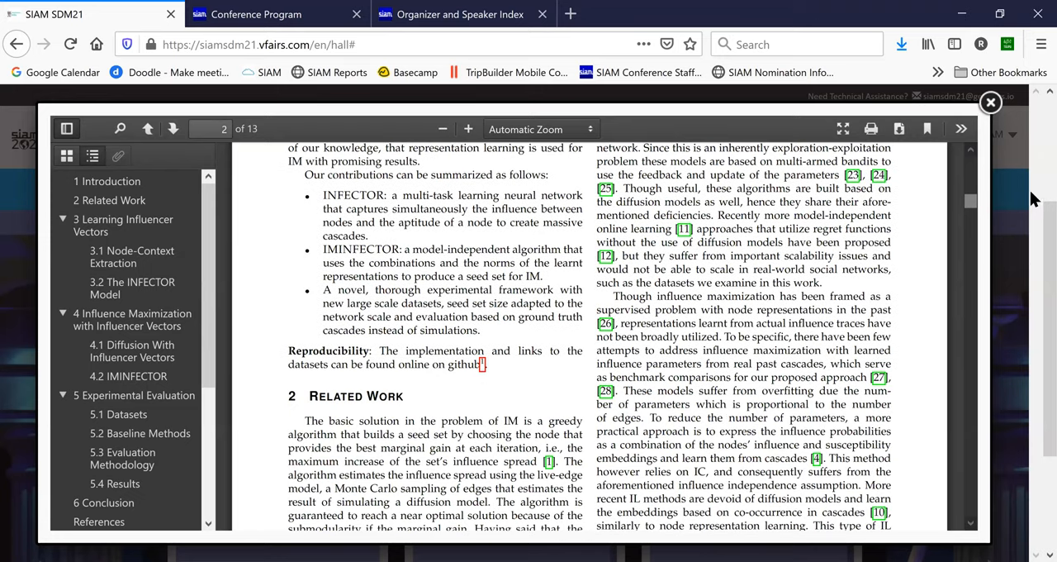
pyautogui.click(990, 102)
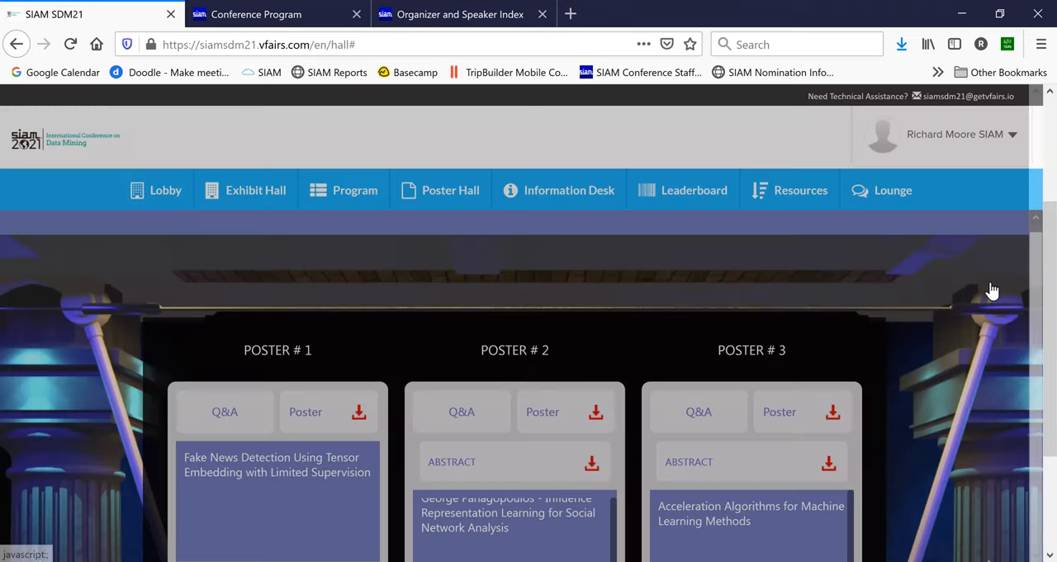
# - Page forward three times through the Poster Hall to posters 15–17
pyautogui.scroll(-3)
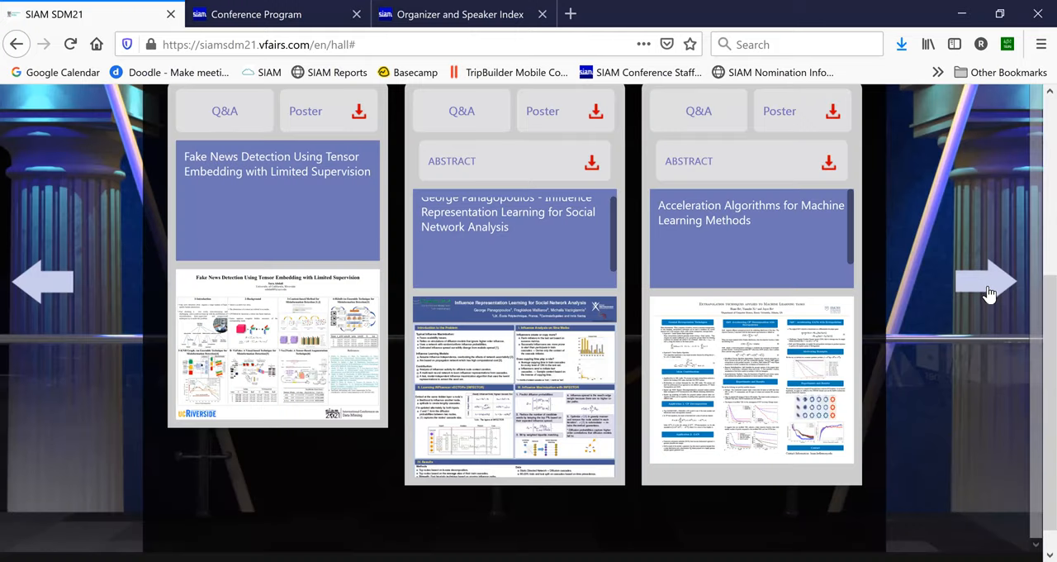
pyautogui.click(987, 281)
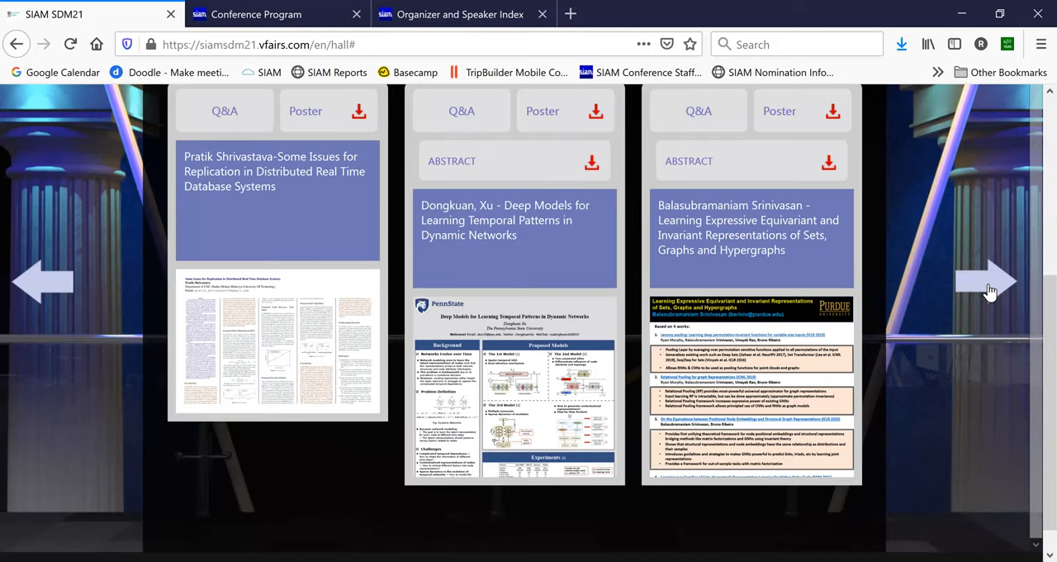
pyautogui.click(986, 280)
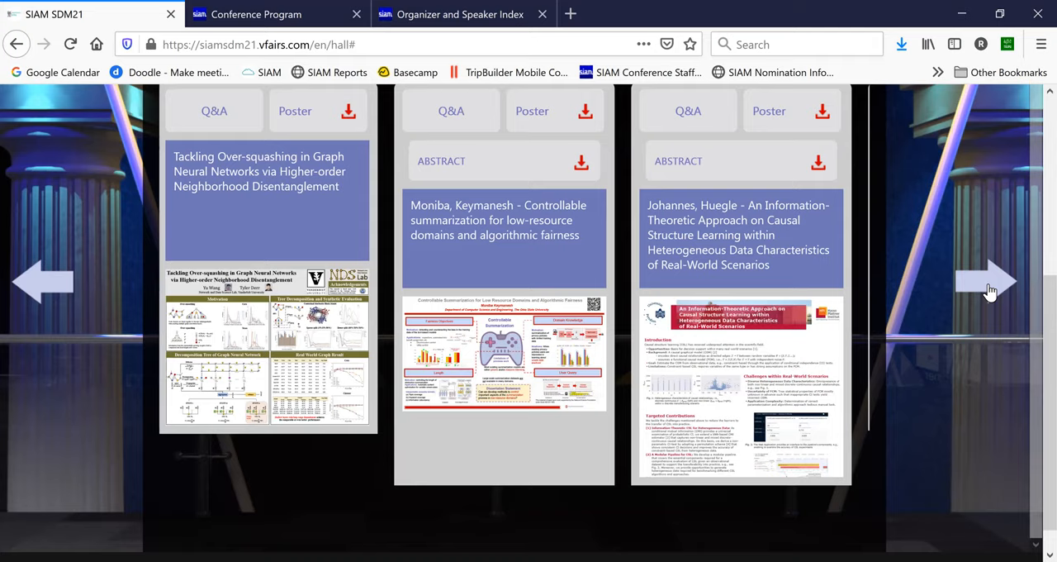
pyautogui.click(989, 285)
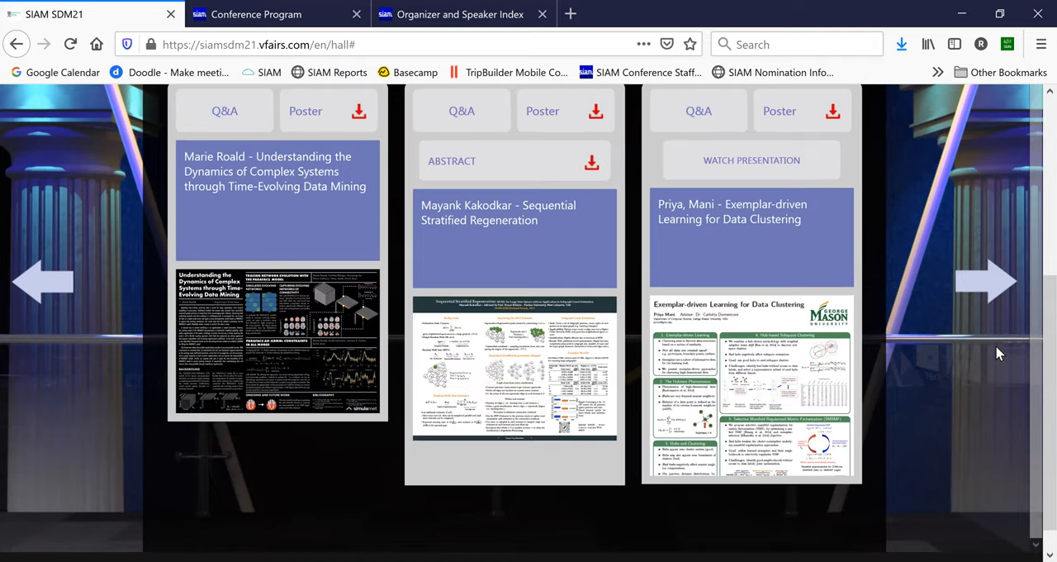
# - Briefly play the Exemplar-driven Learning presentation video, pause it, and close it
pyautogui.click(751, 159)
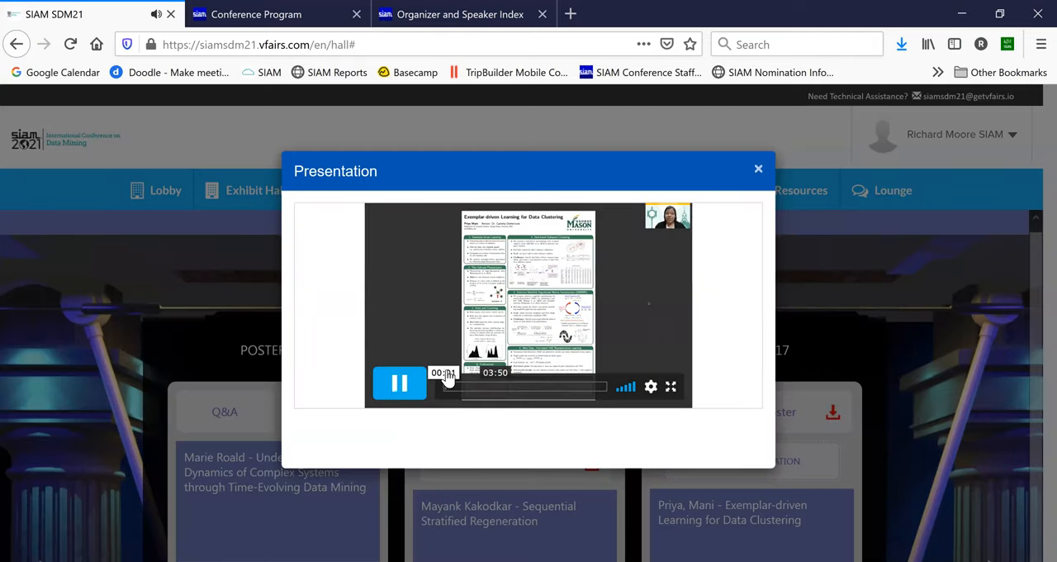
pyautogui.click(400, 383)
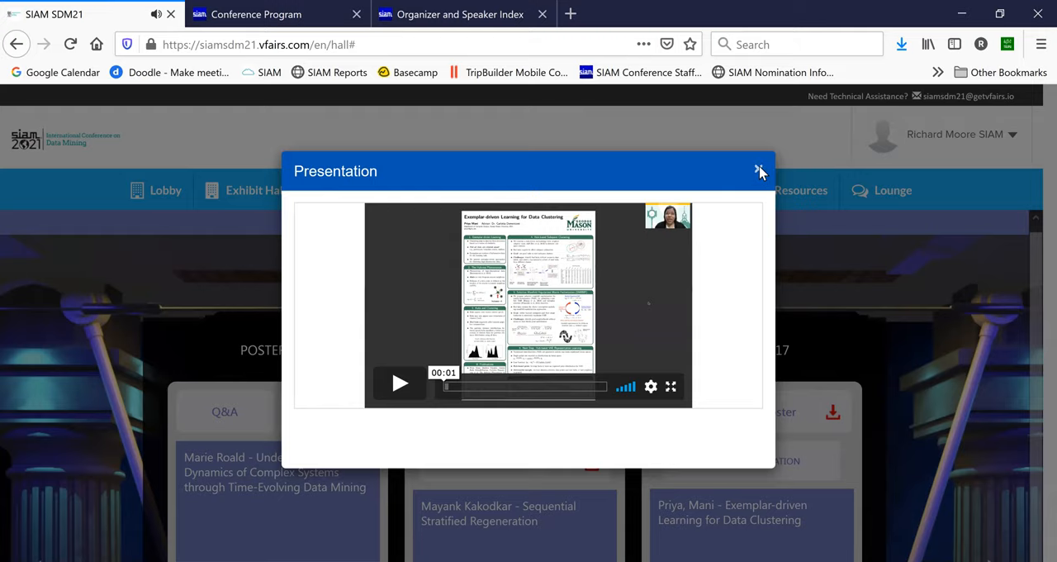
pyautogui.click(760, 170)
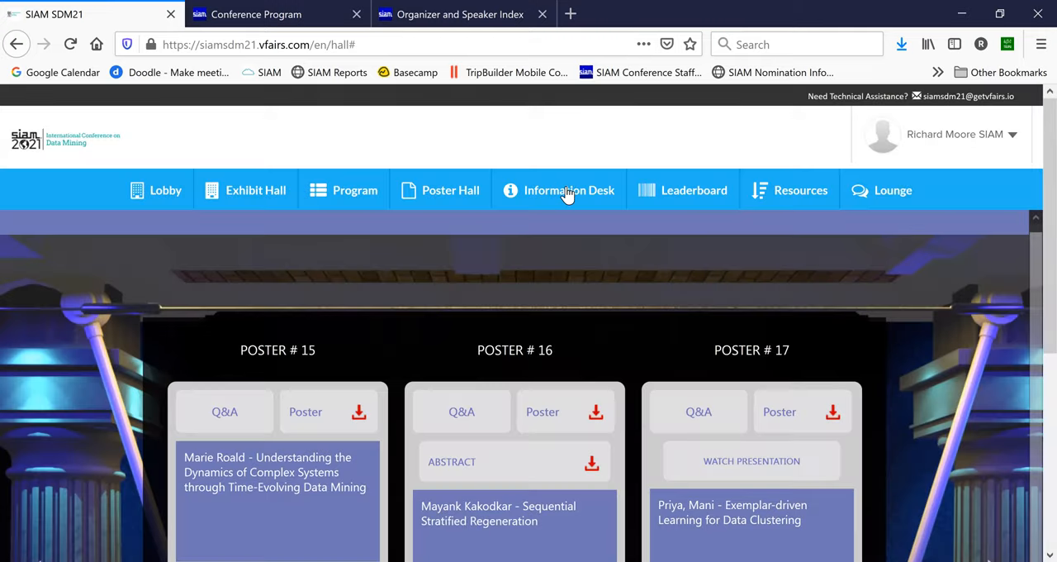
# - Visit the Information Desk and enter the Technical Support chatroom
pyautogui.click(569, 190)
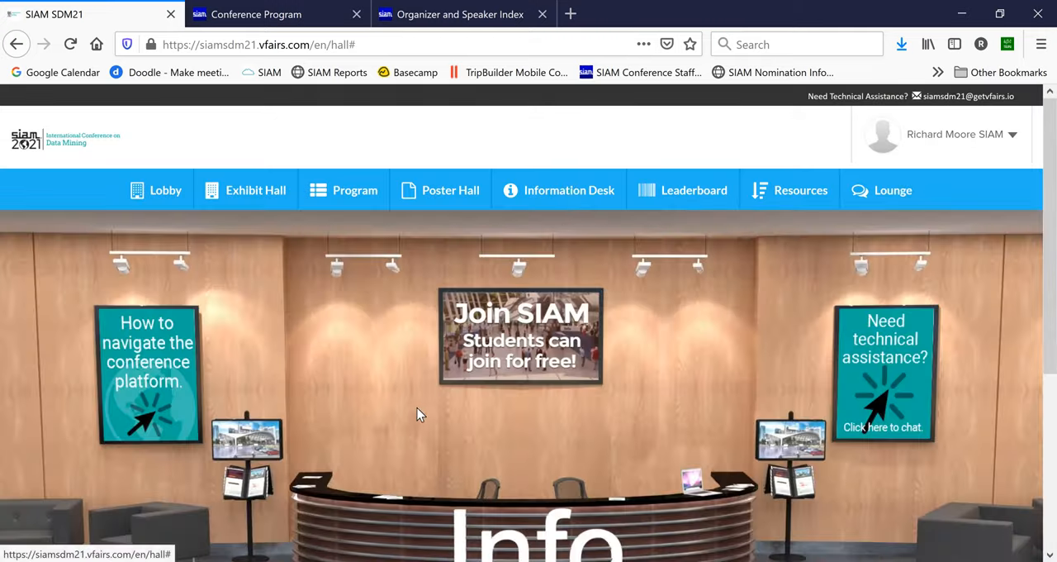
pyautogui.moveTo(346, 312)
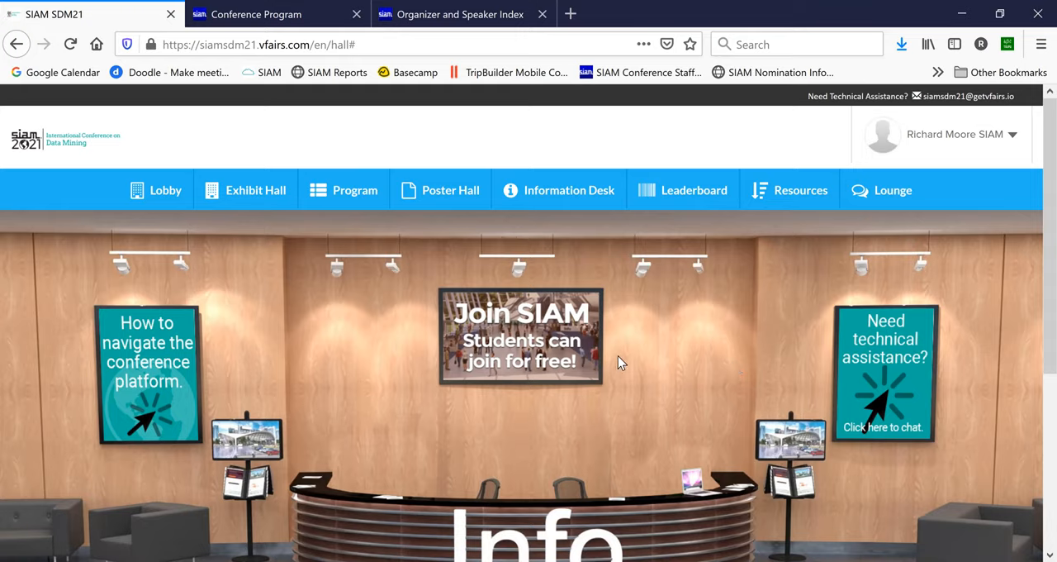
pyautogui.moveTo(1035, 365)
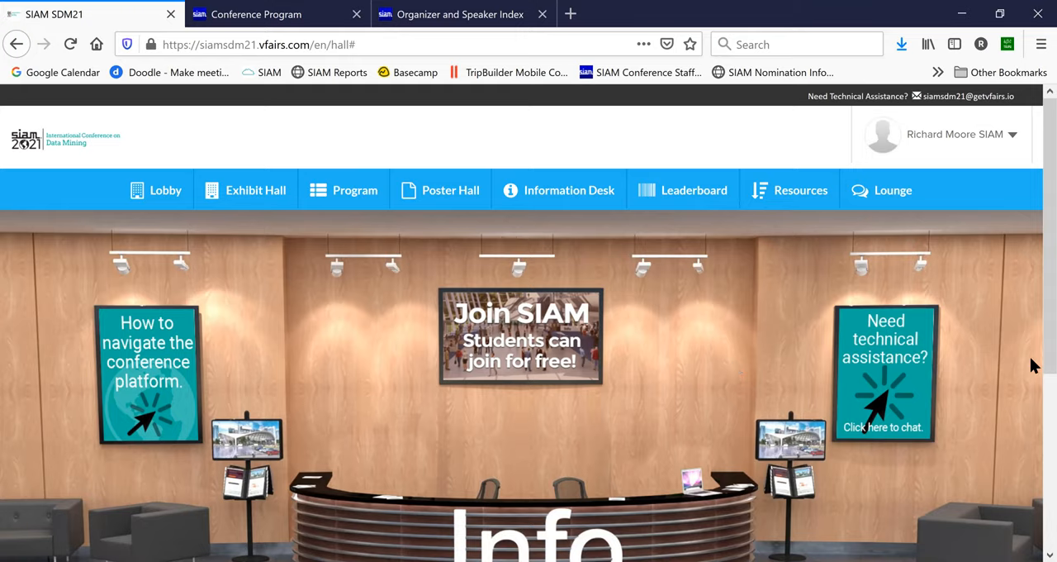
pyautogui.moveTo(898, 353)
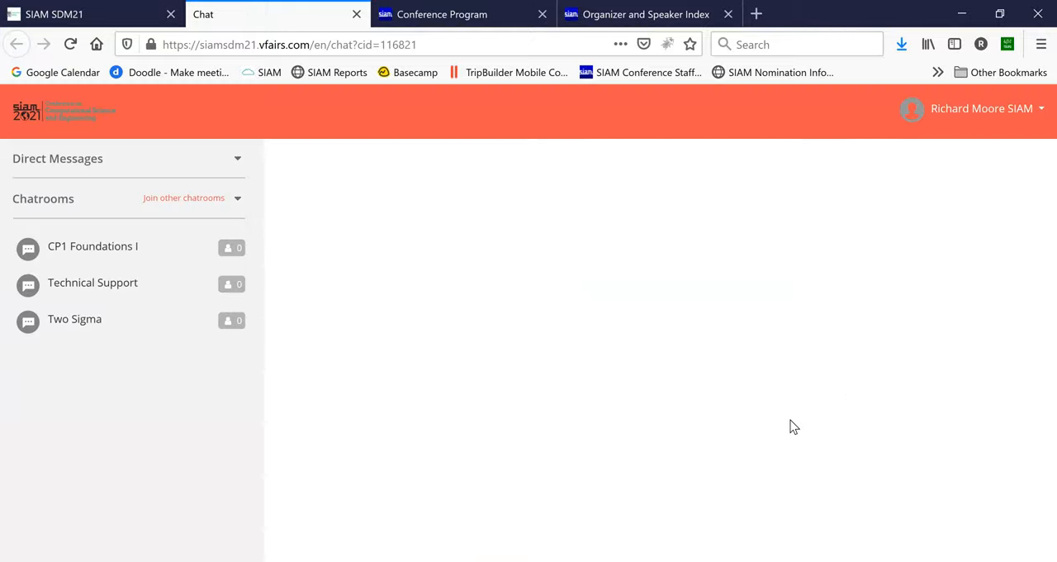
pyautogui.click(92, 282)
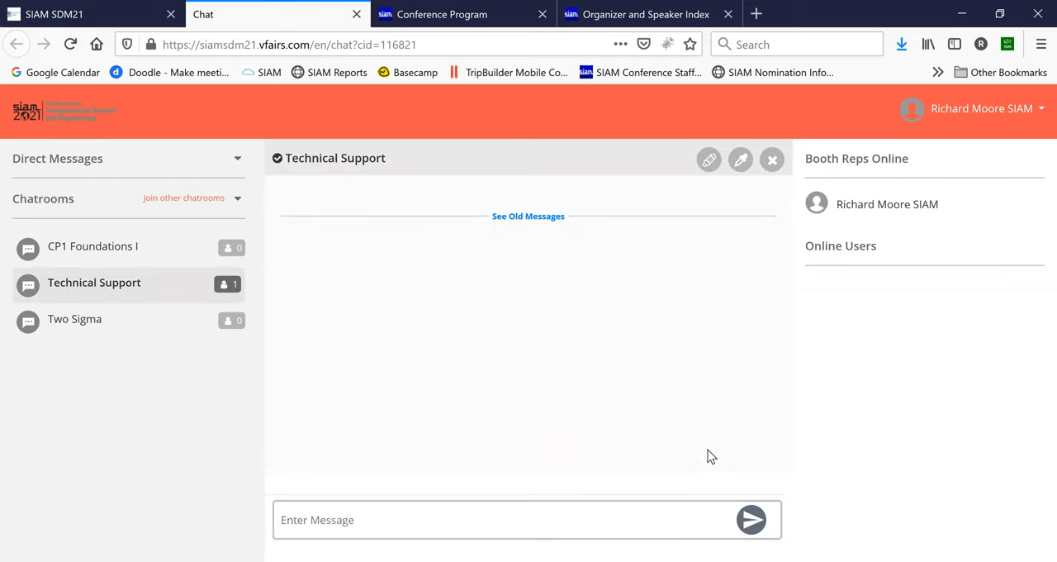
pyautogui.moveTo(169, 131)
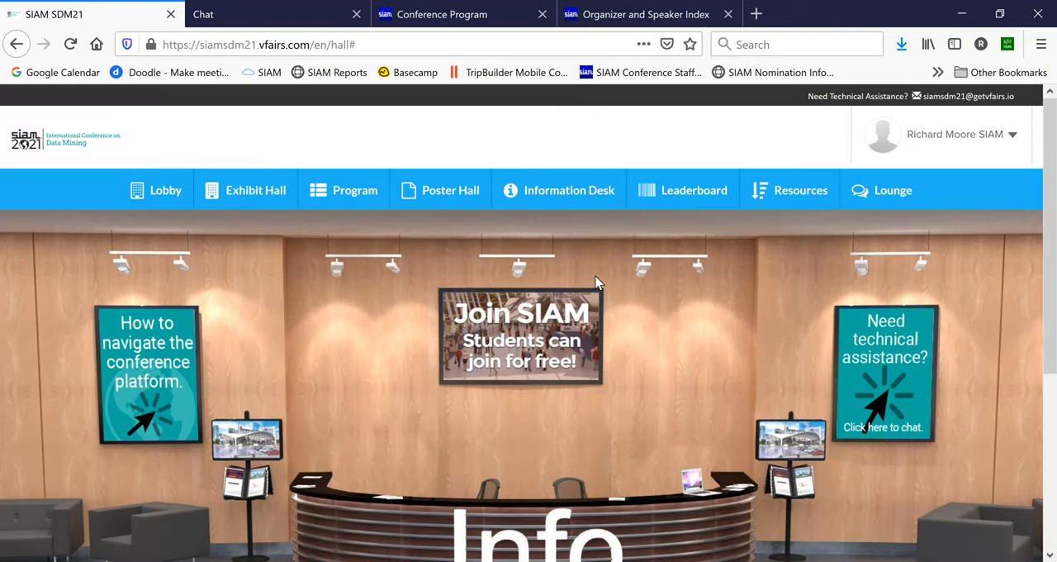
pyautogui.moveTo(700, 197)
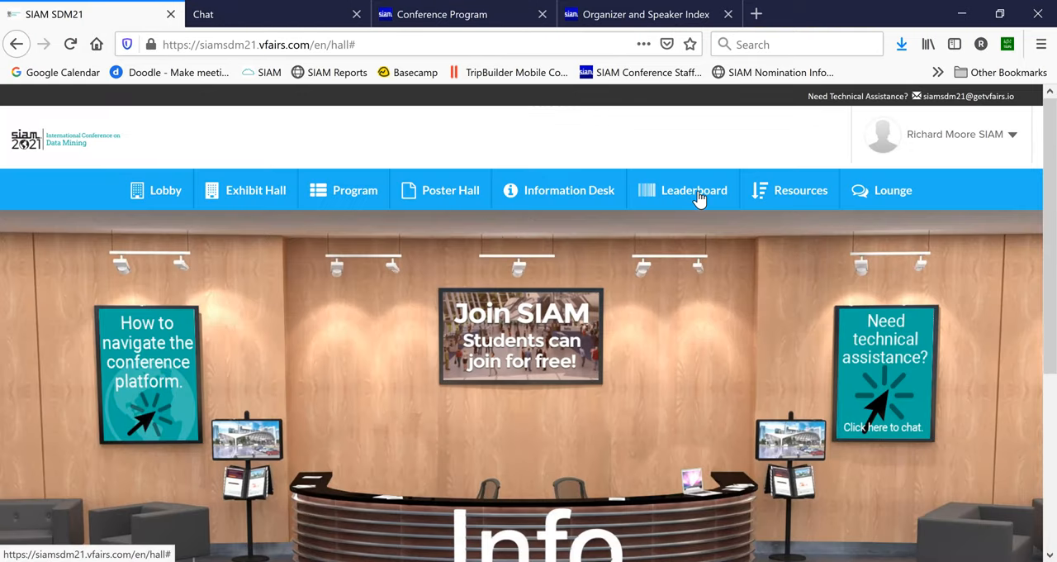
pyautogui.moveTo(768, 302)
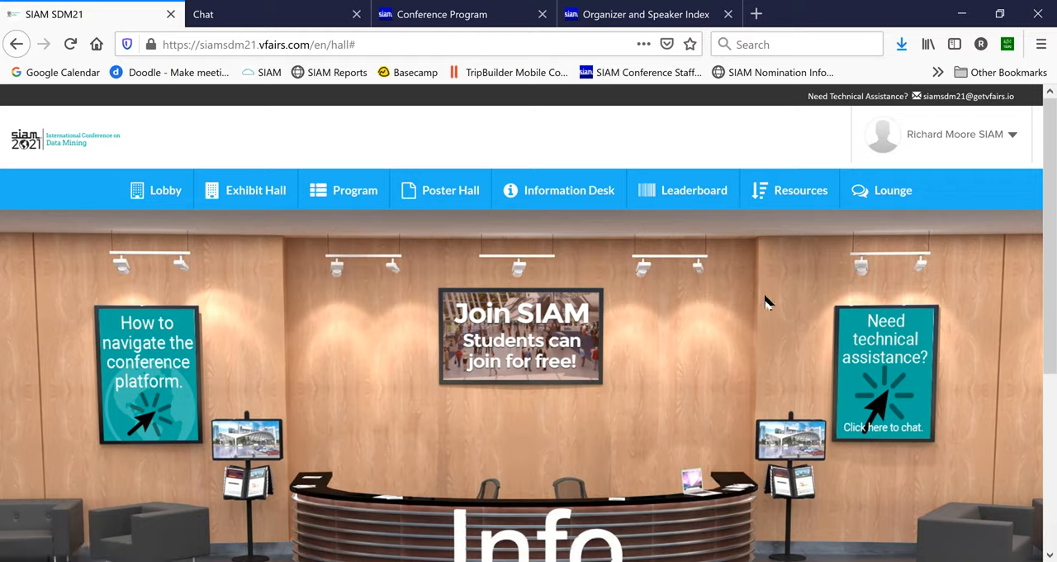
# - Open the Leaderboard and scroll through its point system and prizes
pyautogui.click(694, 190)
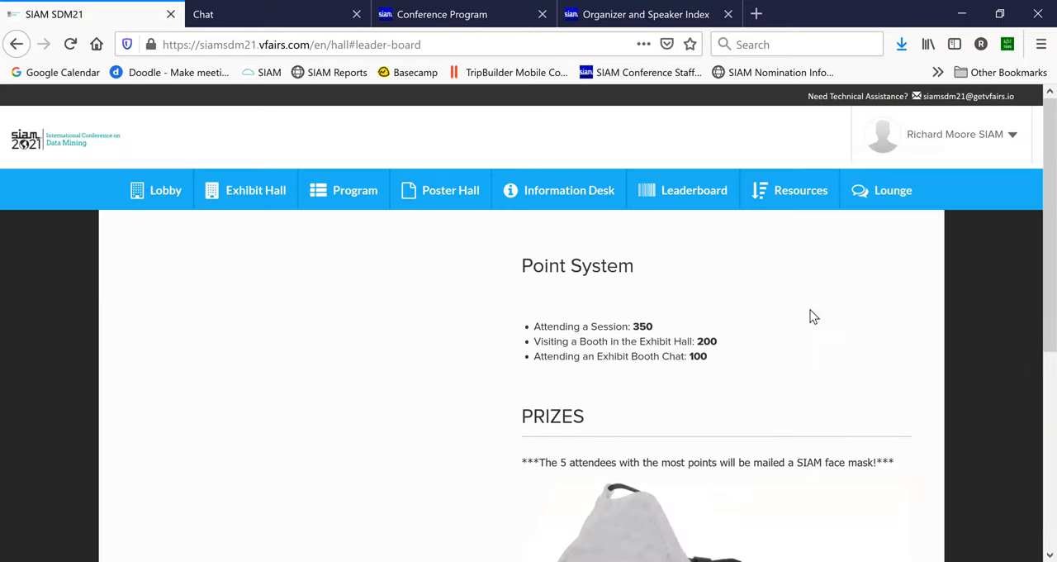
pyautogui.moveTo(751, 379)
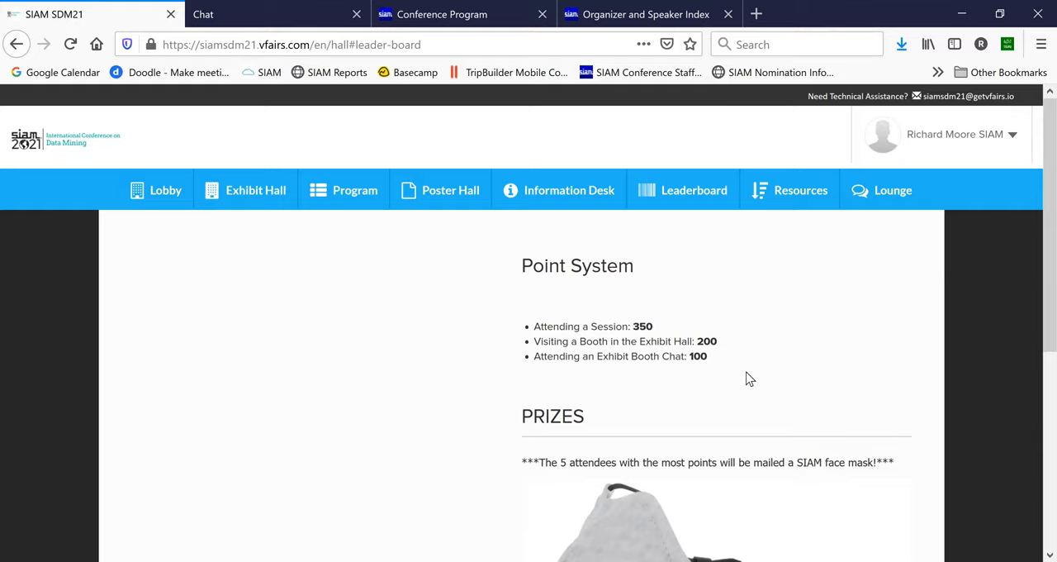
pyautogui.scroll(-3)
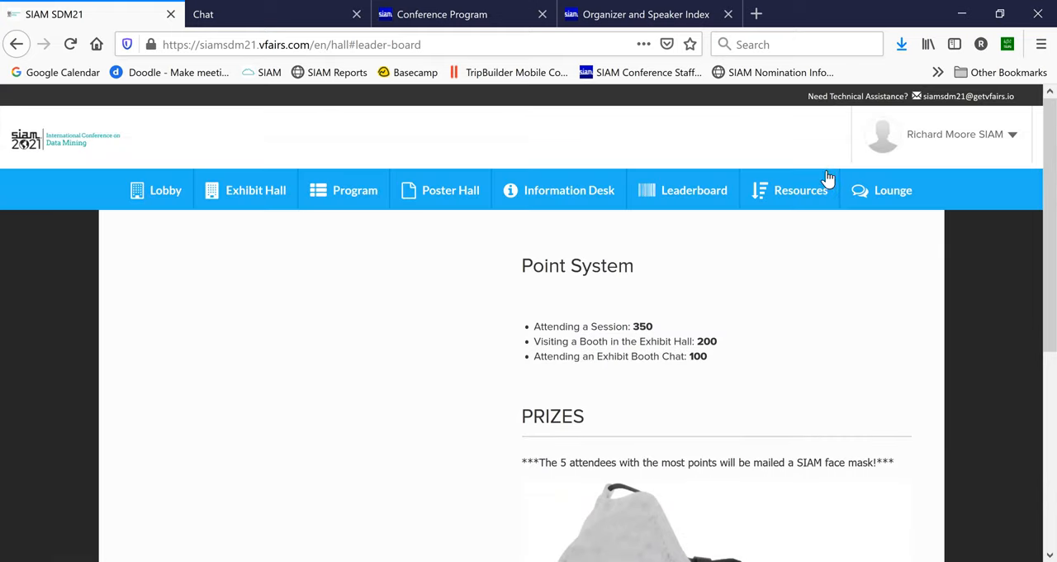
pyautogui.click(802, 190)
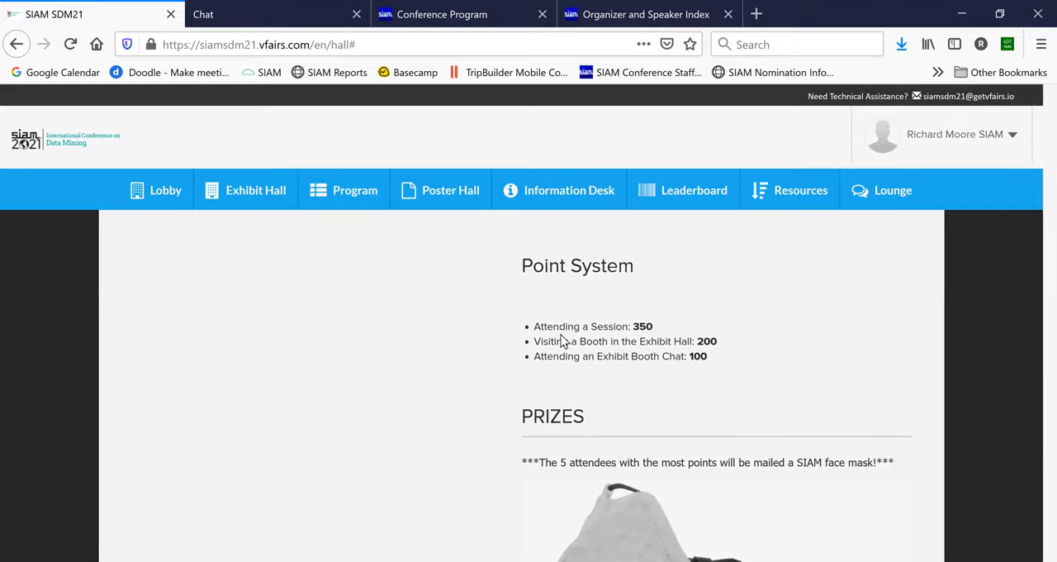
# - Look through the list of SIAM PDF conference resources, then close it
pyautogui.click(789, 190)
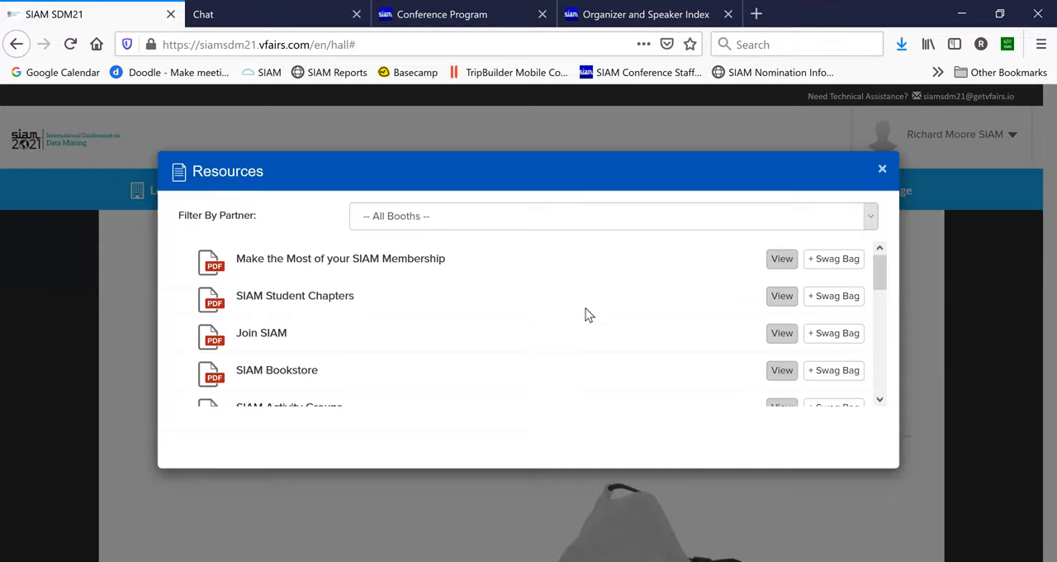
pyautogui.scroll(-3)
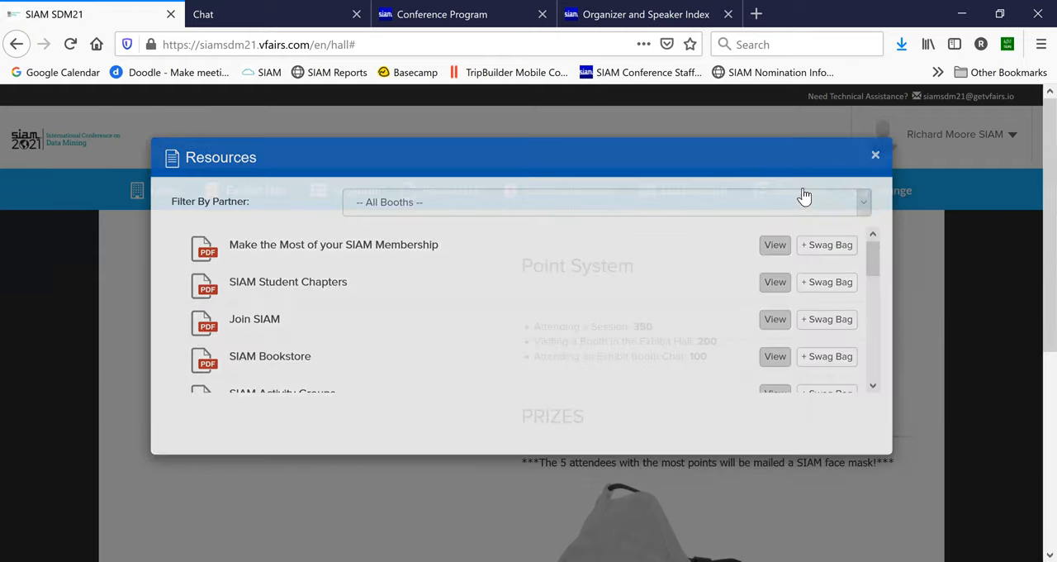
pyautogui.click(875, 155)
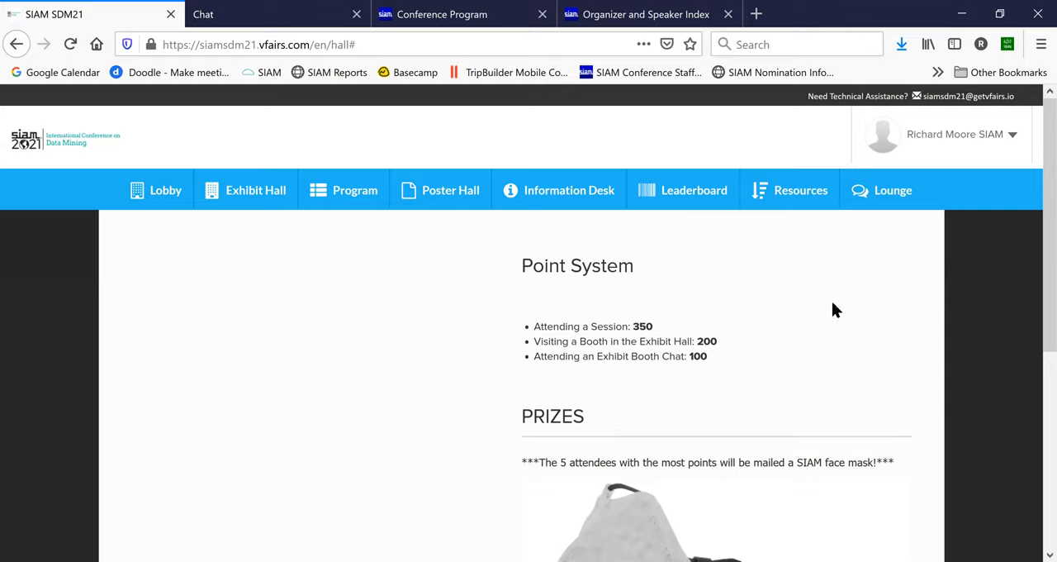
pyautogui.moveTo(826, 311)
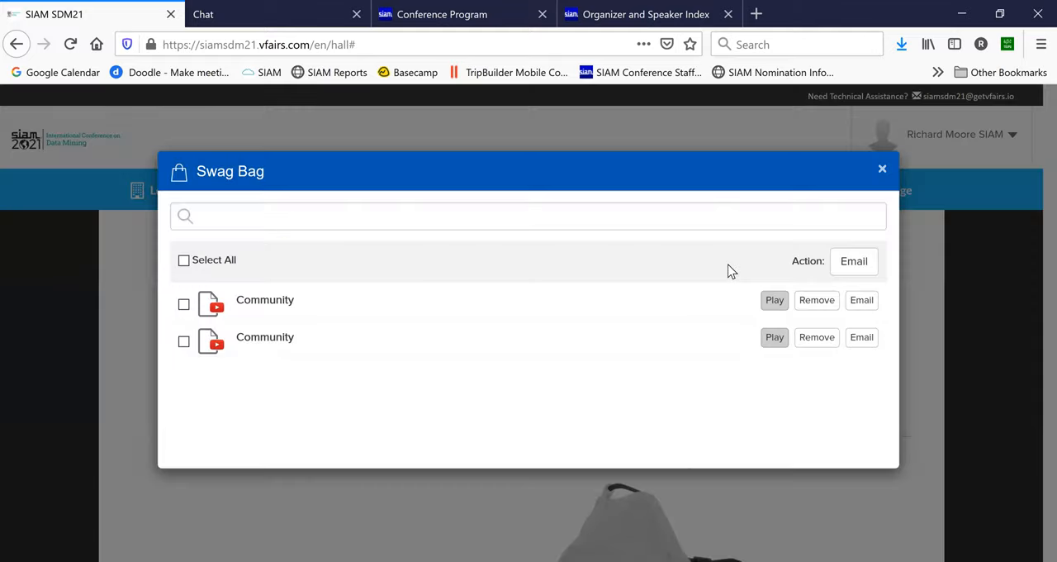
pyautogui.moveTo(729, 275)
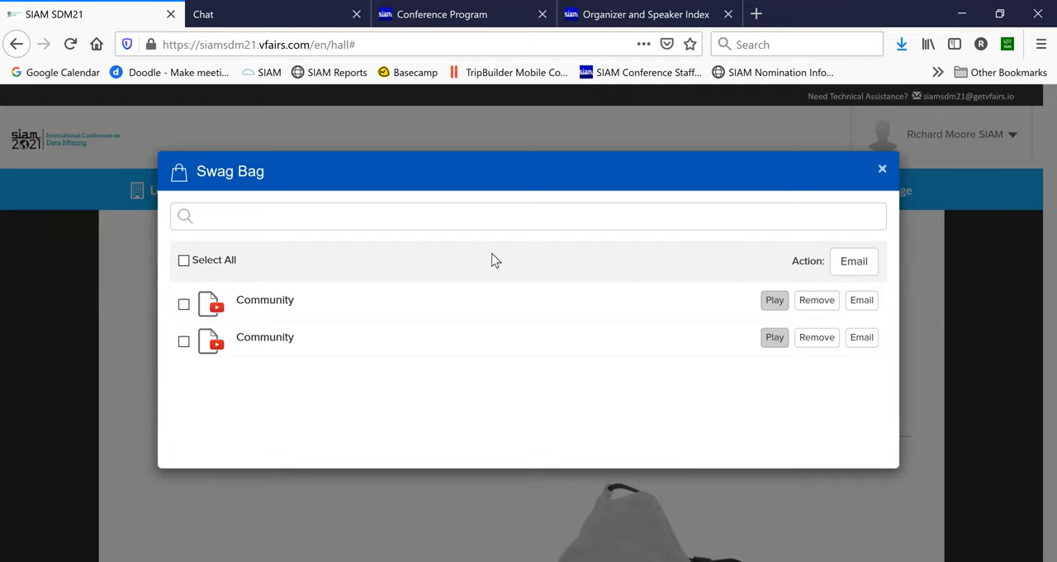
pyautogui.moveTo(849, 194)
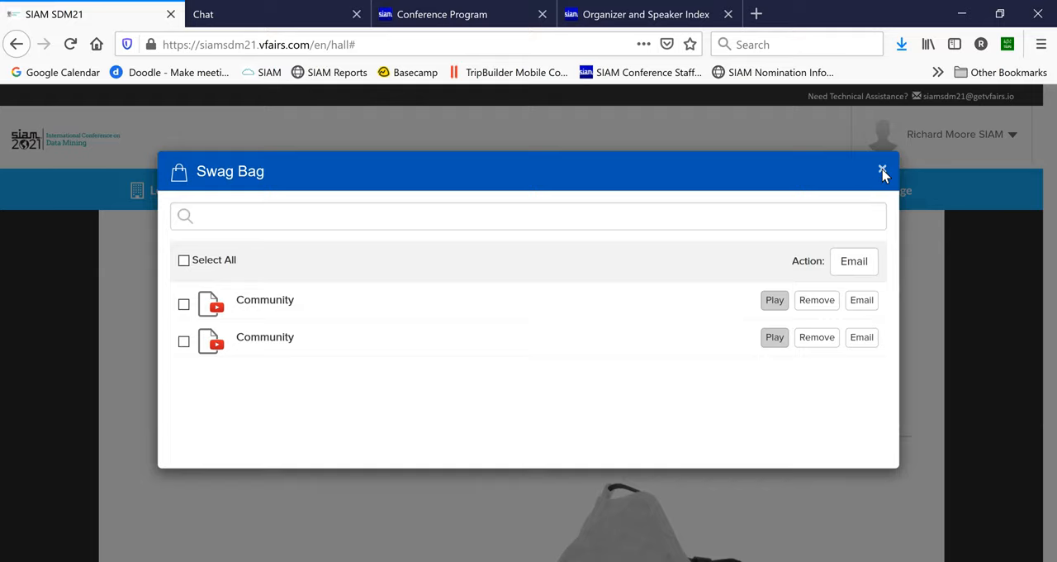
# - Close the swag bag of two Community videos and go to the Lounge
pyautogui.click(884, 171)
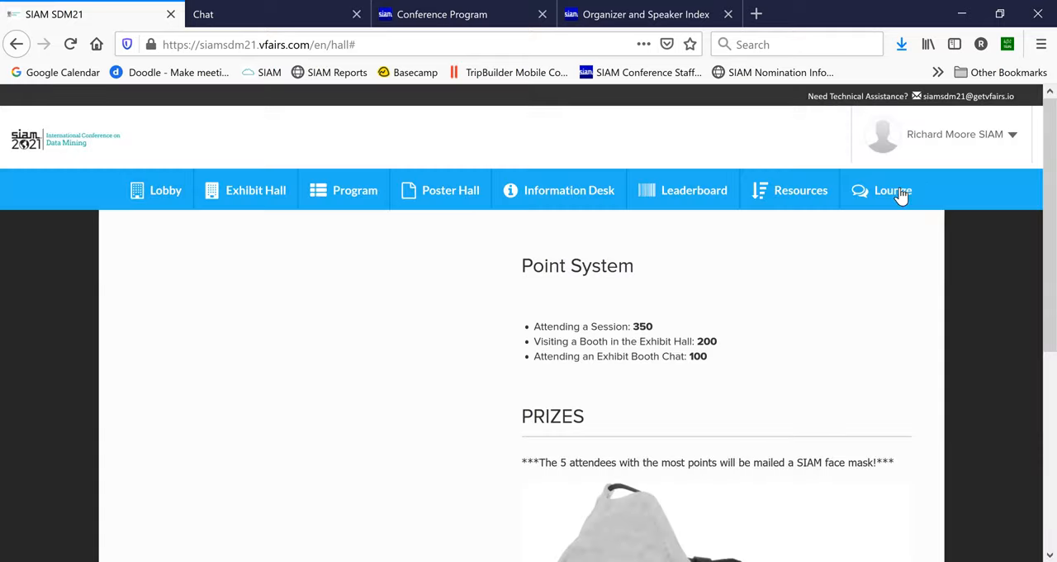
pyautogui.click(893, 190)
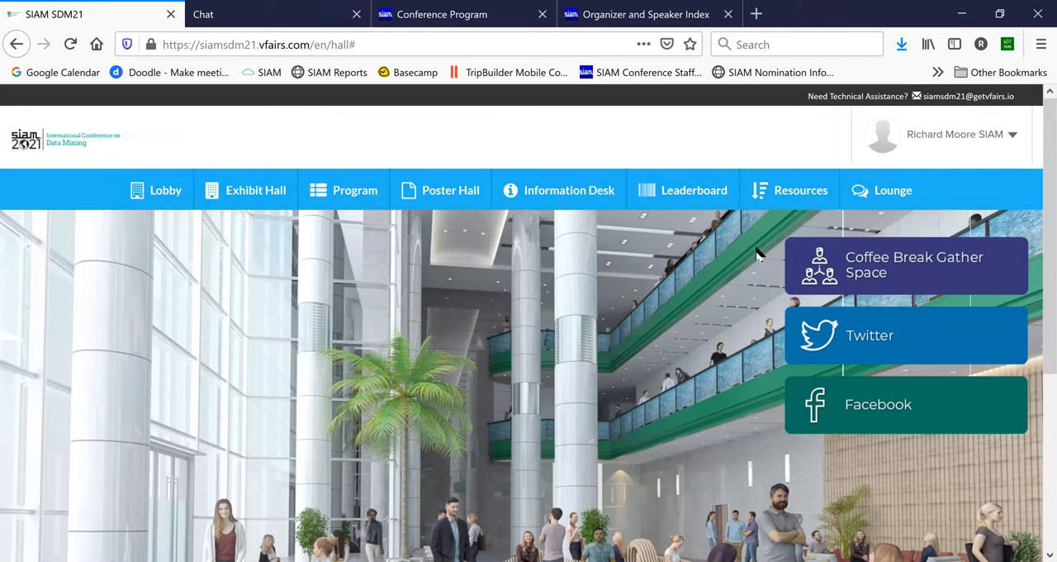
pyautogui.moveTo(890, 266)
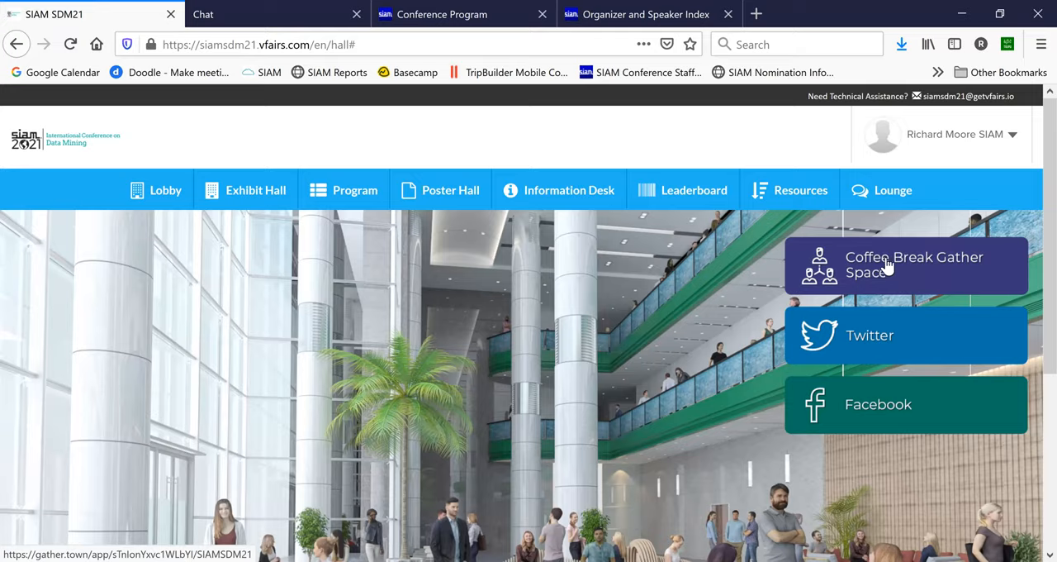
# - Join the SIAMSDM21 Coffee Break Gather Space from the conference lounge
pyautogui.click(906, 264)
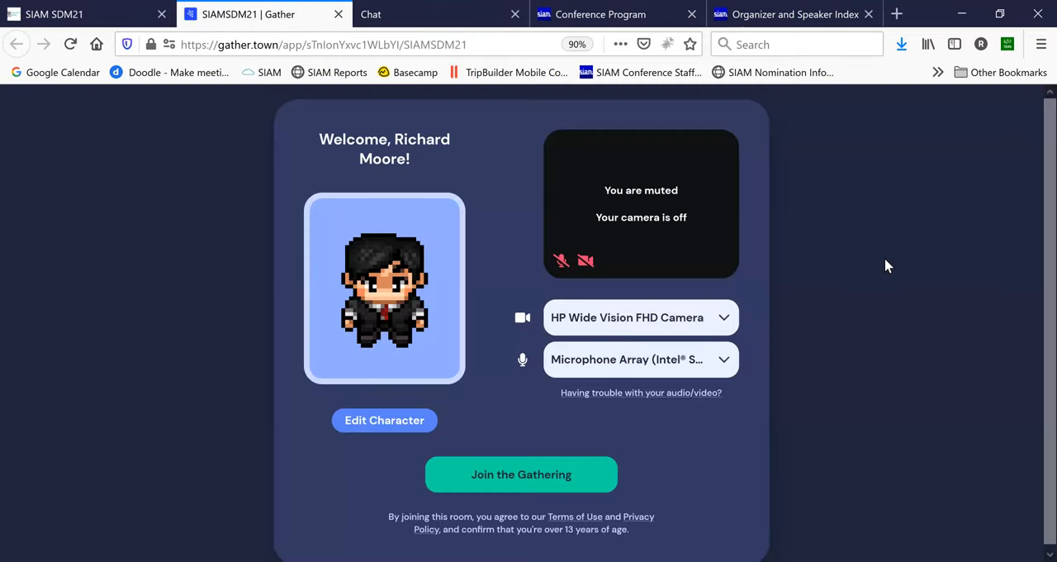
pyautogui.click(521, 474)
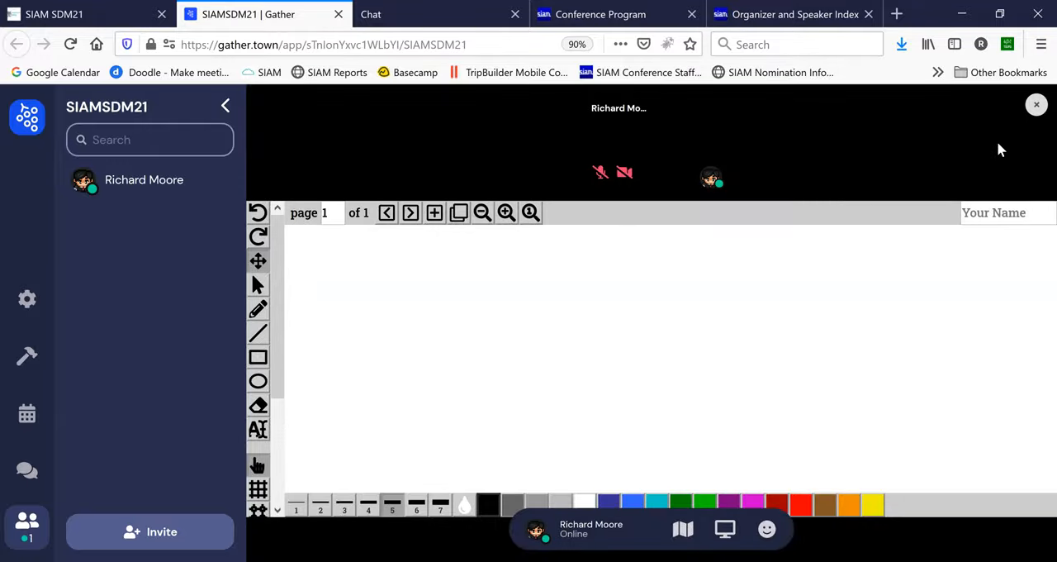
pyautogui.moveTo(1036, 105)
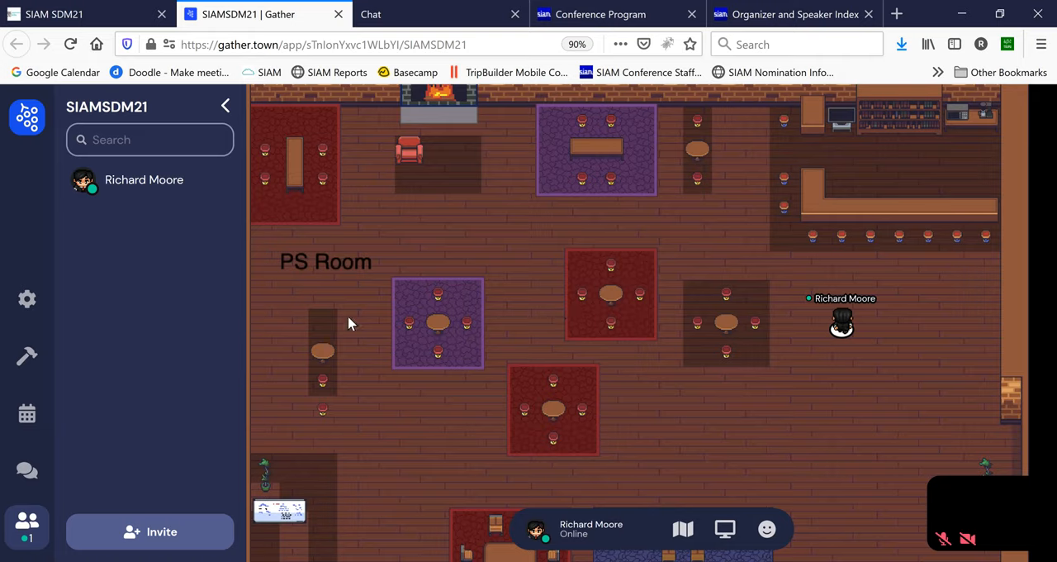
pyautogui.moveTo(359, 74)
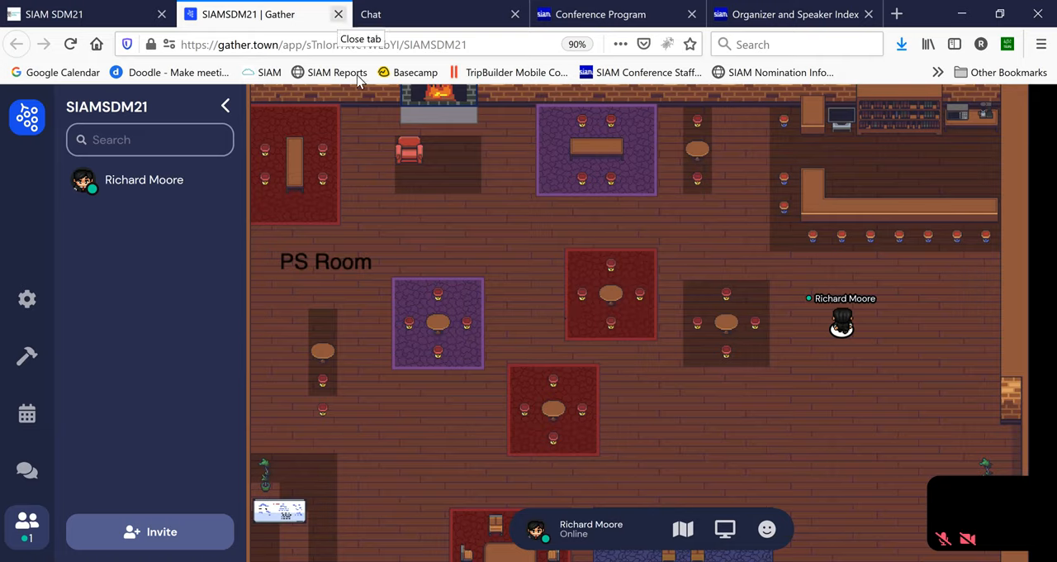
pyautogui.moveTo(485, 156)
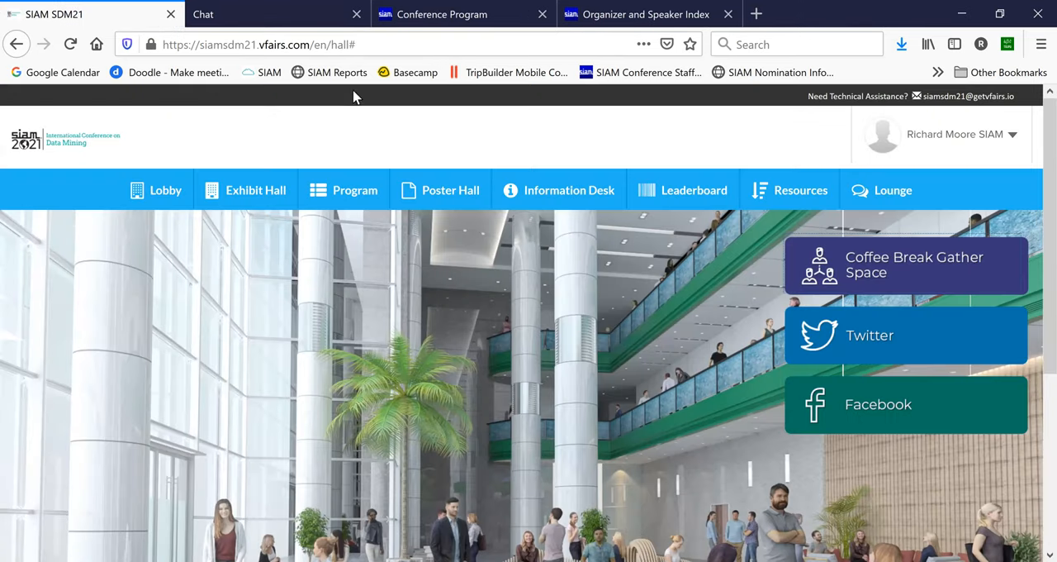
pyautogui.moveTo(306, 204)
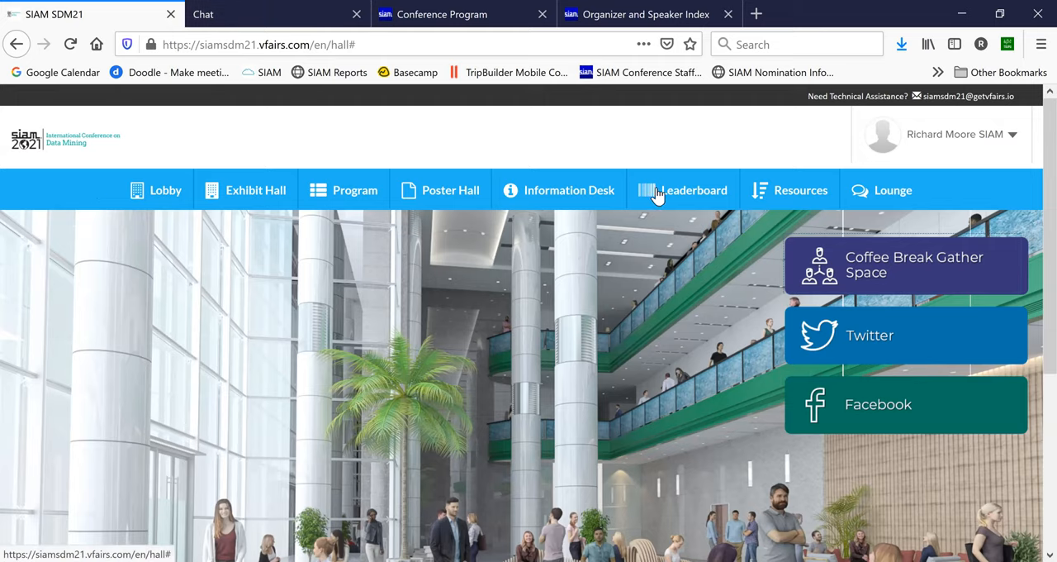
pyautogui.moveTo(676, 200)
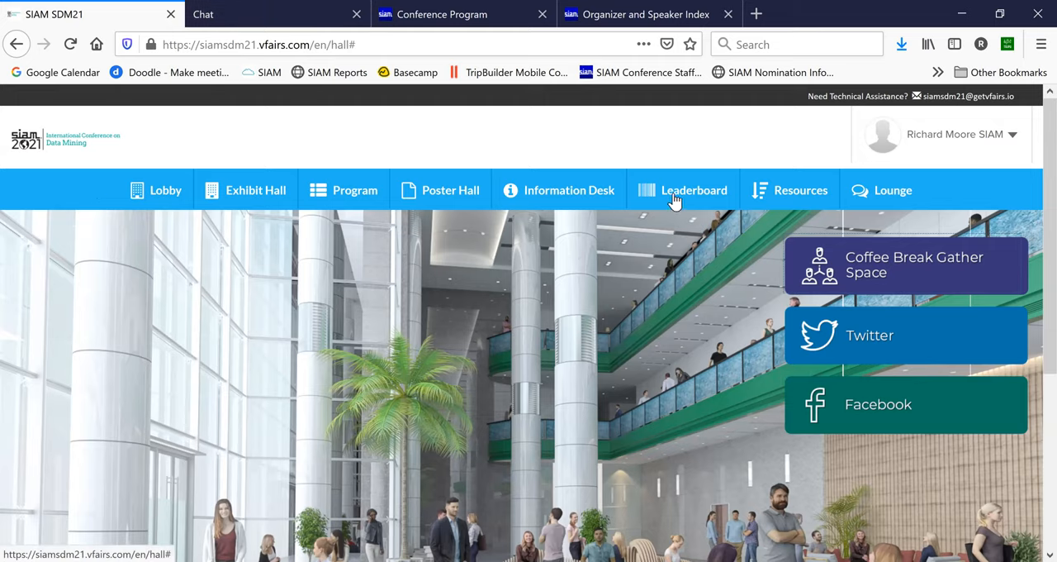
pyautogui.moveTo(622, 278)
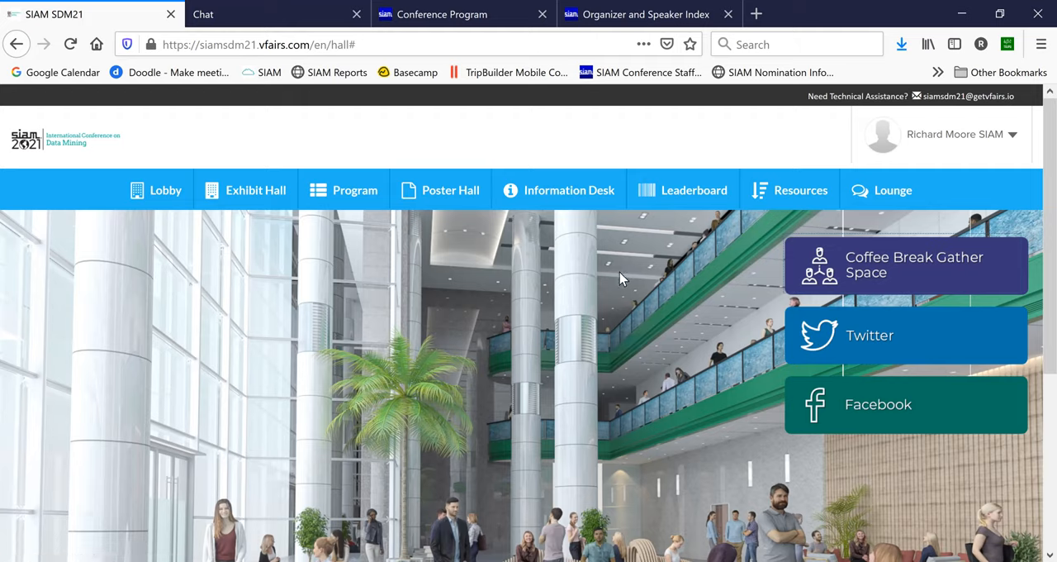
pyautogui.moveTo(650, 252)
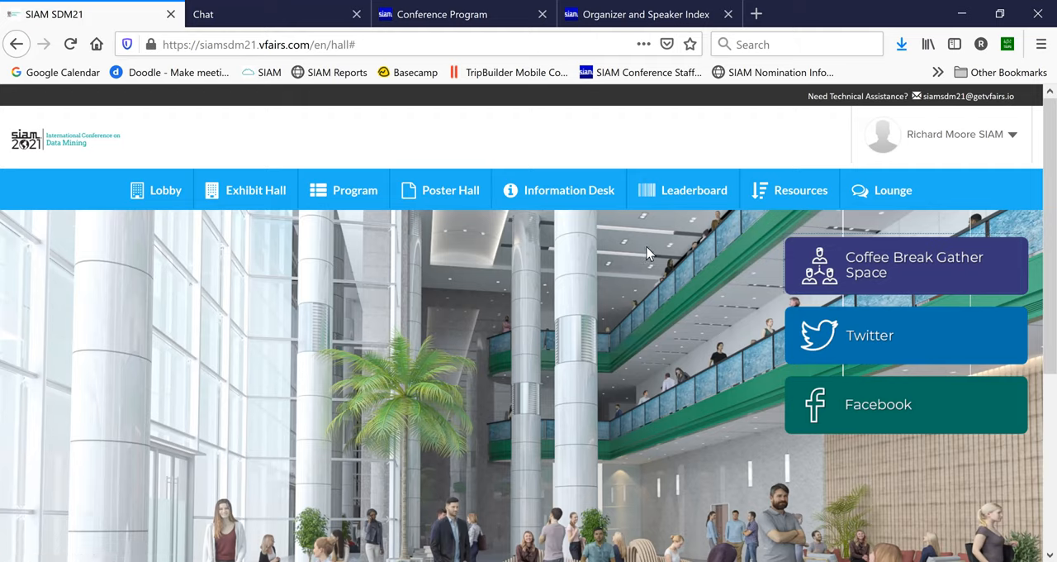
pyautogui.moveTo(665, 211)
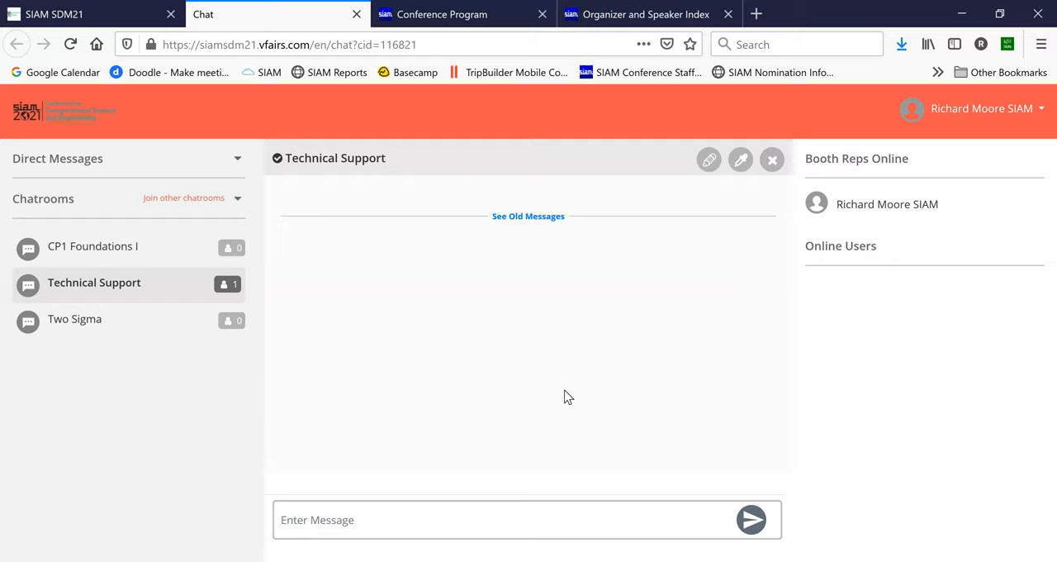
pyautogui.moveTo(122, 224)
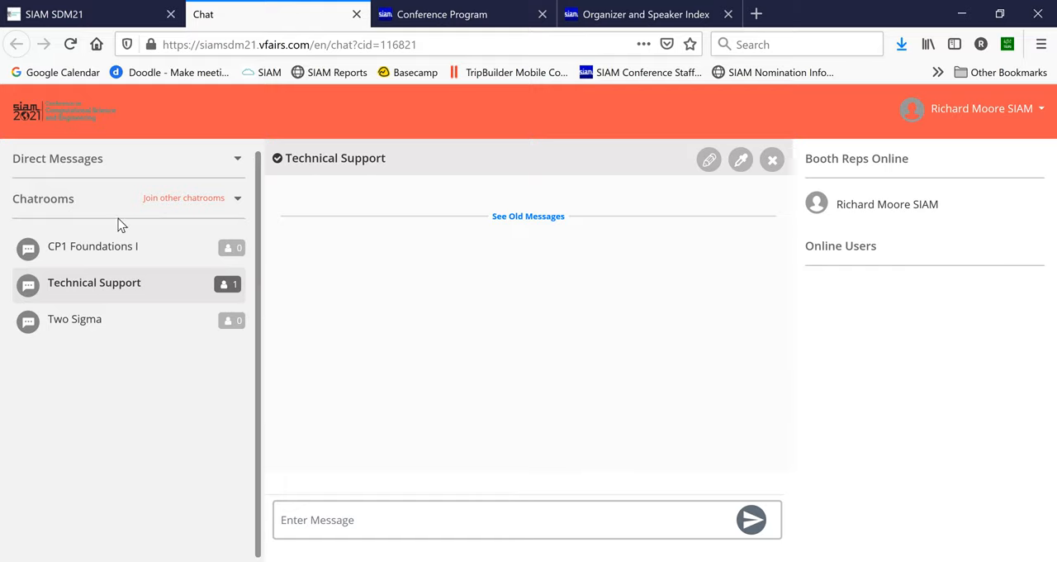
pyautogui.moveTo(193, 202)
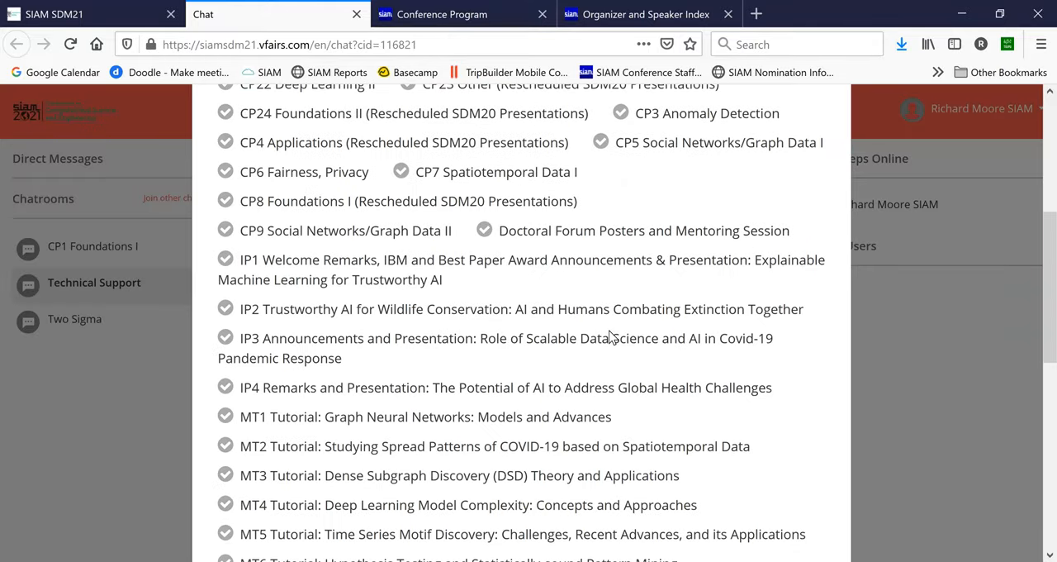
# - Tick CP11 Foundations II in the List of All Chatrooms and save the selection
pyautogui.scroll(-3)
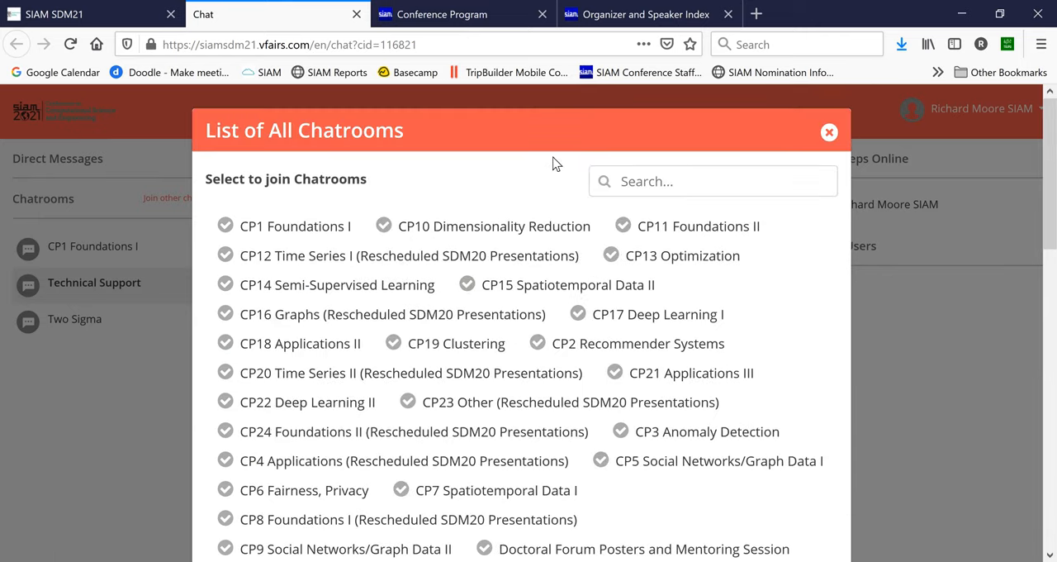
pyautogui.moveTo(610, 139)
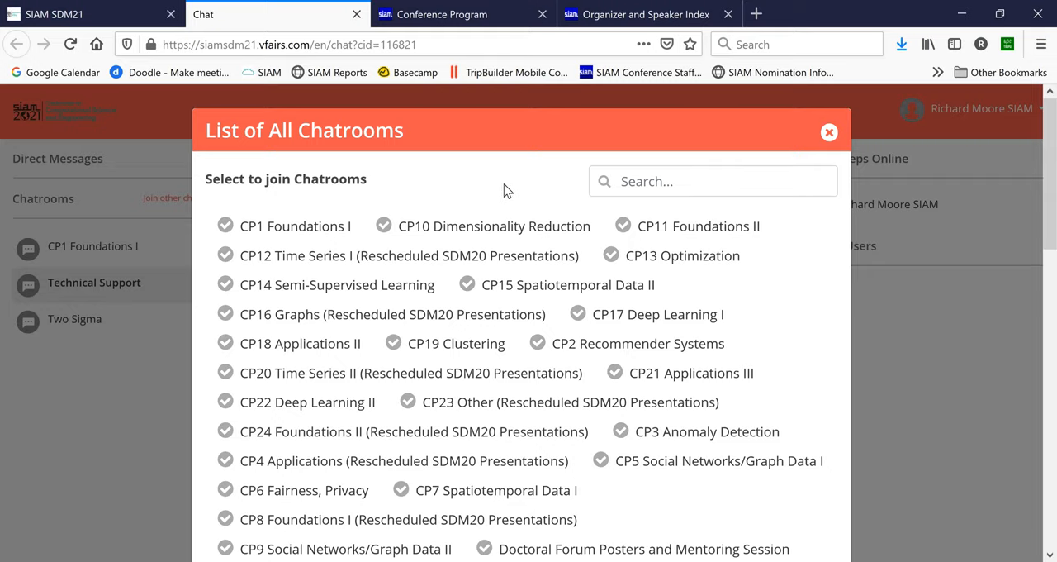
pyautogui.click(387, 226)
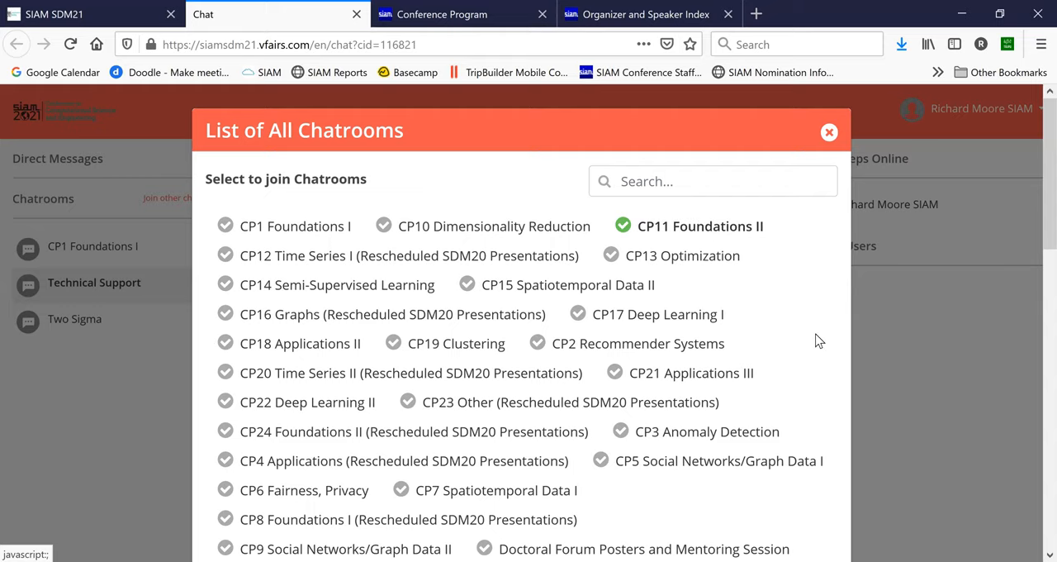
pyautogui.scroll(-3)
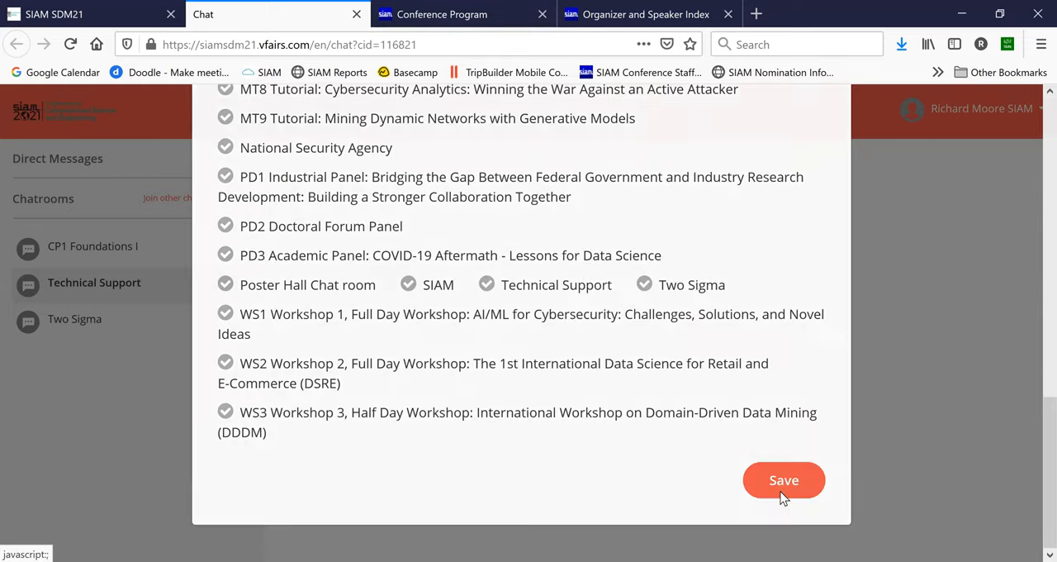
pyautogui.click(784, 479)
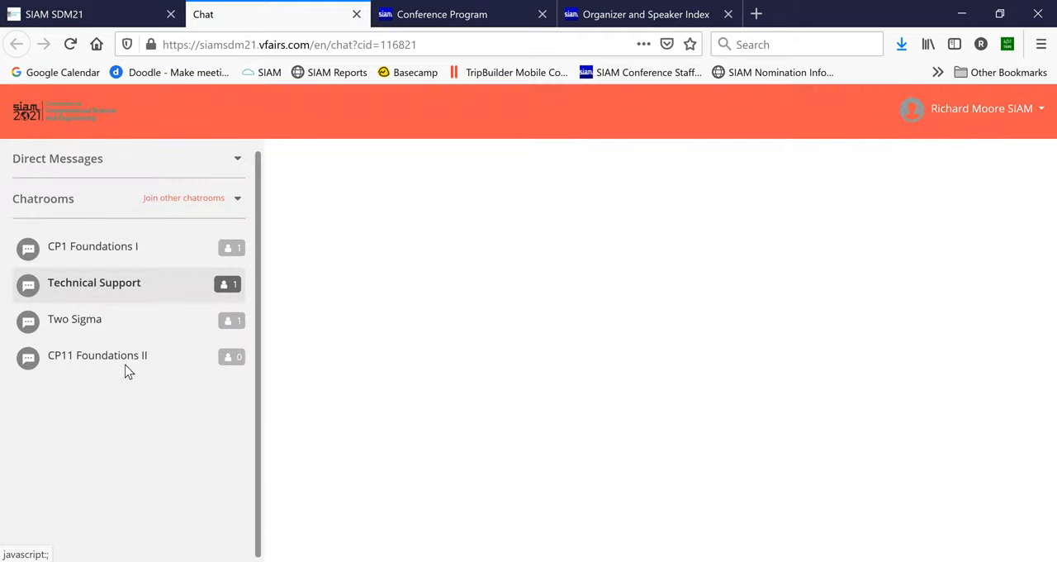
# - View the CP11 Foundations II chatroom, then return to Technical Support
pyautogui.click(97, 356)
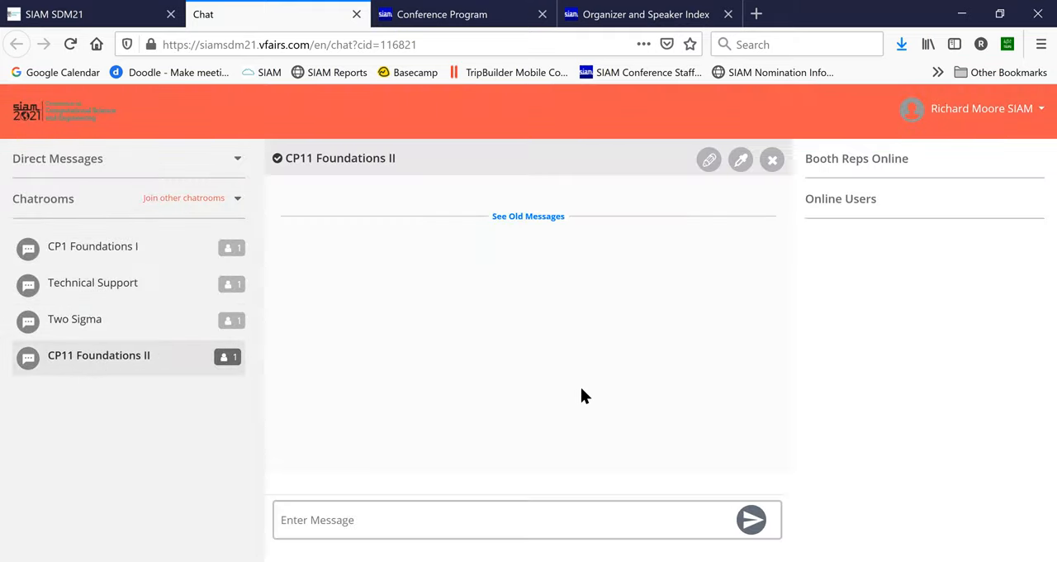
pyautogui.click(93, 283)
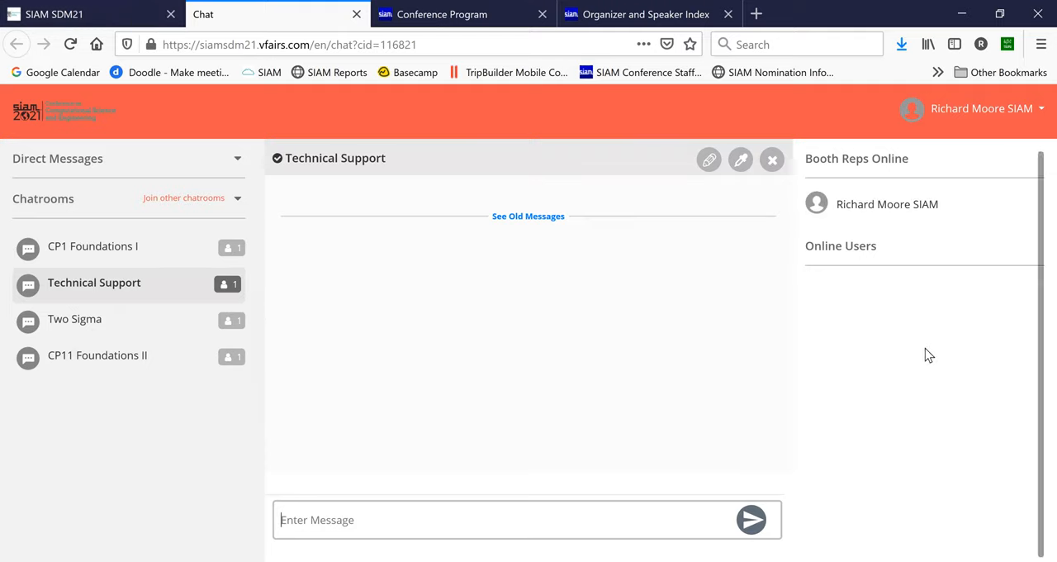
pyautogui.moveTo(928, 278)
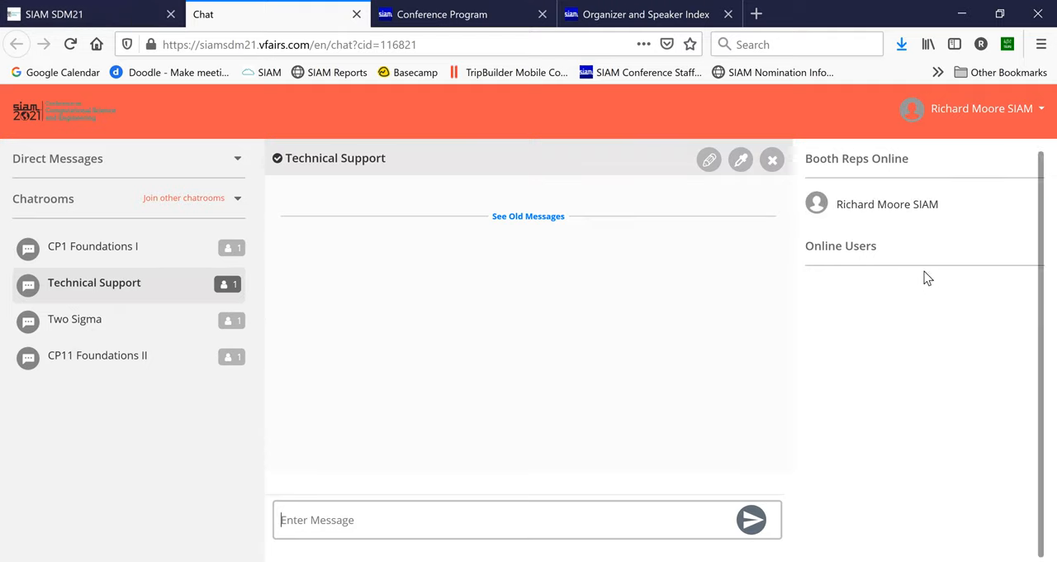
pyautogui.moveTo(924, 492)
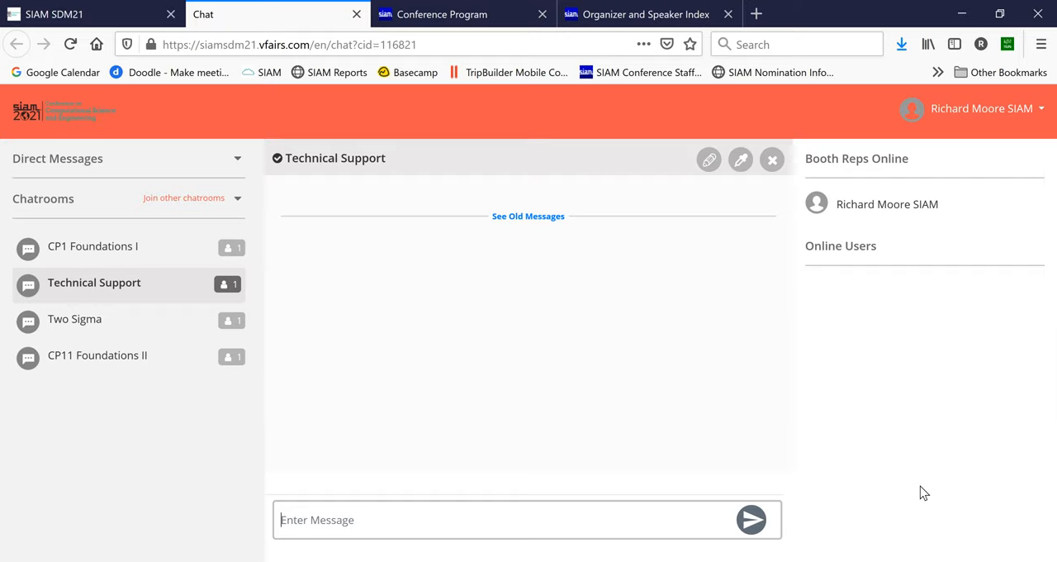
pyautogui.moveTo(516, 360)
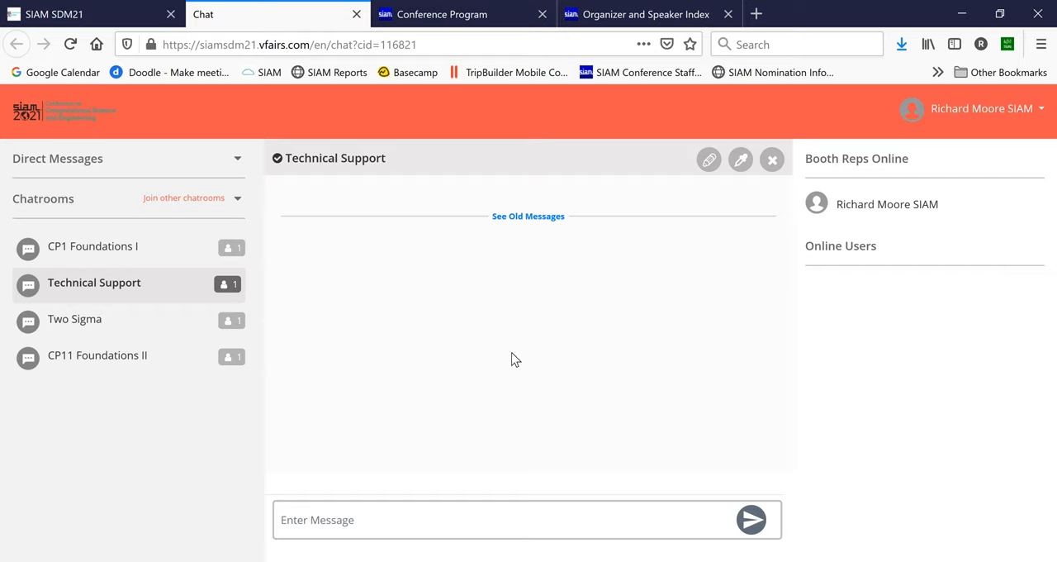
pyautogui.moveTo(564, 358)
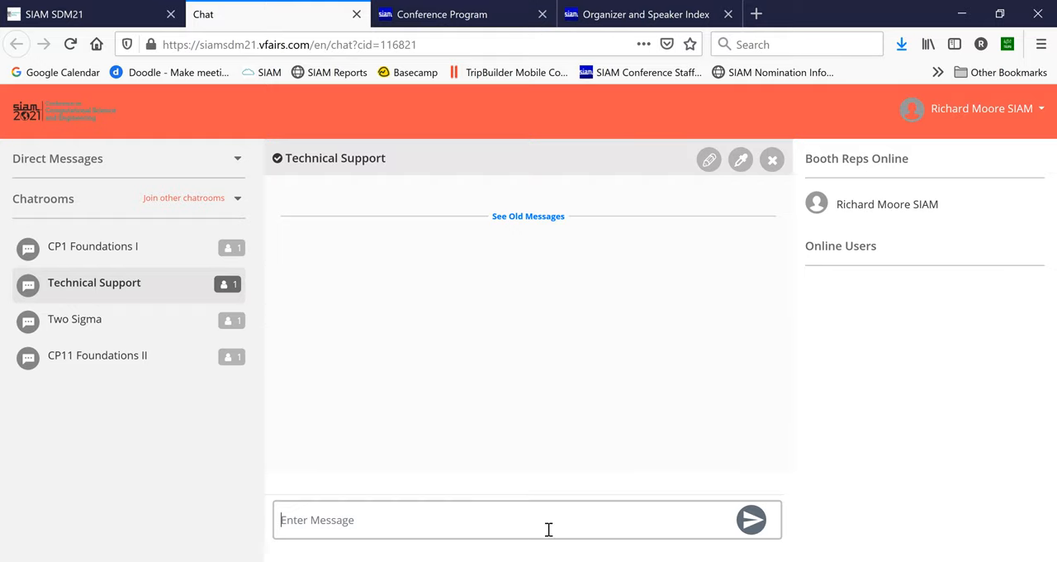
pyautogui.moveTo(855, 367)
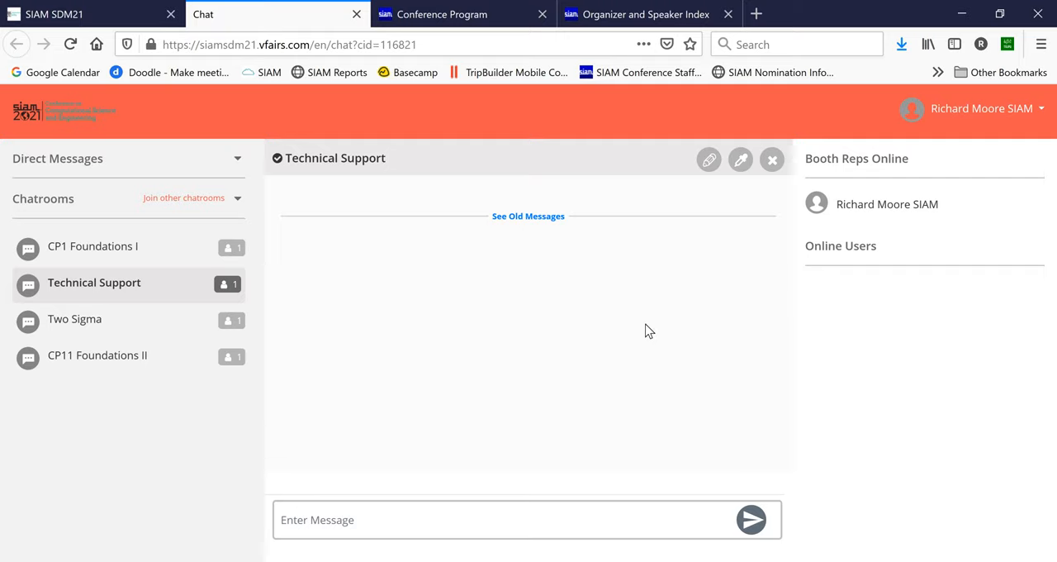
pyautogui.moveTo(543, 347)
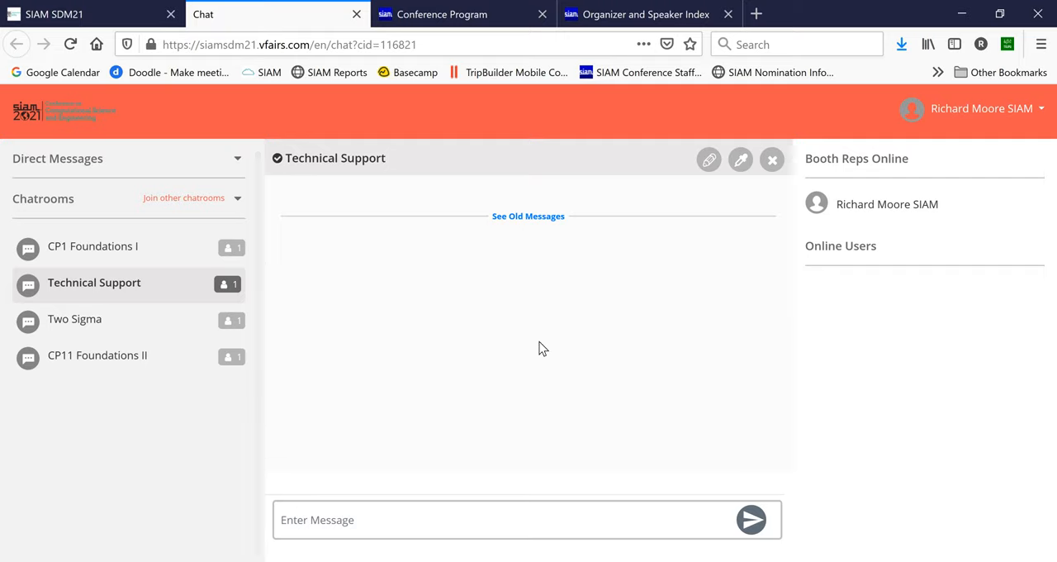
pyautogui.moveTo(560, 358)
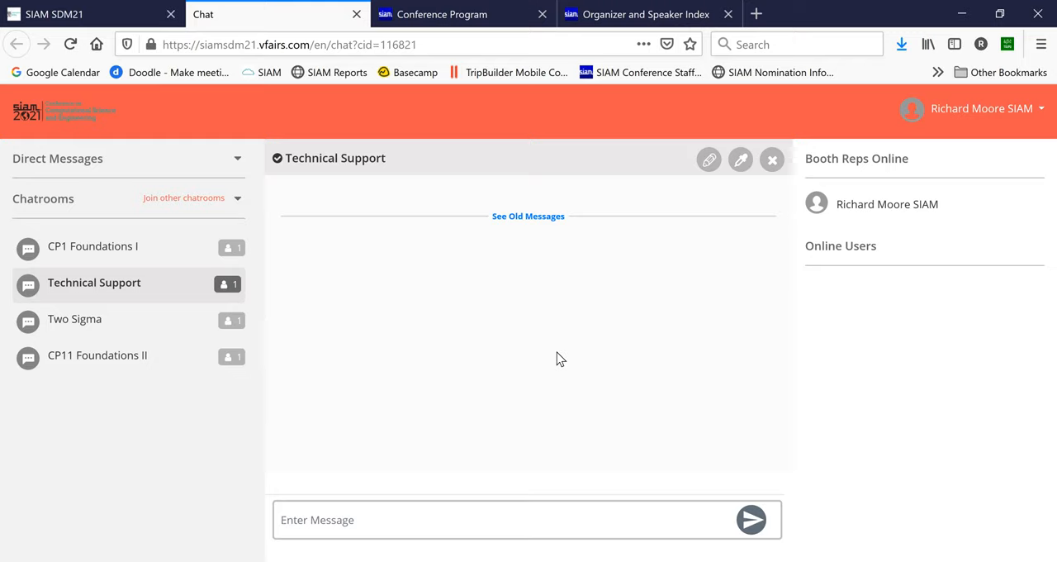
pyautogui.moveTo(554, 388)
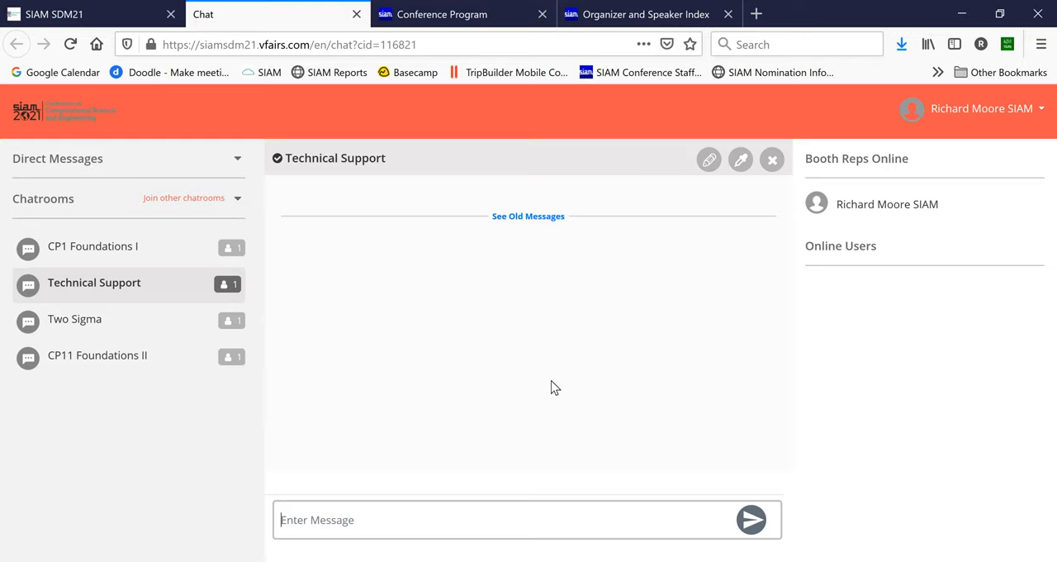
pyautogui.moveTo(93, 10)
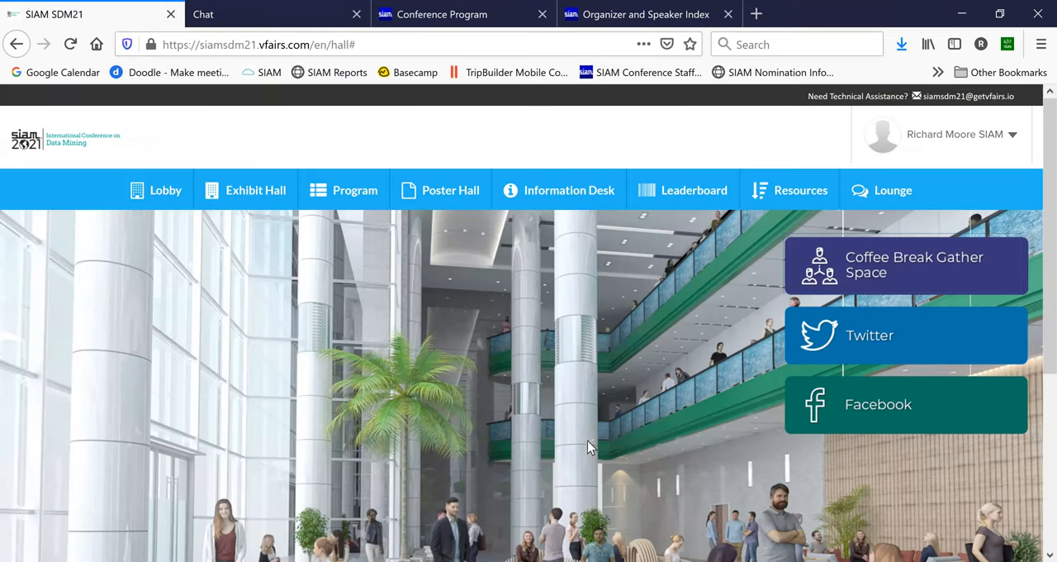
# - Scroll down the SIAM SDM21 hall page to the lounge links
pyautogui.scroll(-3)
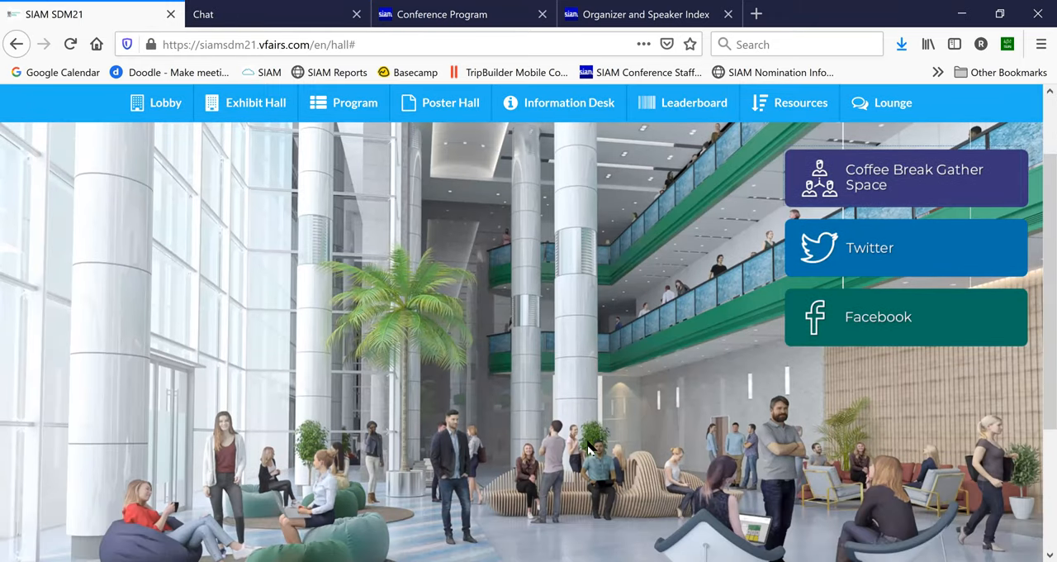
pyautogui.scroll(-3)
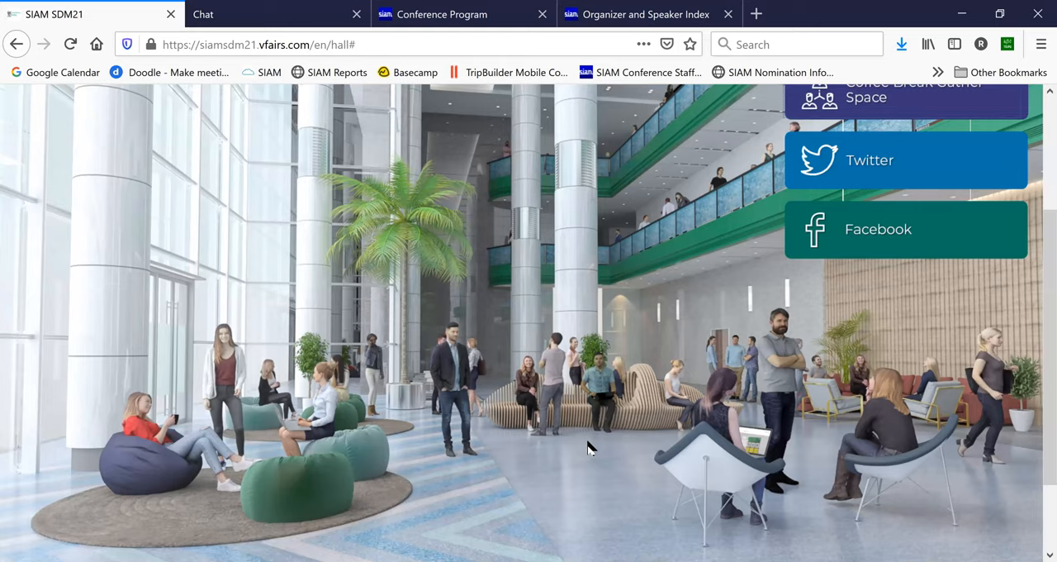